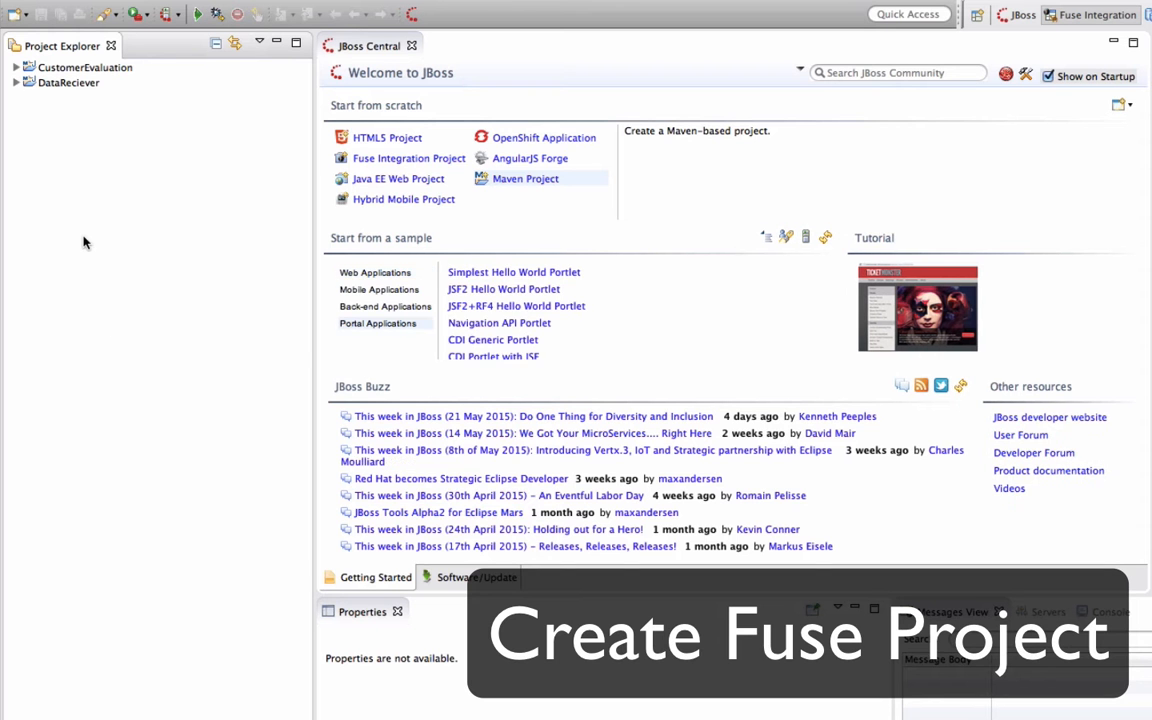
Start a new Fuse Integration Project named HouseAppraisal
left_click(410, 158)
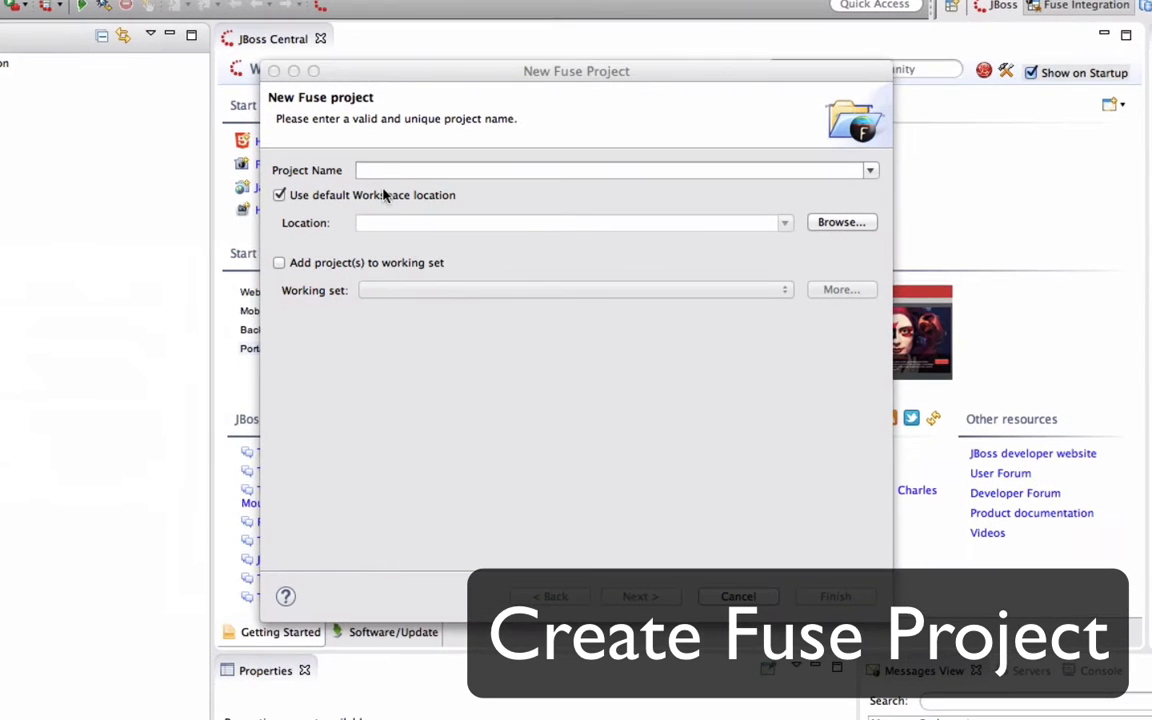
type("HouseA")
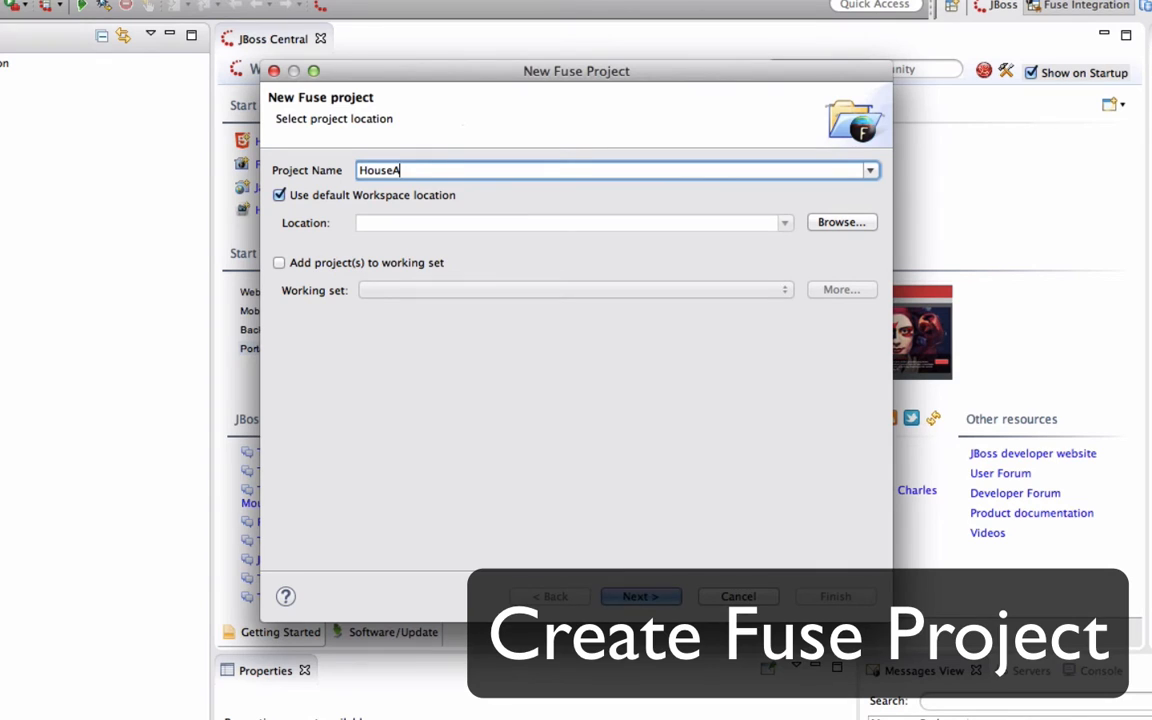
type("pprasial")
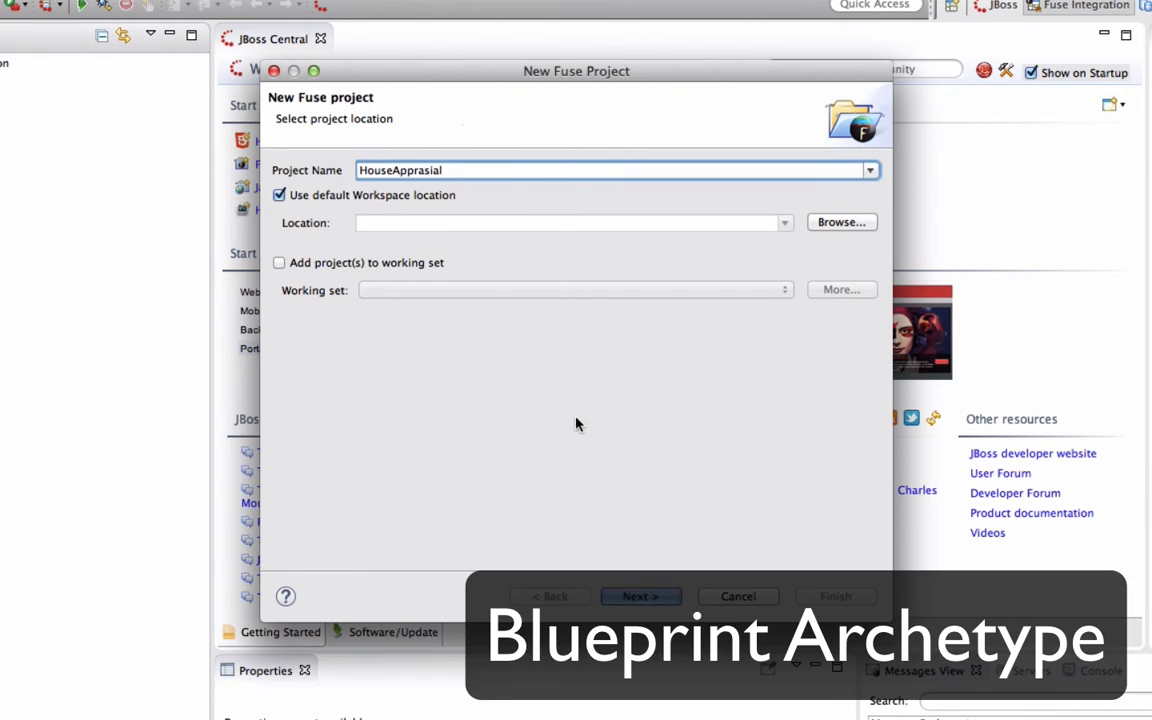
left_click(640, 596)
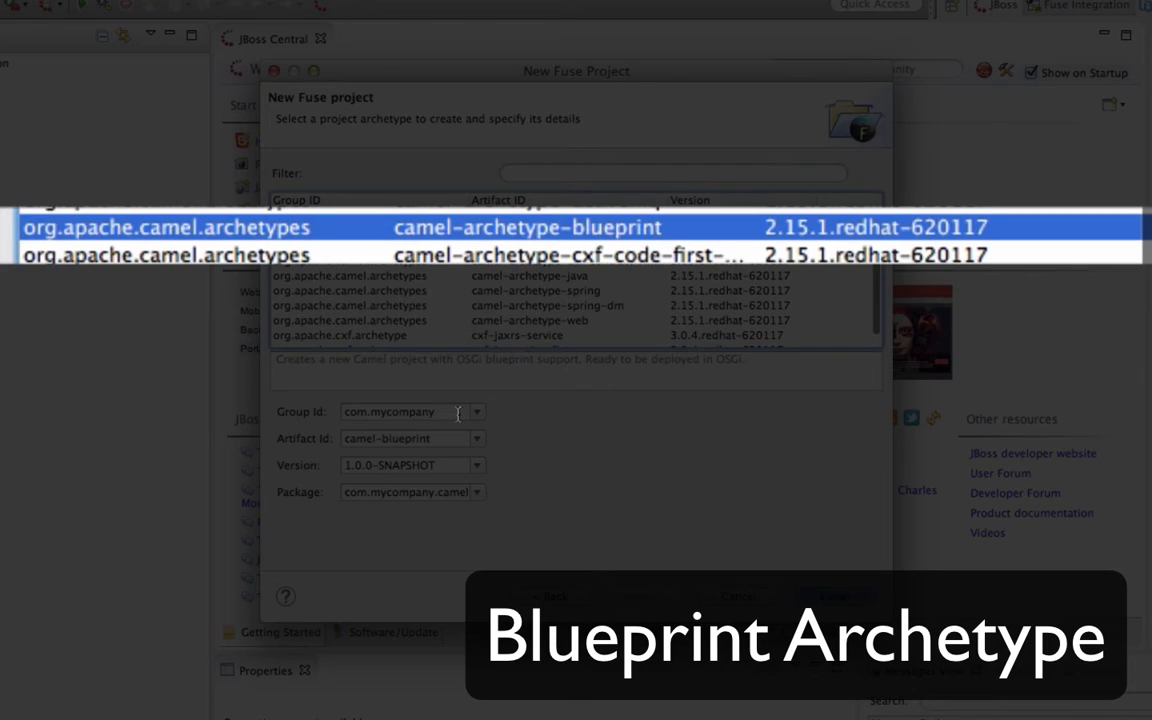
Choose camel-archetype-blueprint with Group Id org.blogdemo.homeloan and Artifact Id houseappraisal, and finish
type("org.blo")
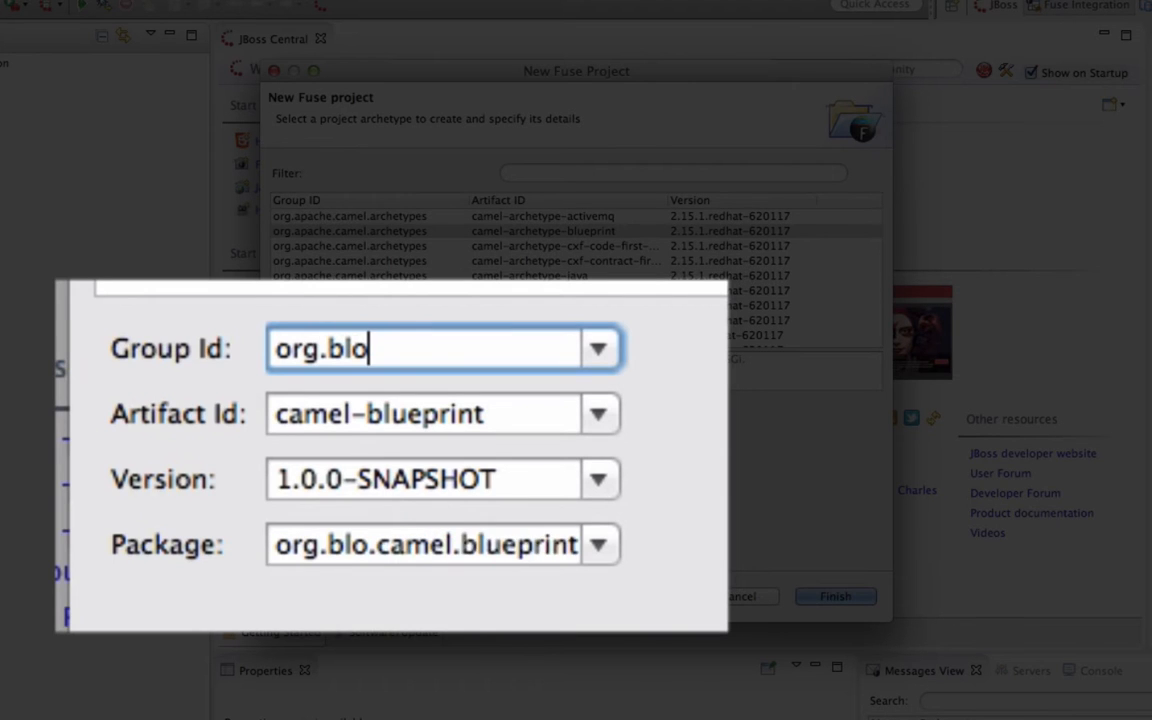
type("gdemo.homeloa")
left_click(442, 412)
type("homeloan-")
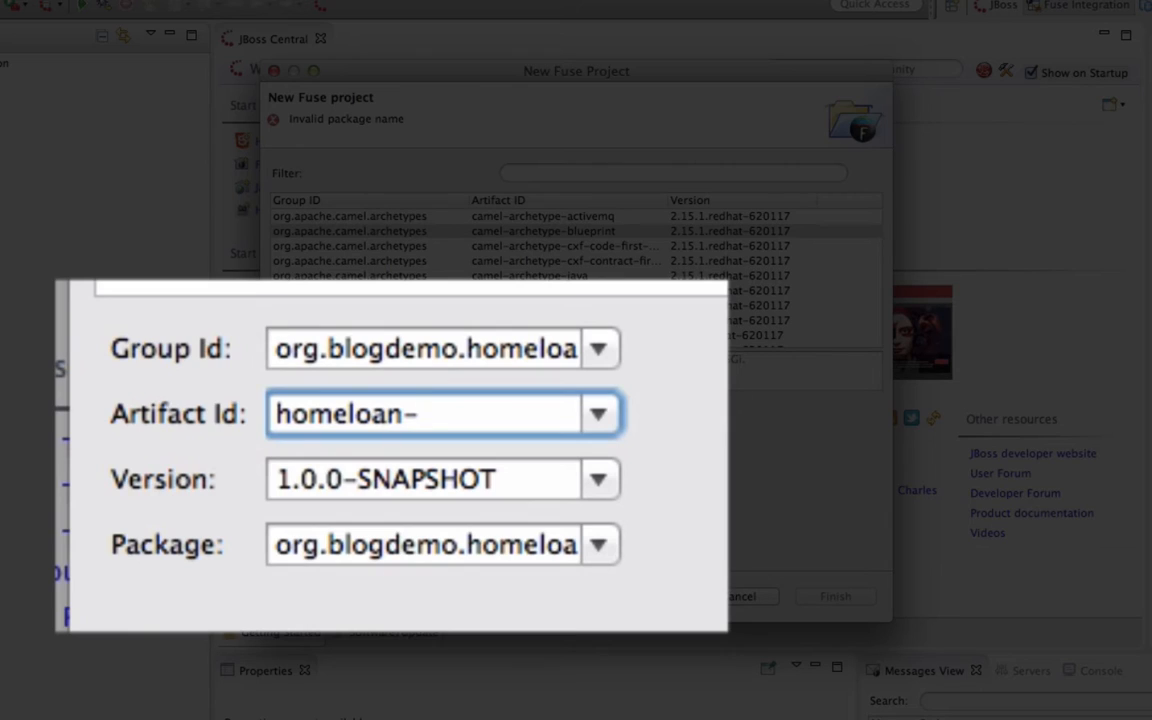
type("house")
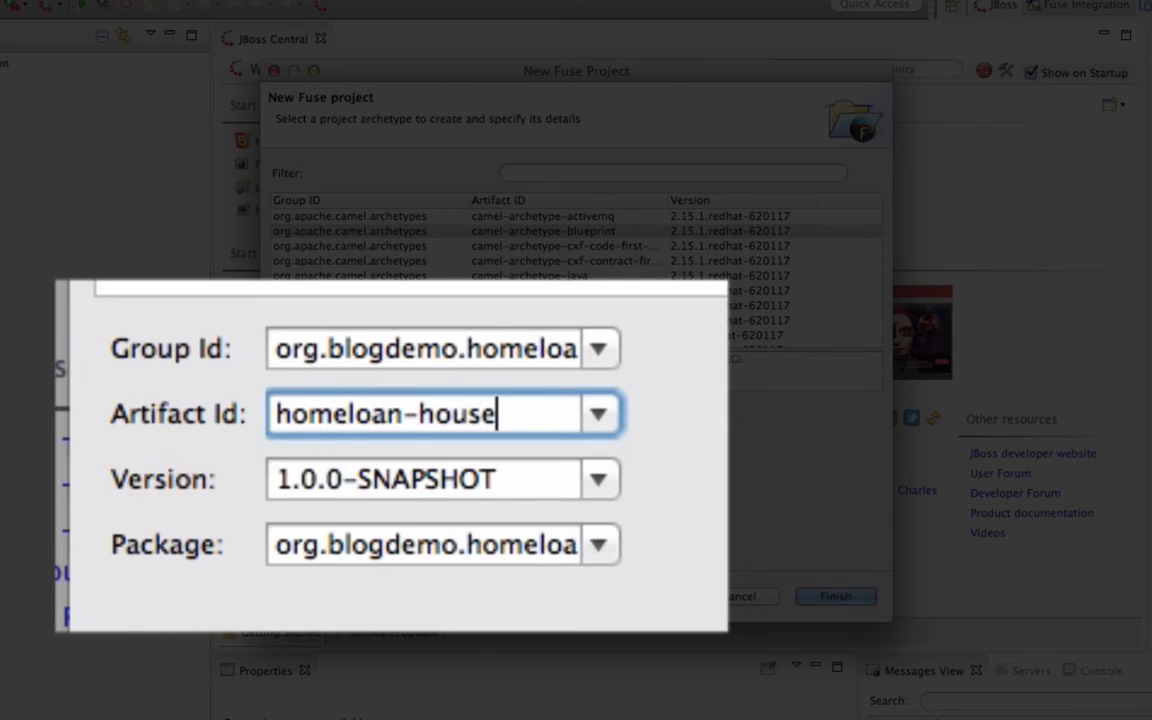
type("appra")
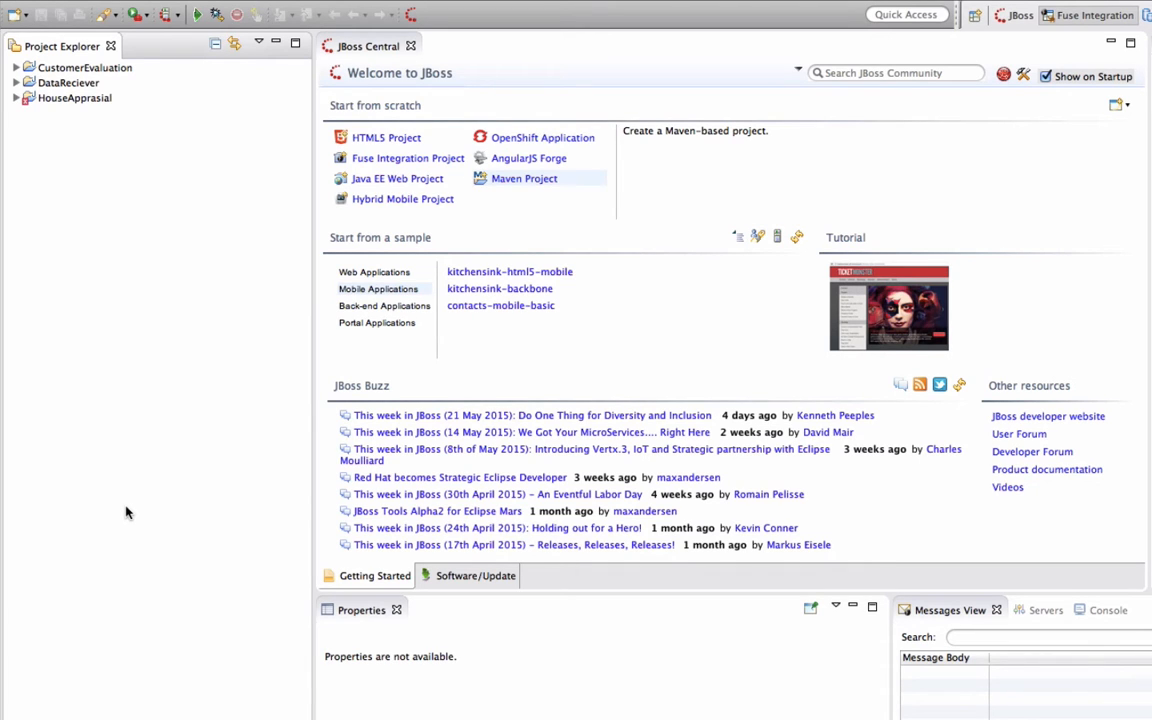
Open HouseAppraisal's blueprint.xml and remove its sample route, confirming the deletion
left_click(12, 98)
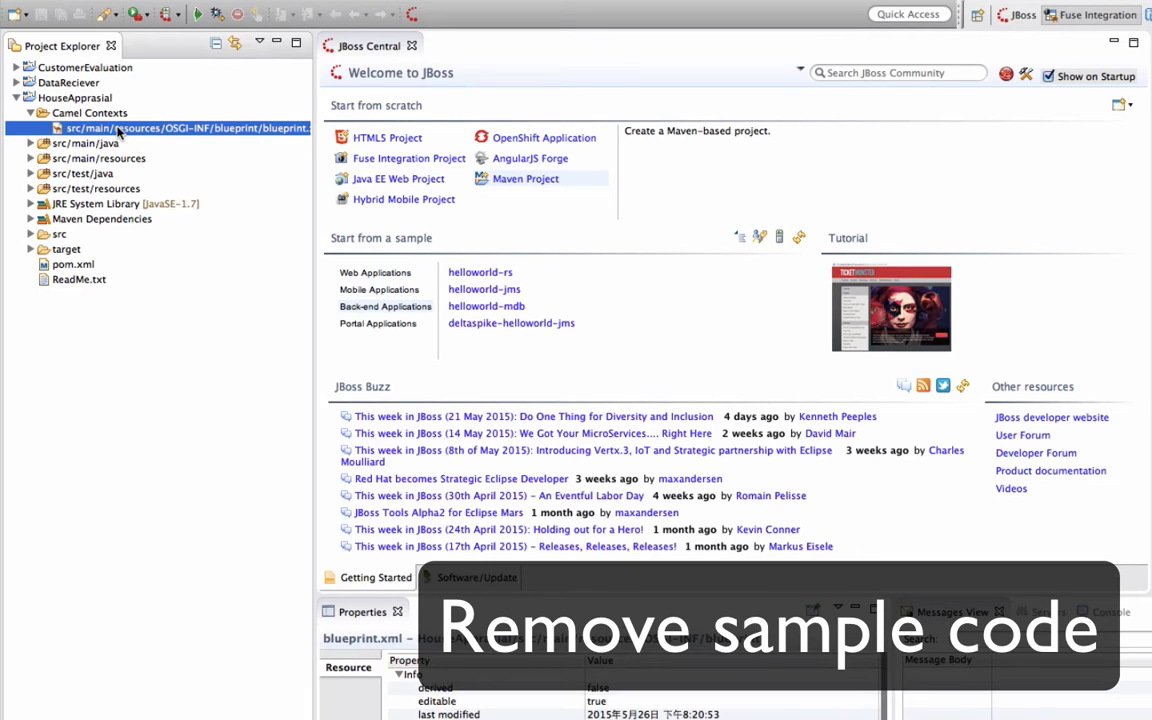
mouse_move(168, 136)
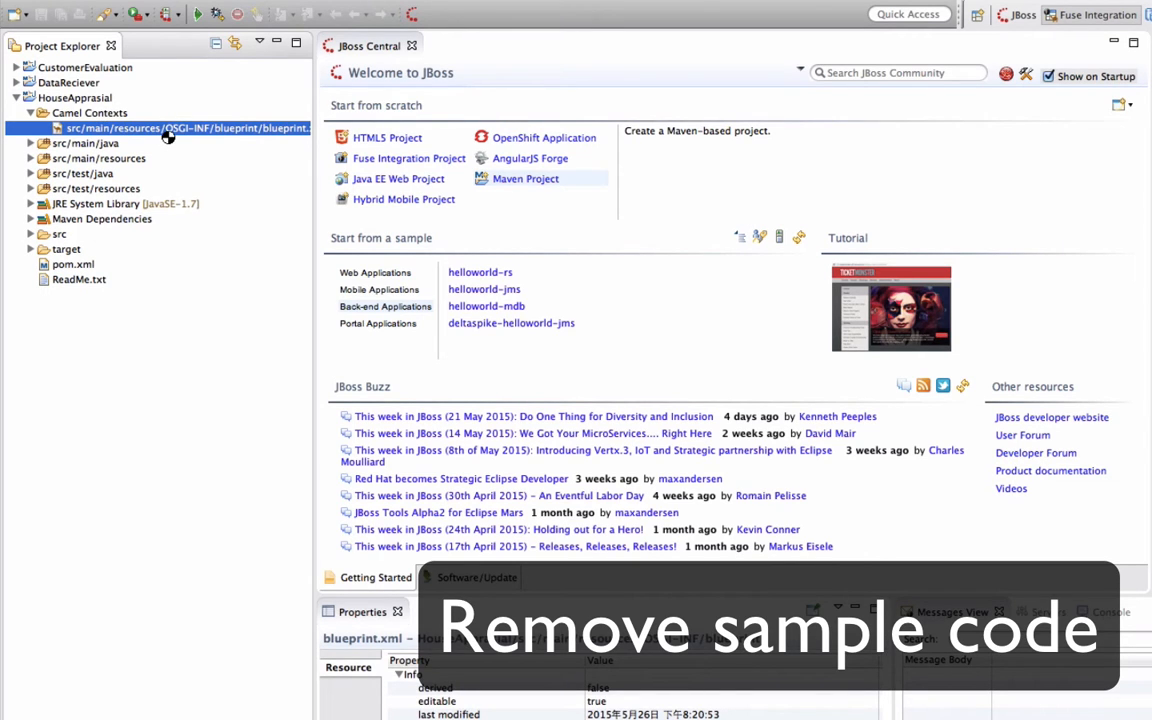
double_click(180, 128)
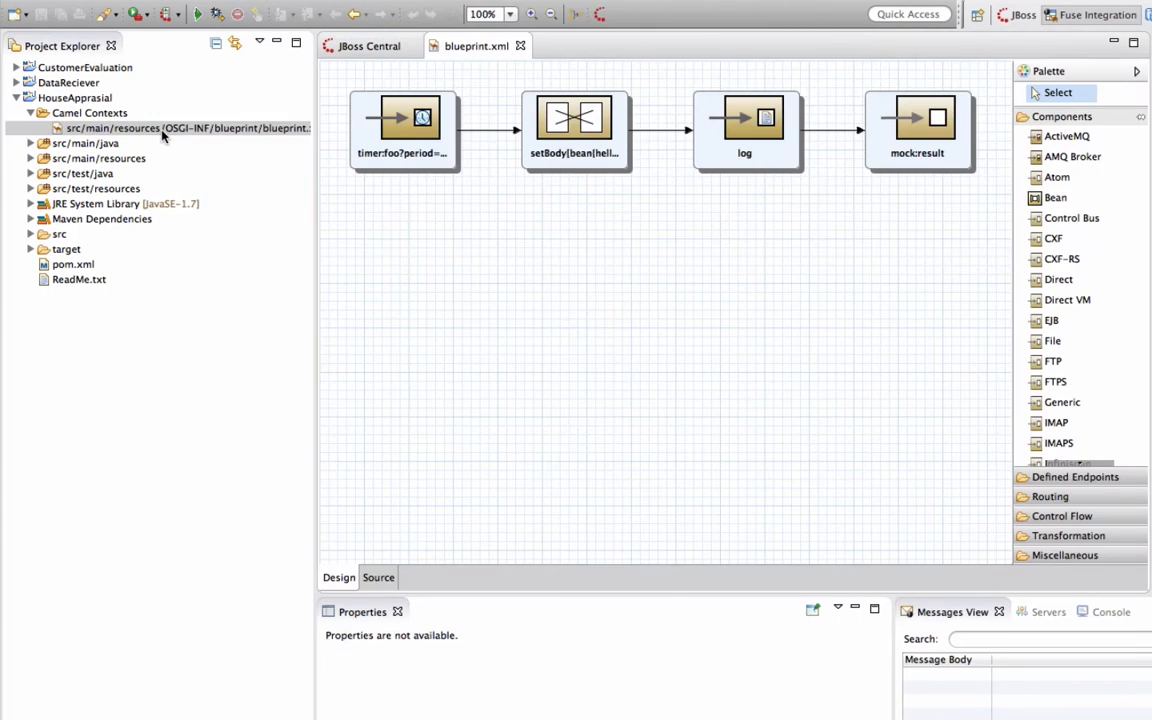
right_click(664, 296)
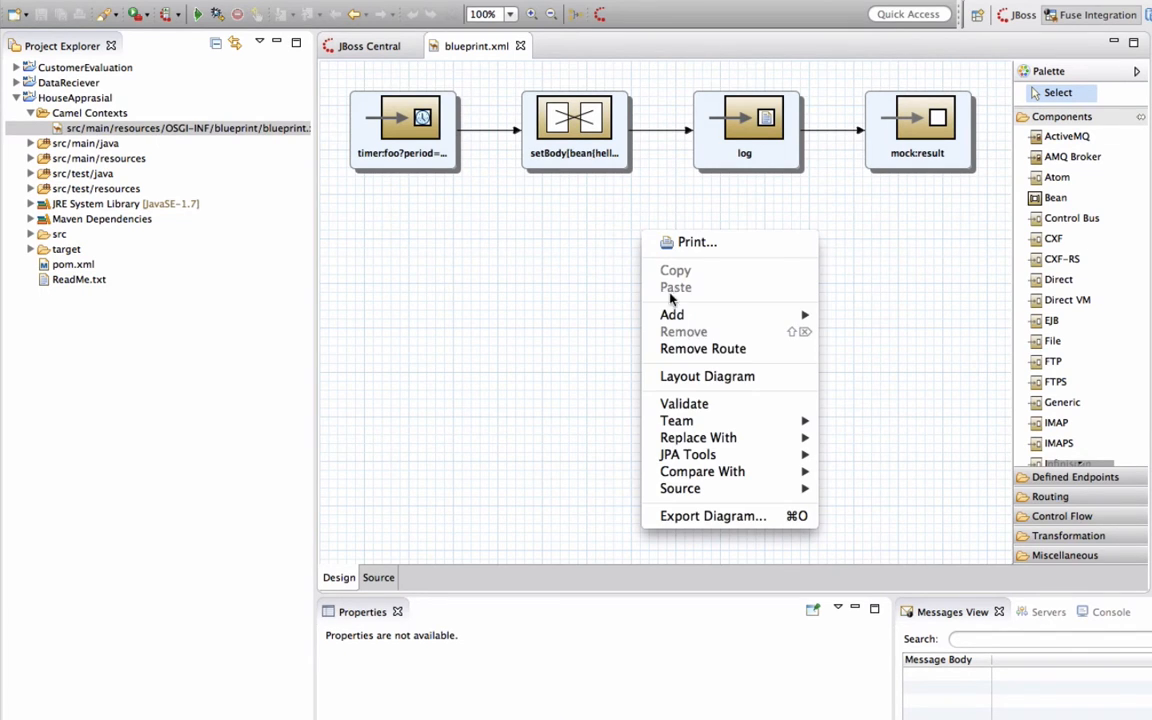
left_click(702, 348)
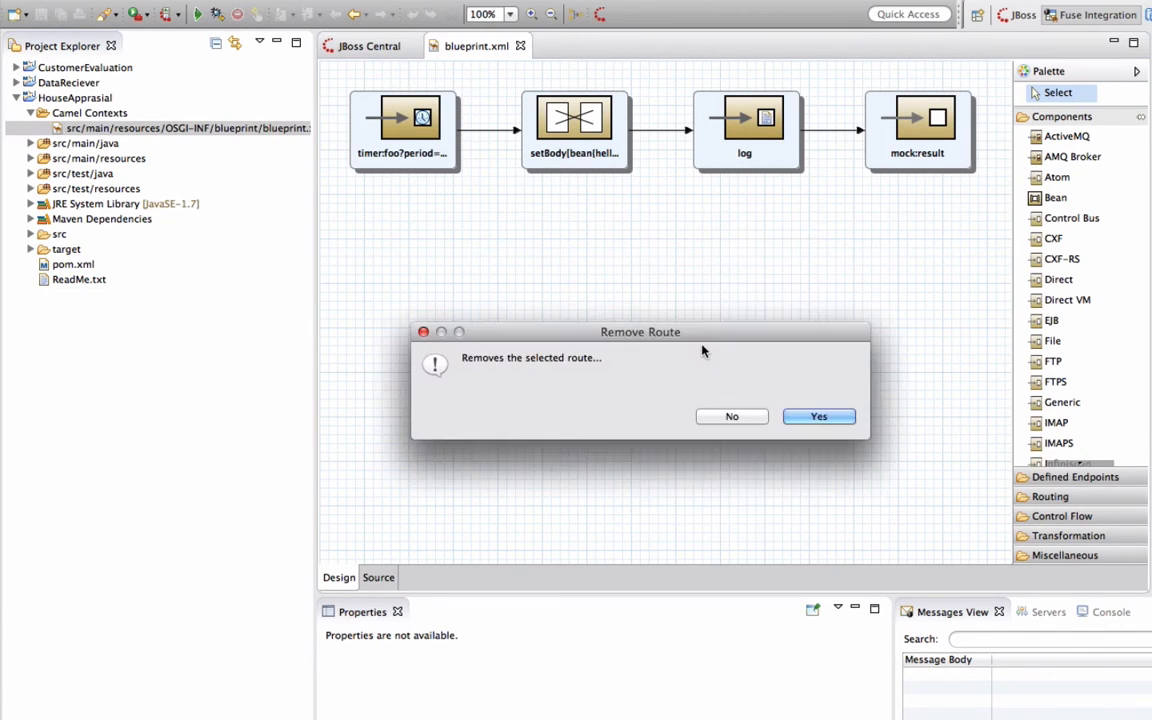
left_click(818, 416)
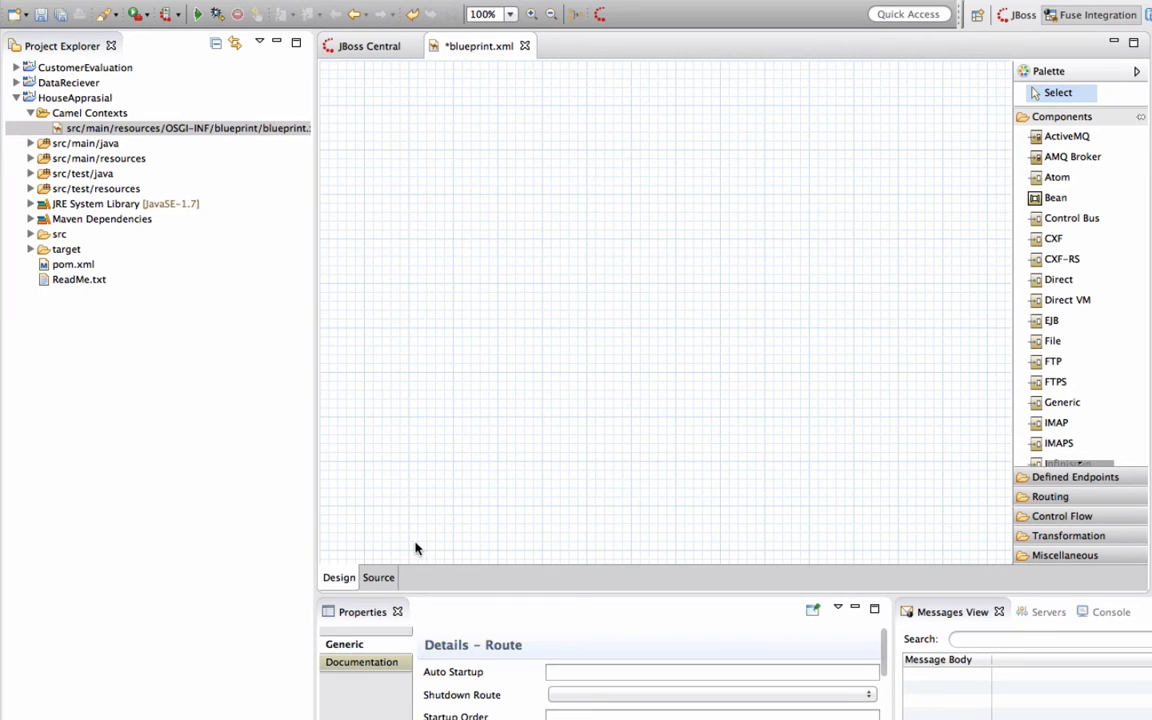
left_click(378, 576)
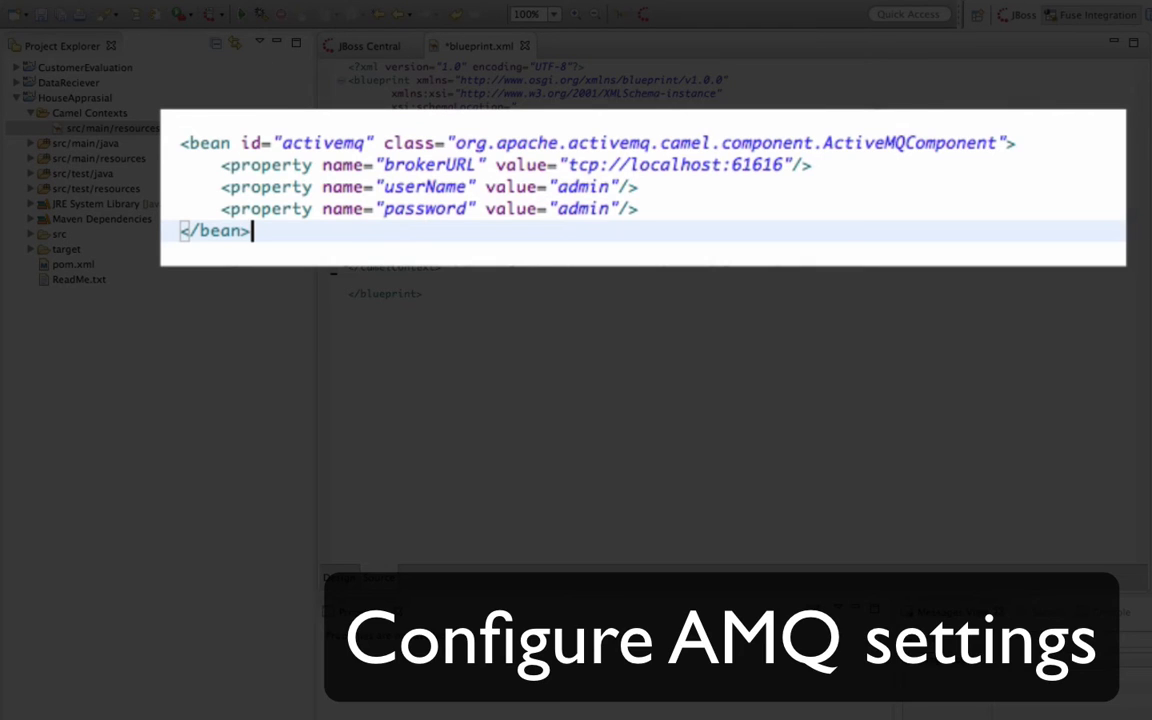
double_click(322, 142)
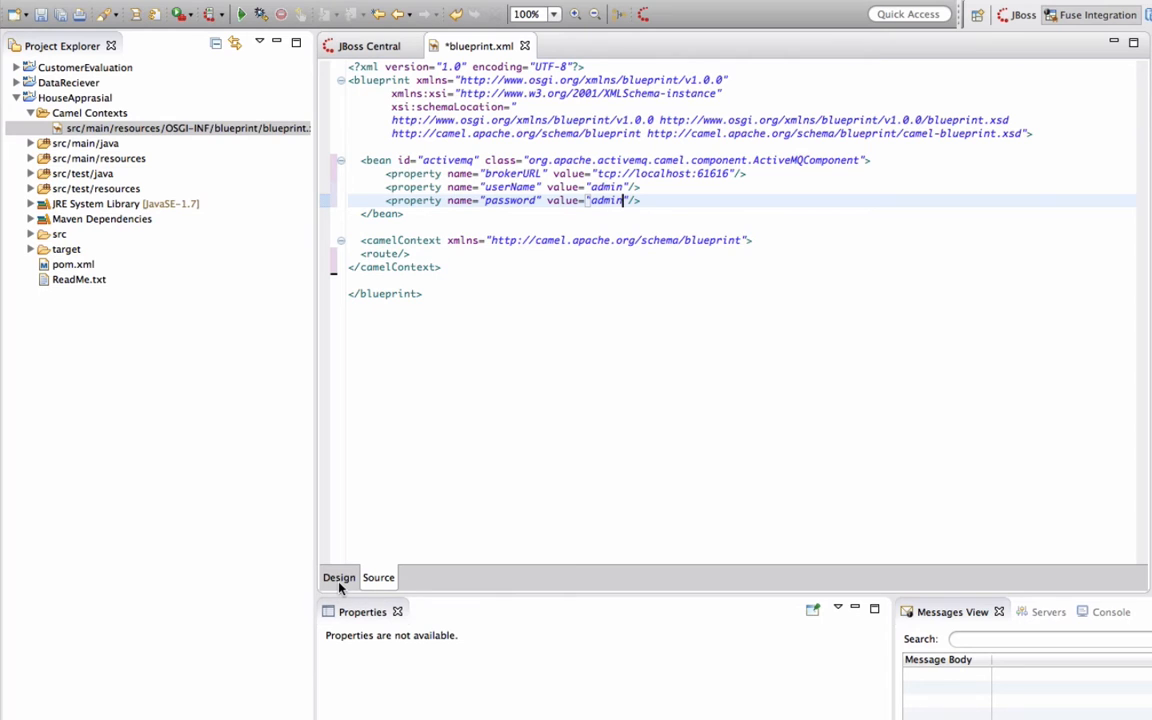
left_click(340, 576)
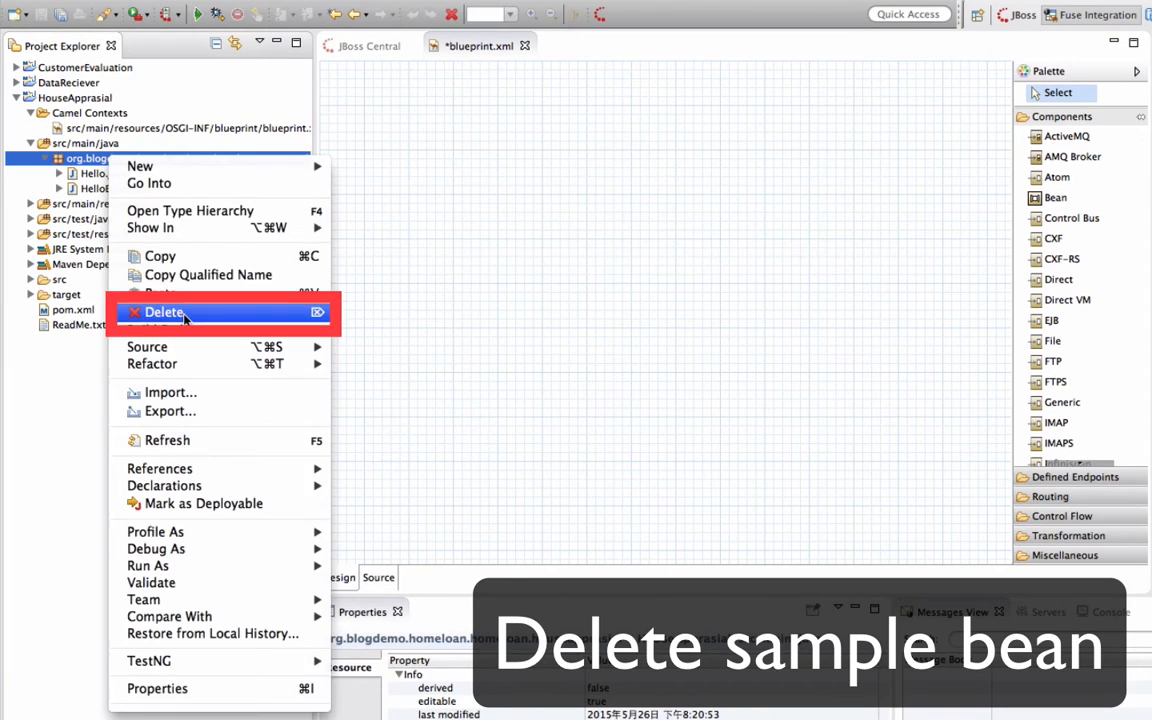
Delete the sample package and create class HouseInfo in org.blogdemo.homeloan.model with the pasted house fields
left_click(164, 312)
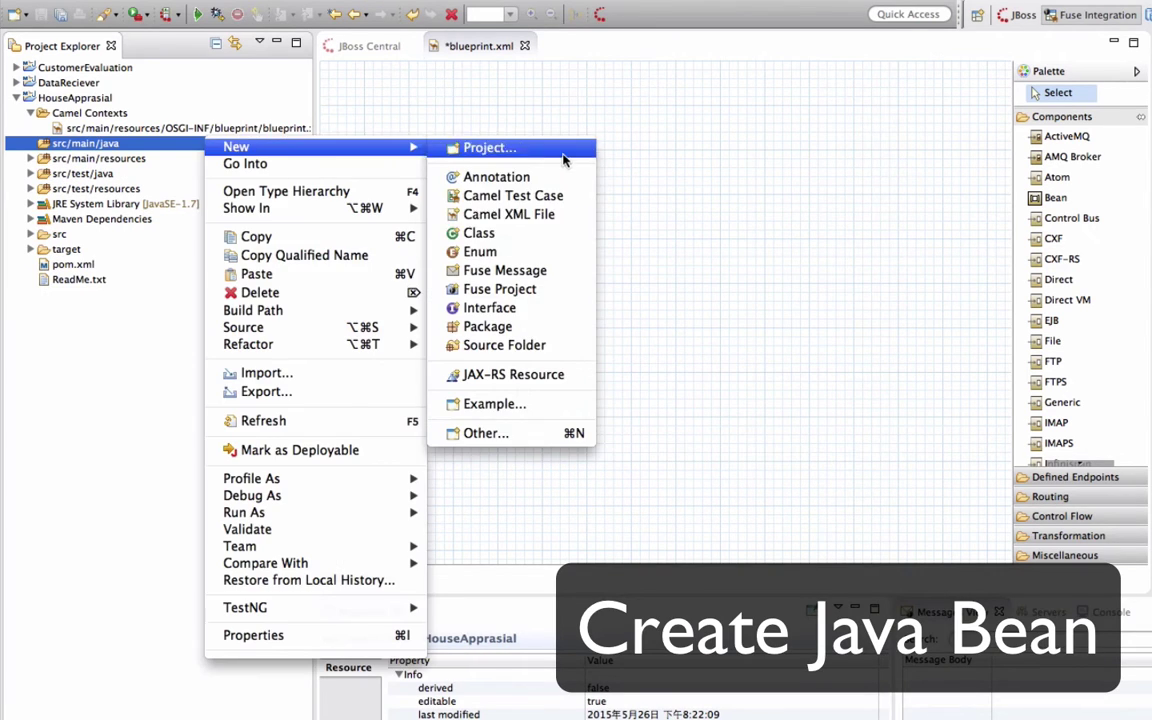
left_click(478, 232)
type("HouseInfo")
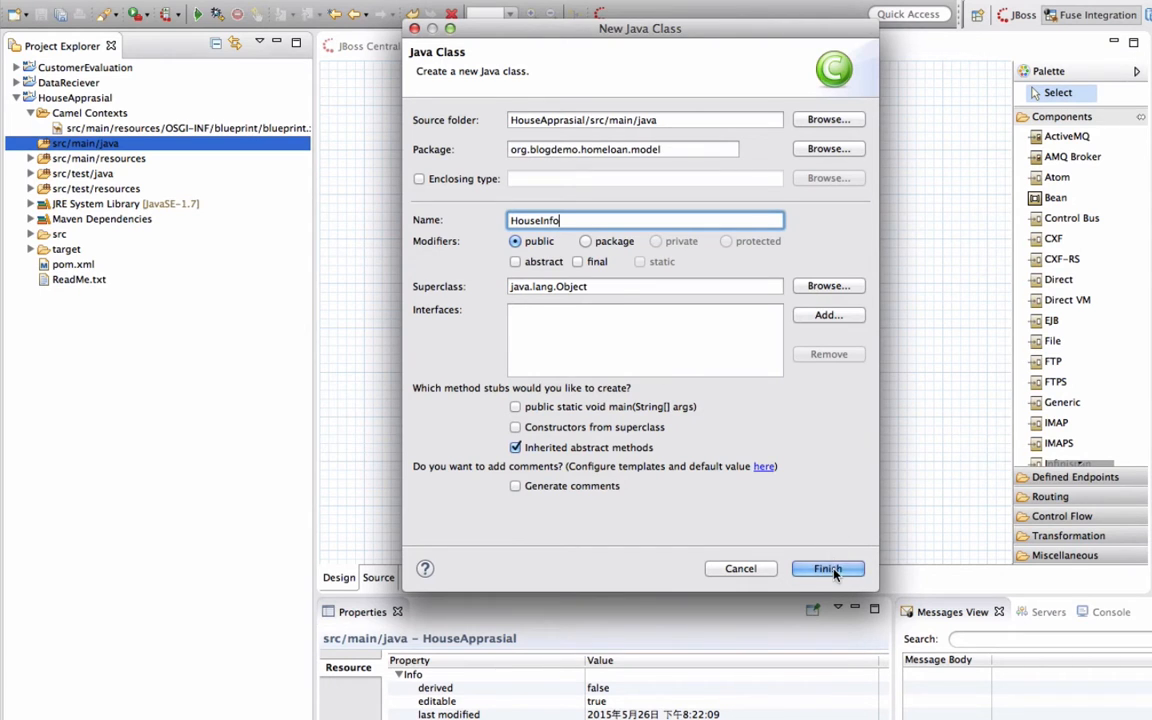
left_click(828, 568)
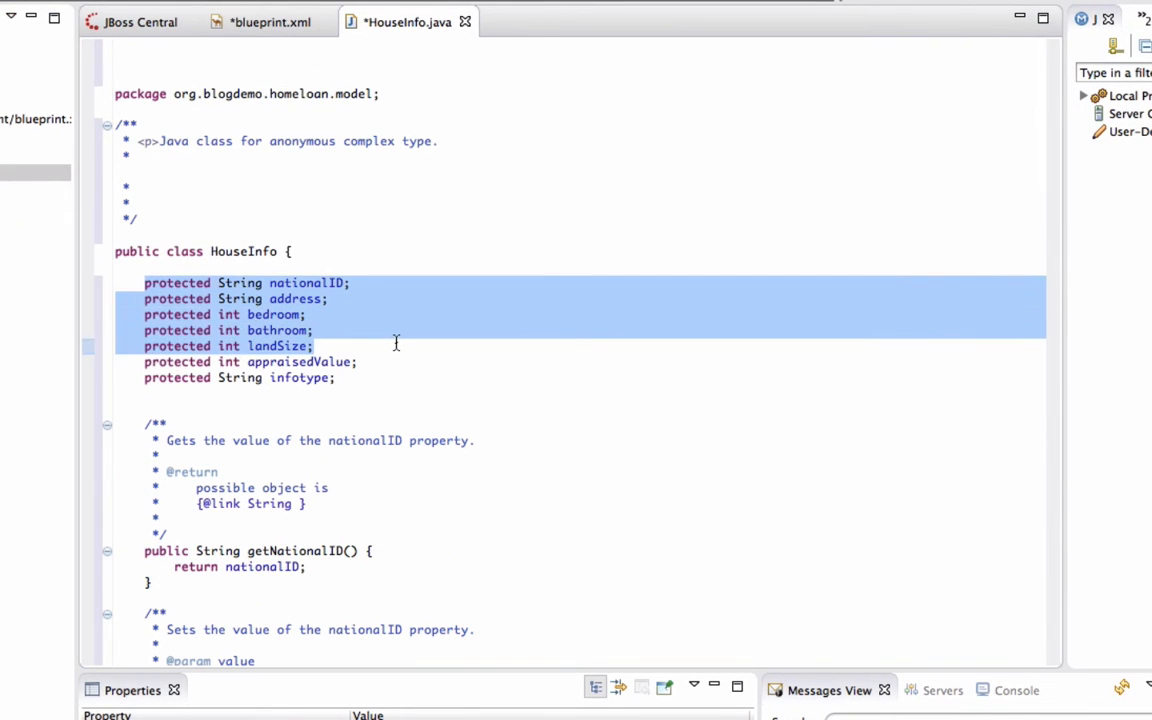
left_click_drag(396, 344, 336, 376)
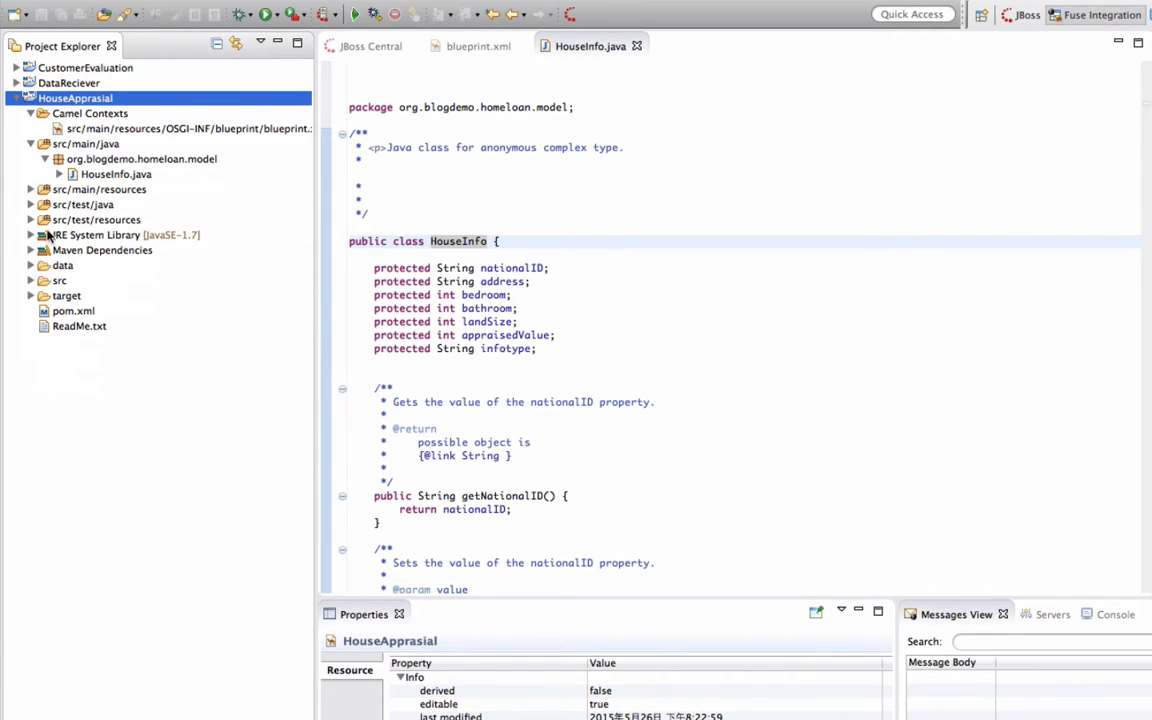
Copy the data folder of home-loan XML samples into the project, check homeloanhouse 2.xml, and return to blueprint.xml
left_click(10, 264)
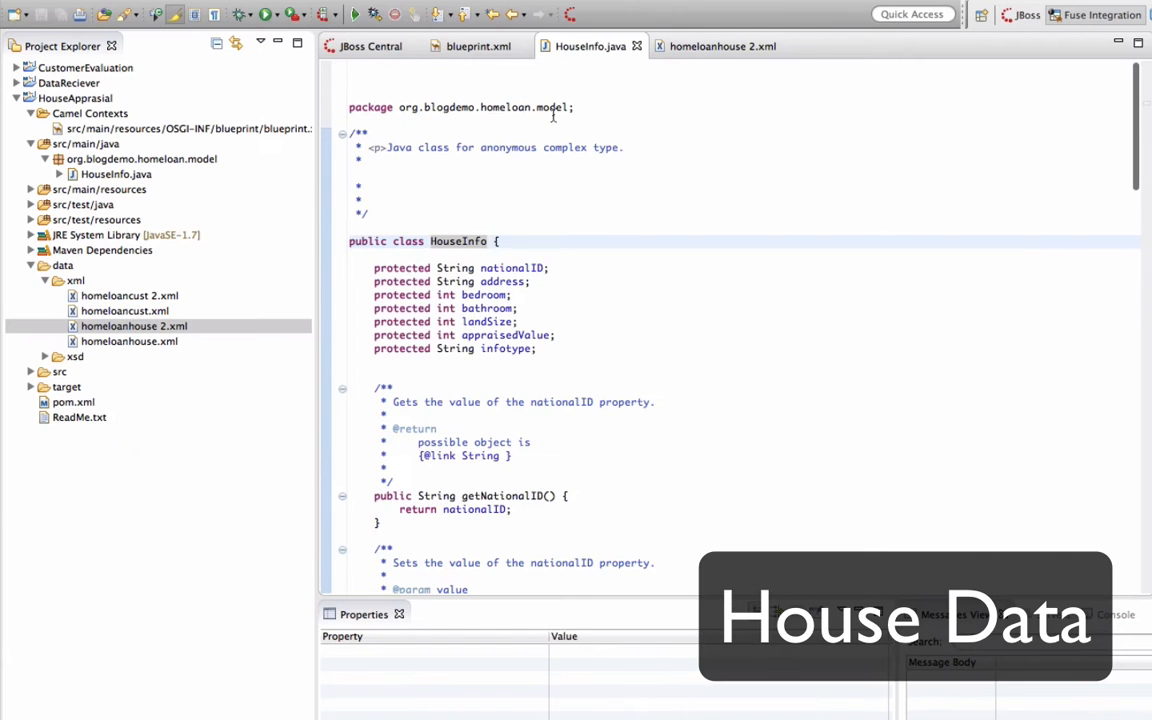
left_click(724, 46)
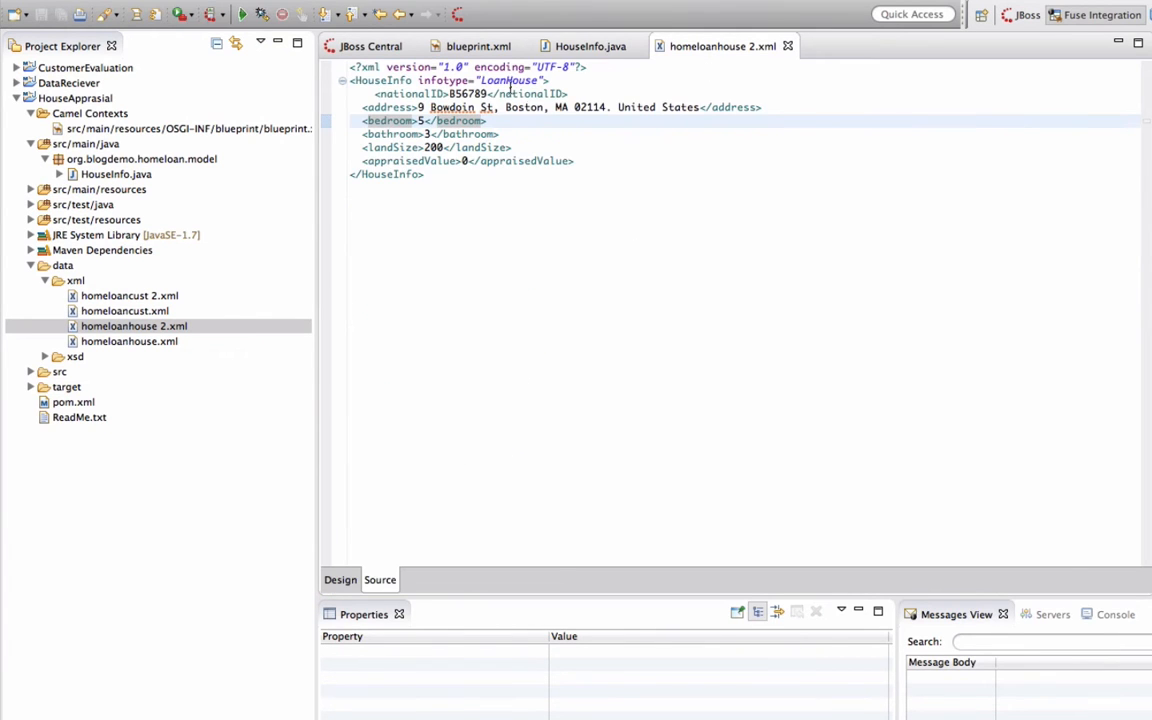
left_click(590, 46)
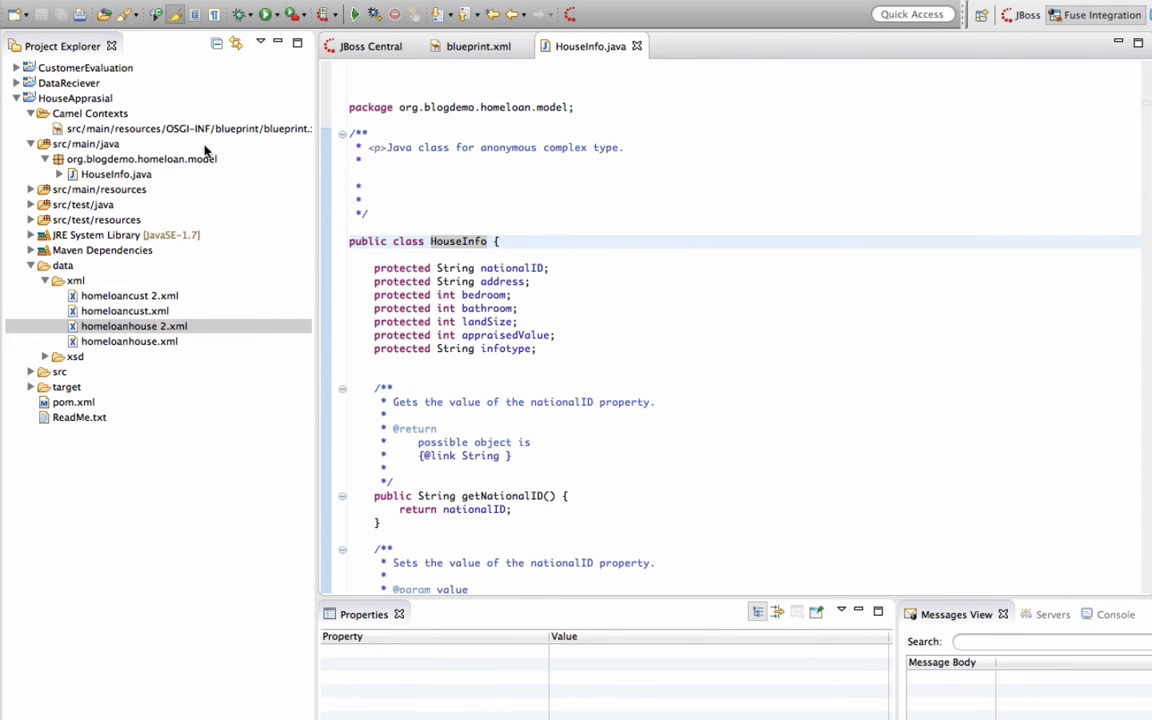
left_click(476, 46)
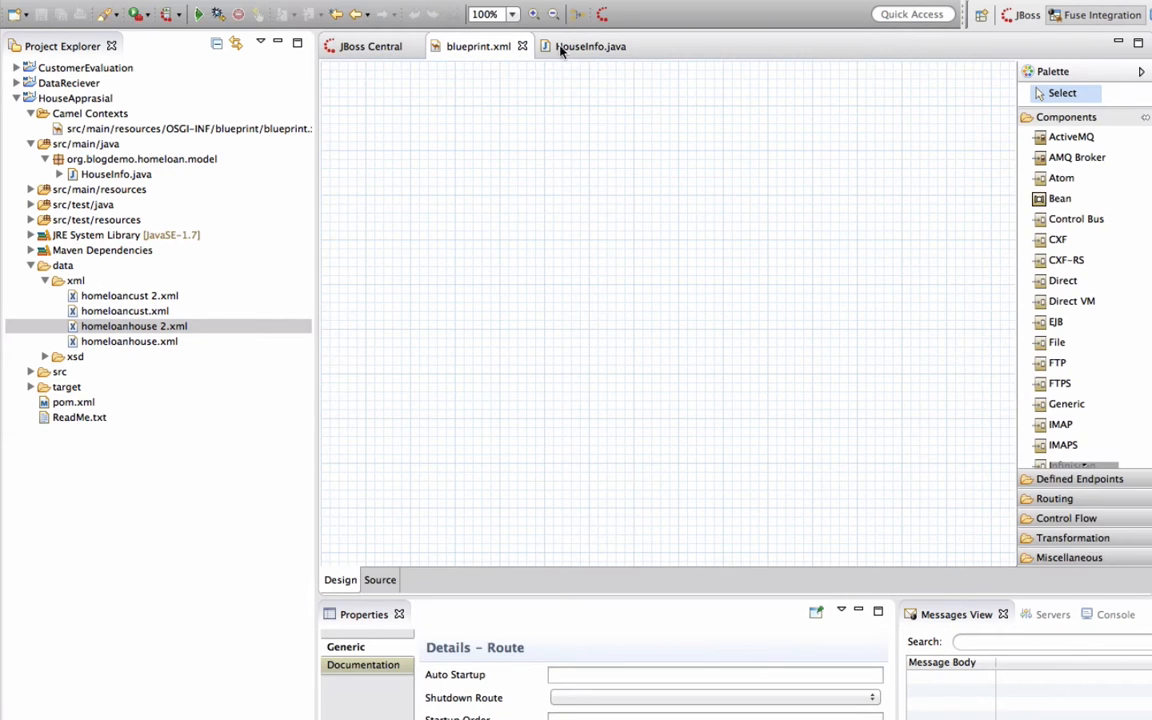
left_click(380, 580)
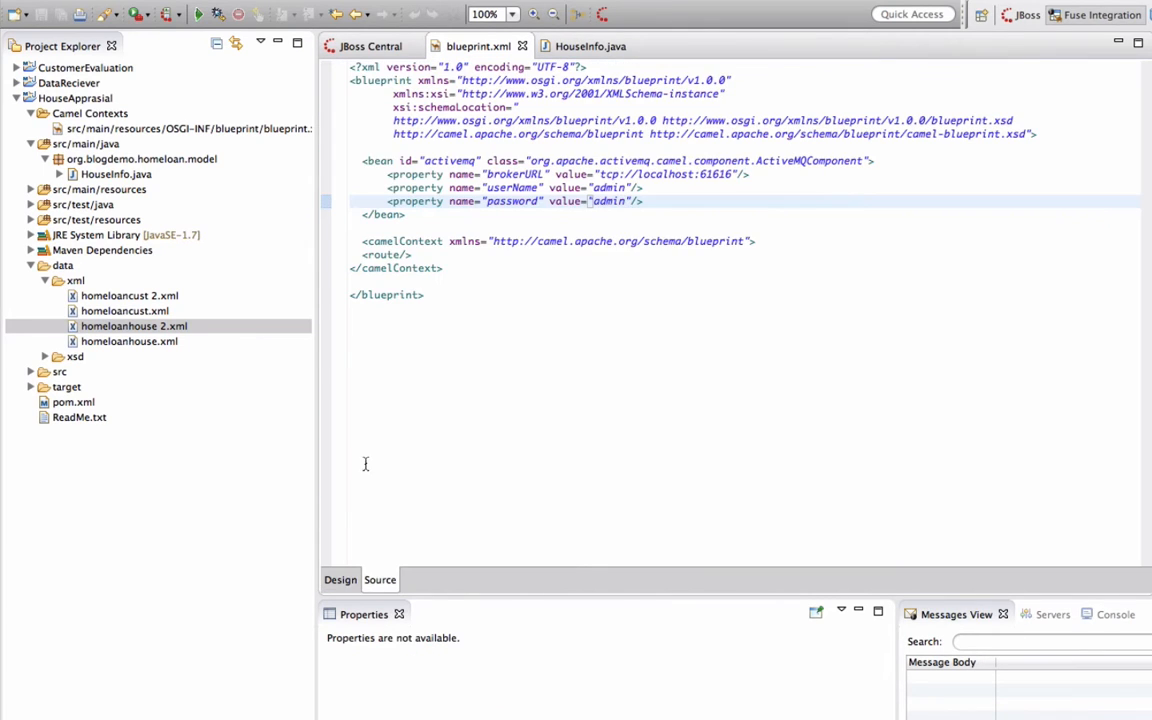
left_click(340, 580)
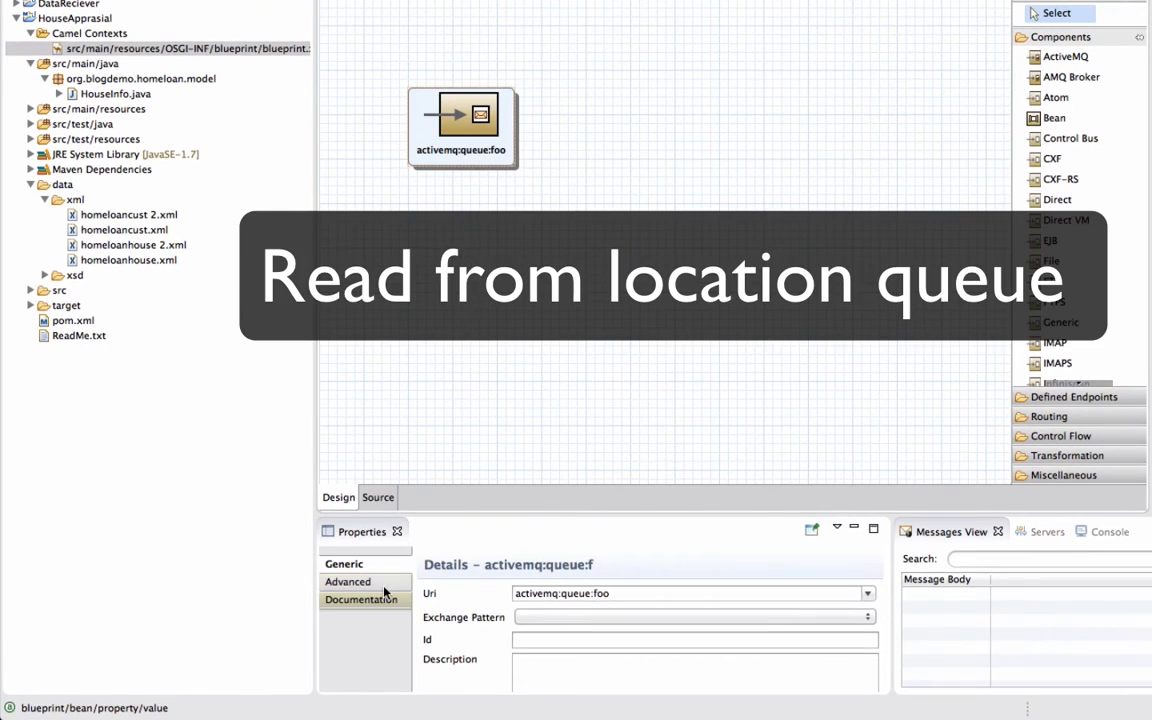
Set the route's ActiveMQ endpoint URI to the queue named location
left_click(348, 580)
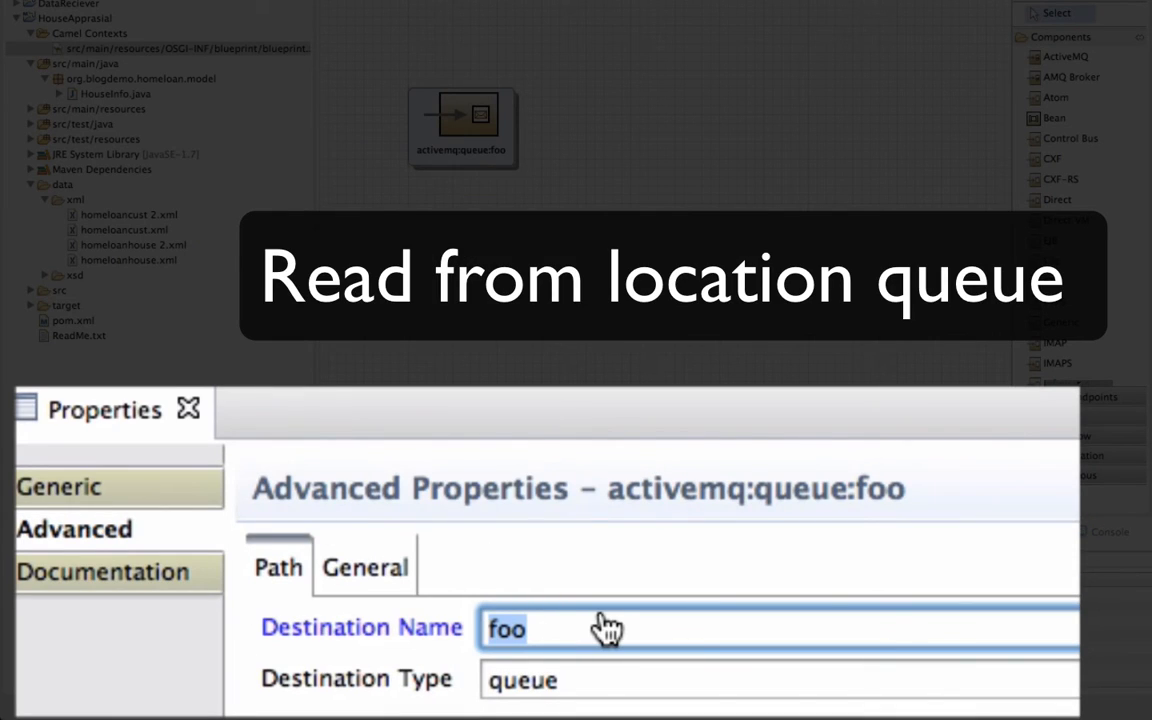
type("location")
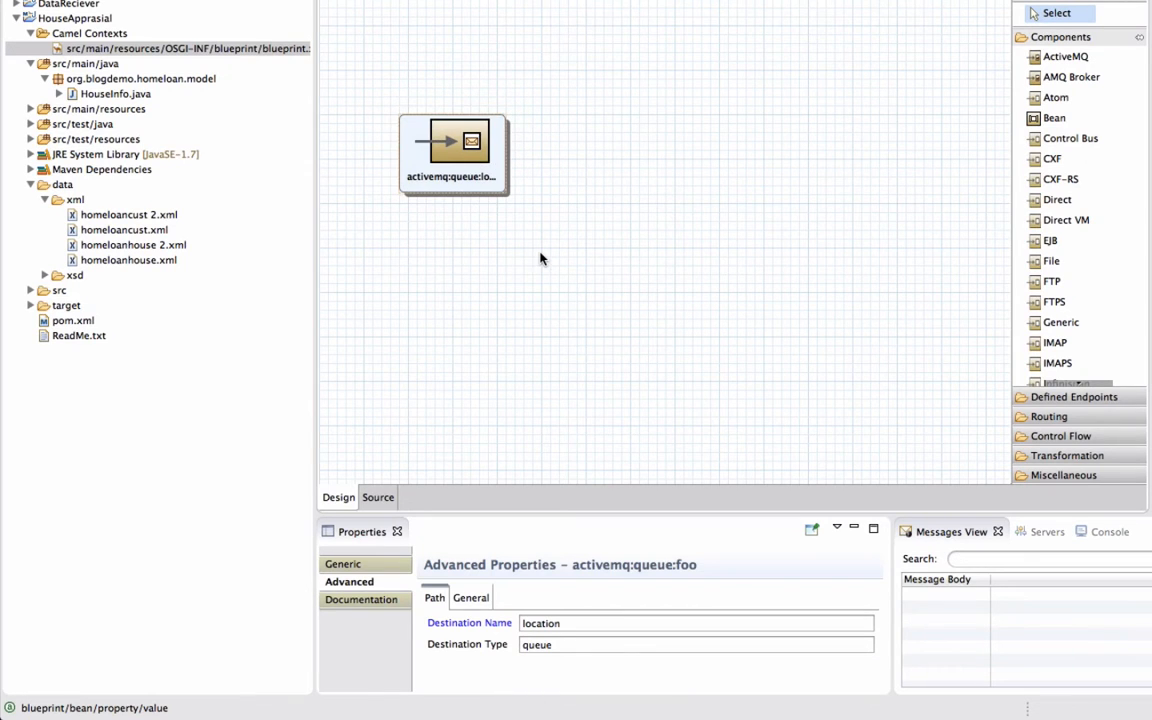
mouse_move(620, 228)
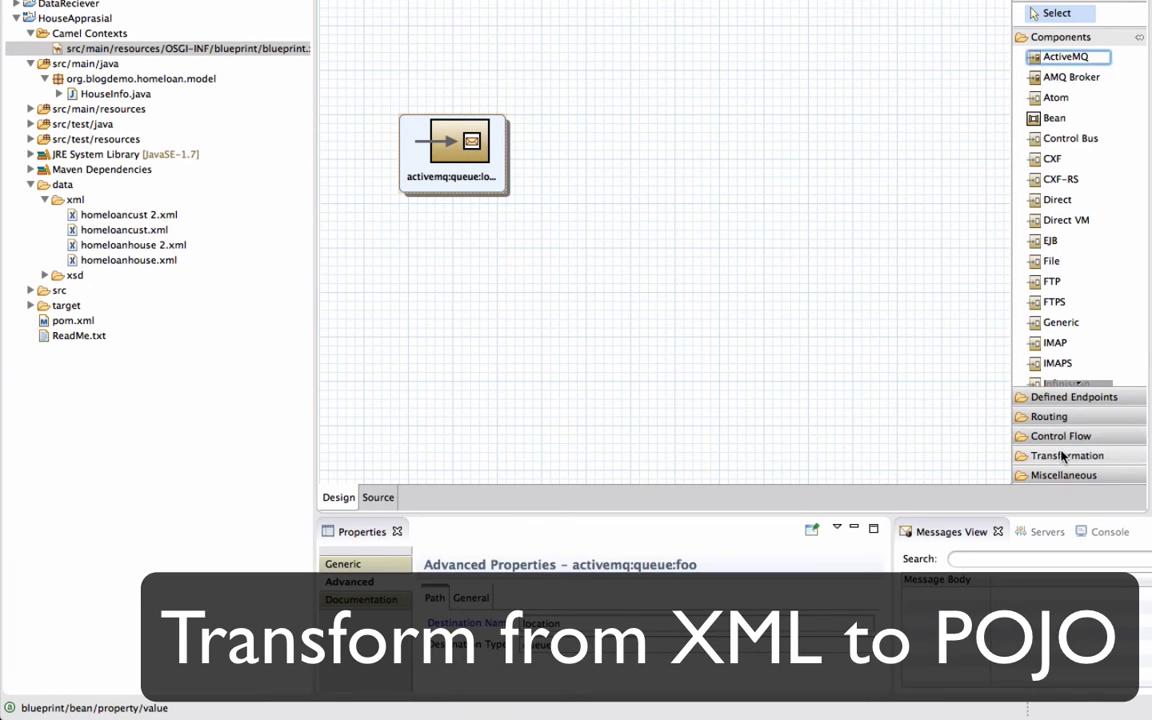
Begin a New Fuse Transformation with ID fileToHouse, source type XML and target type Java
left_click(1068, 456)
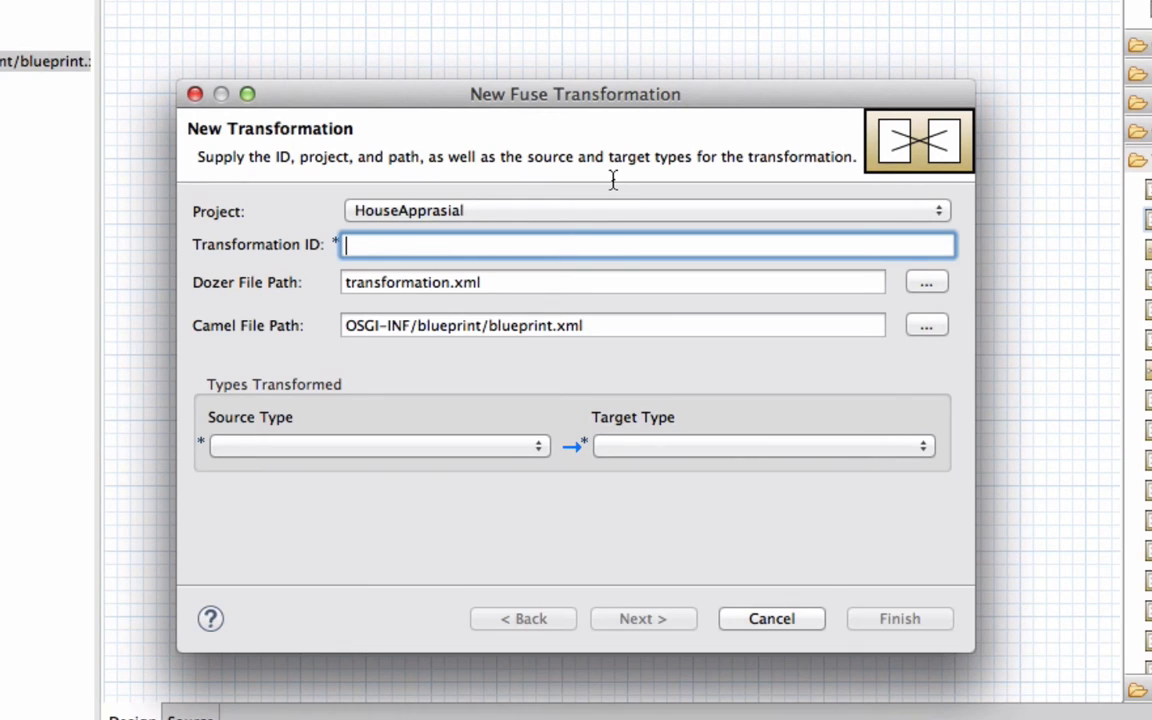
type("file")
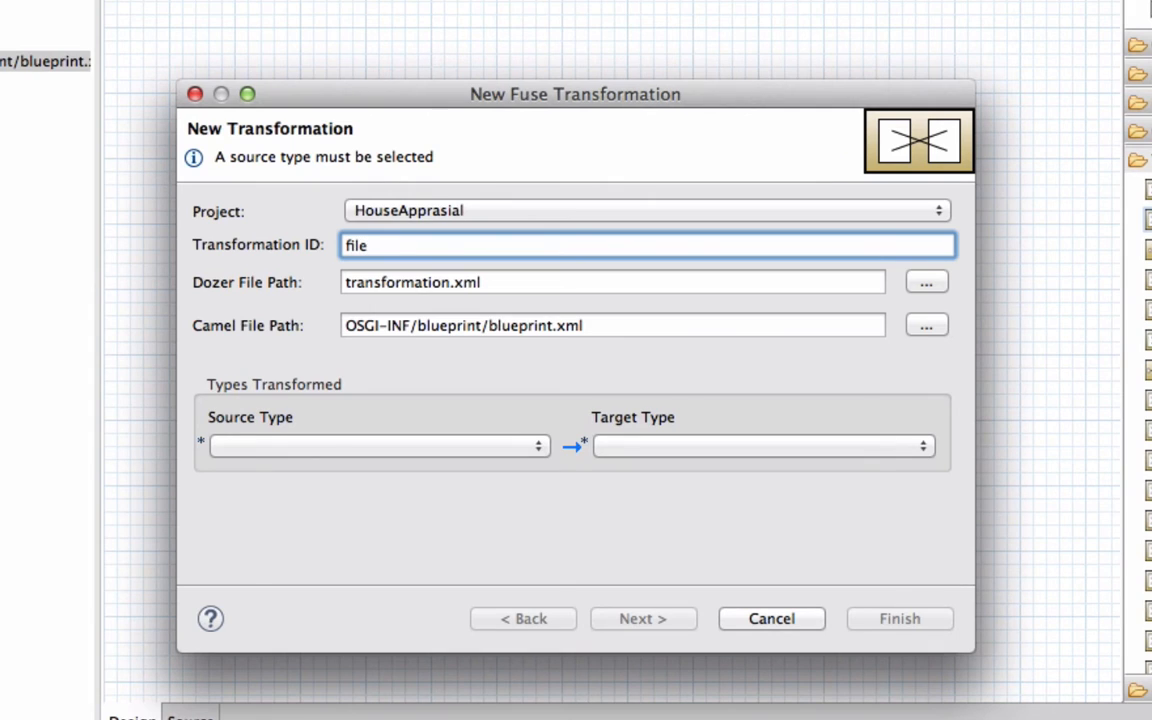
type("To")
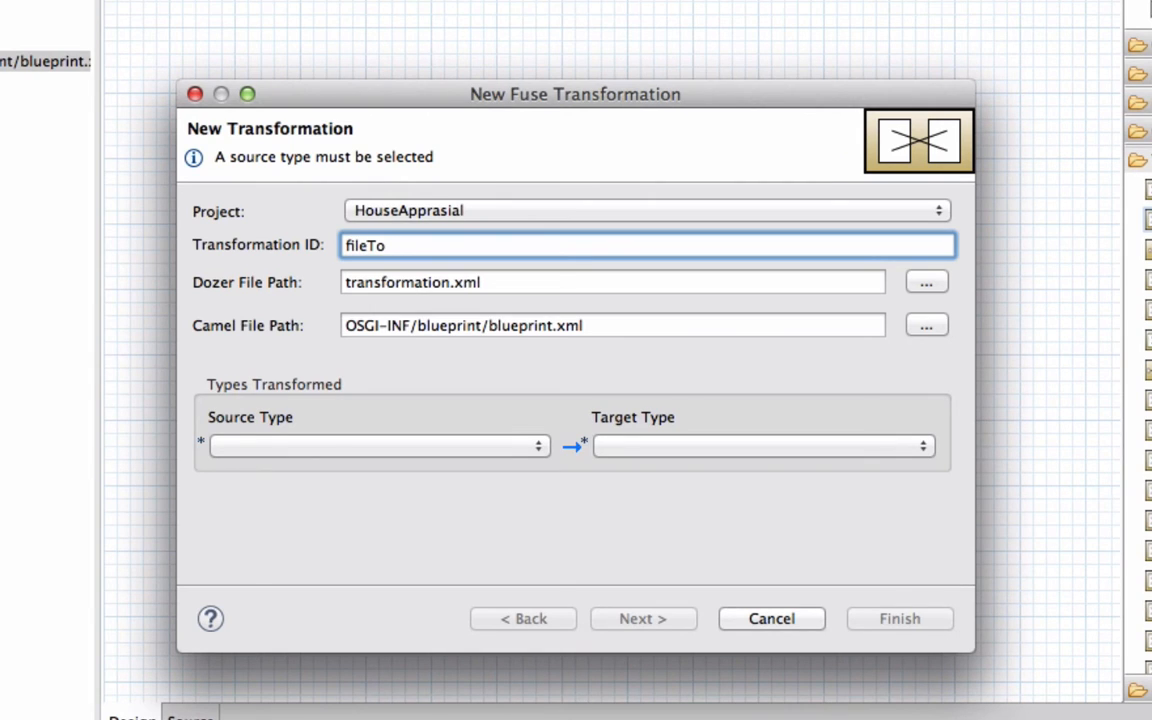
type("House")
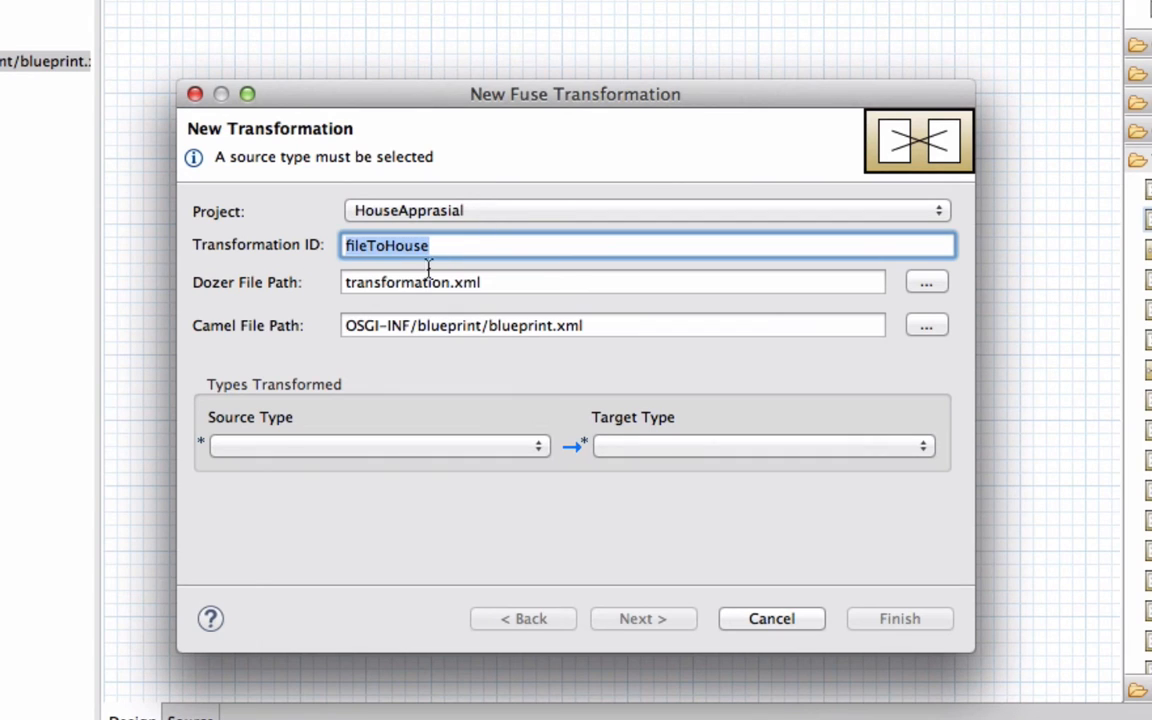
left_click(378, 444)
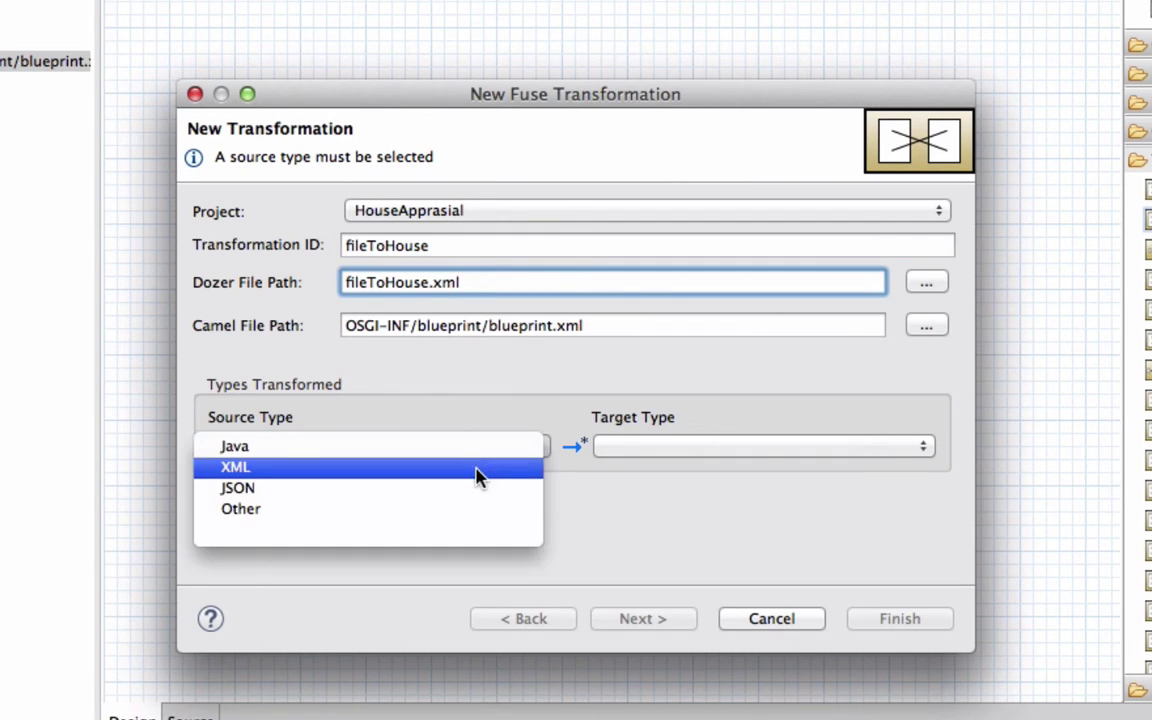
left_click(234, 466)
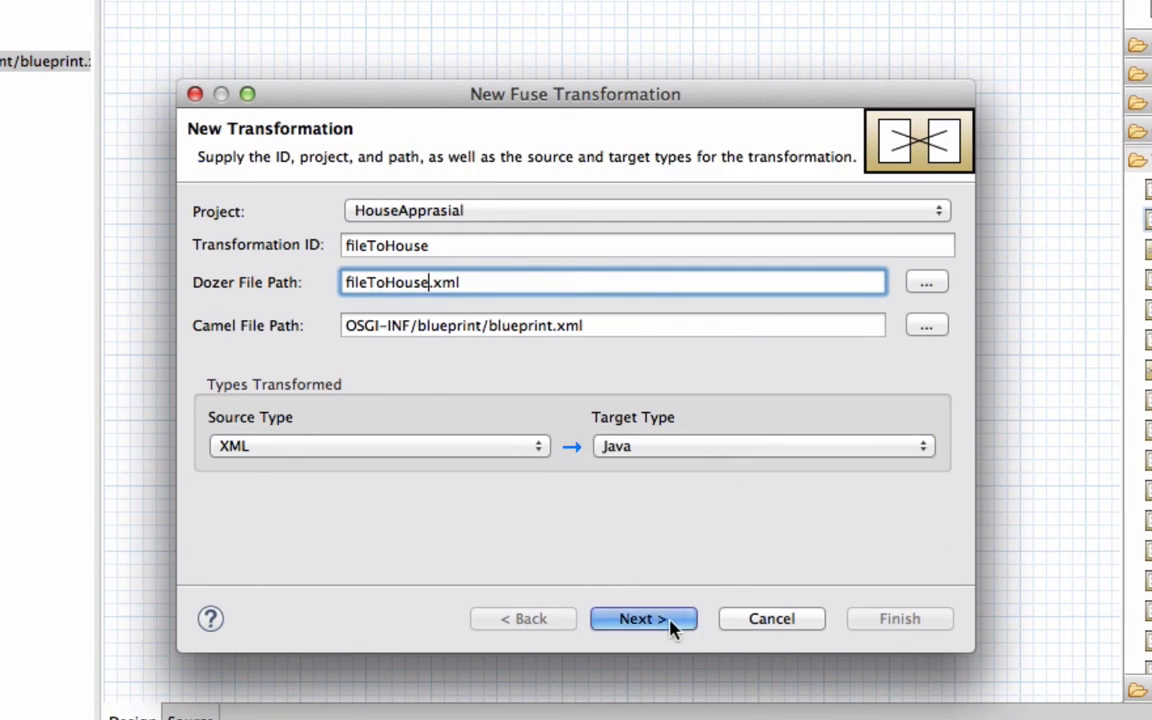
Pick homeloanhouse.xsd as source and org.blogdemo.homeloan.model.HouseInfo as target, then finish the transformation
left_click(642, 620)
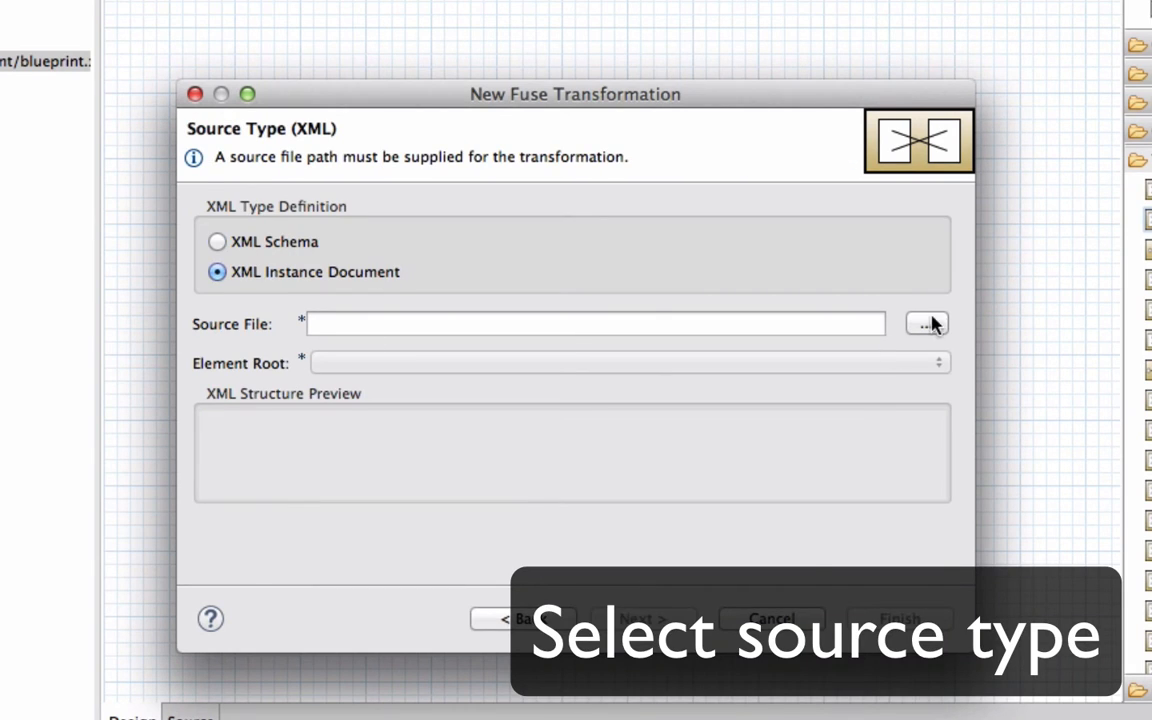
left_click(924, 324)
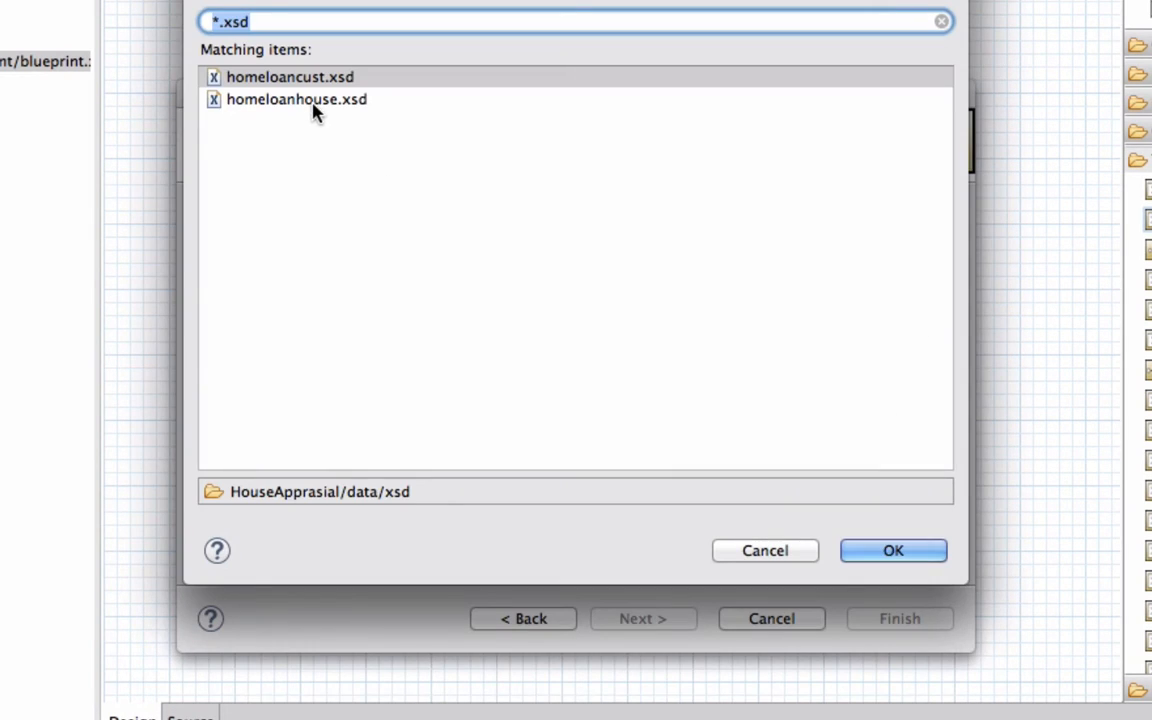
left_click(892, 550)
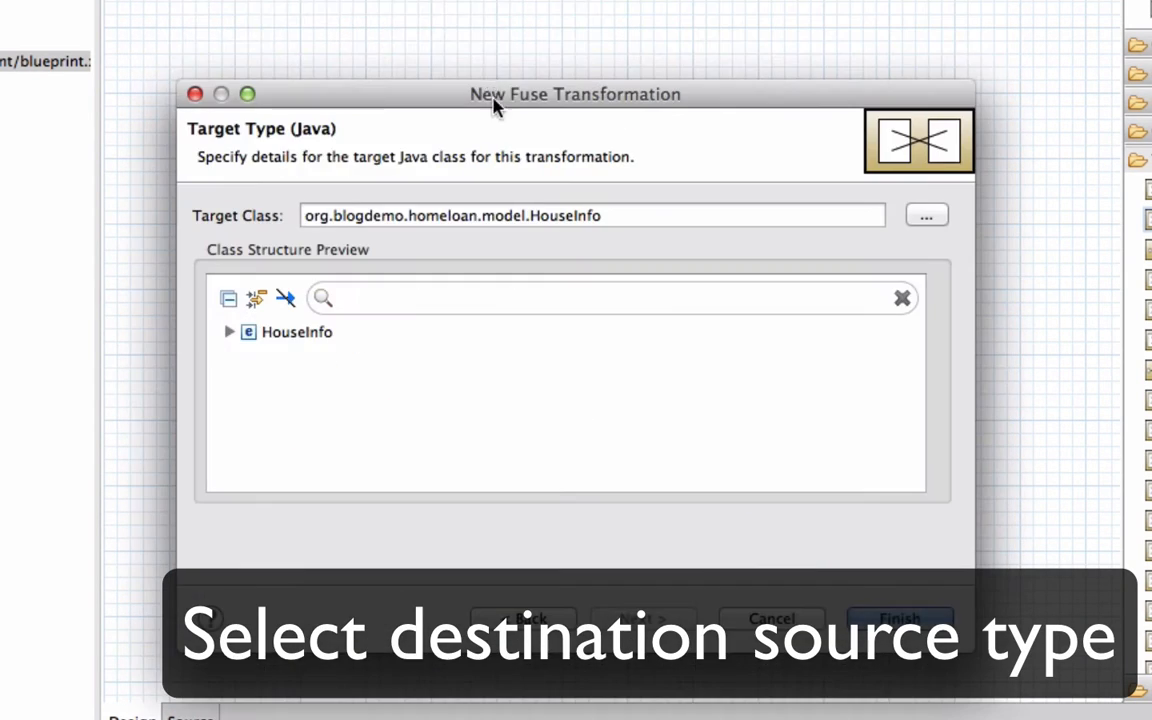
left_click(228, 332)
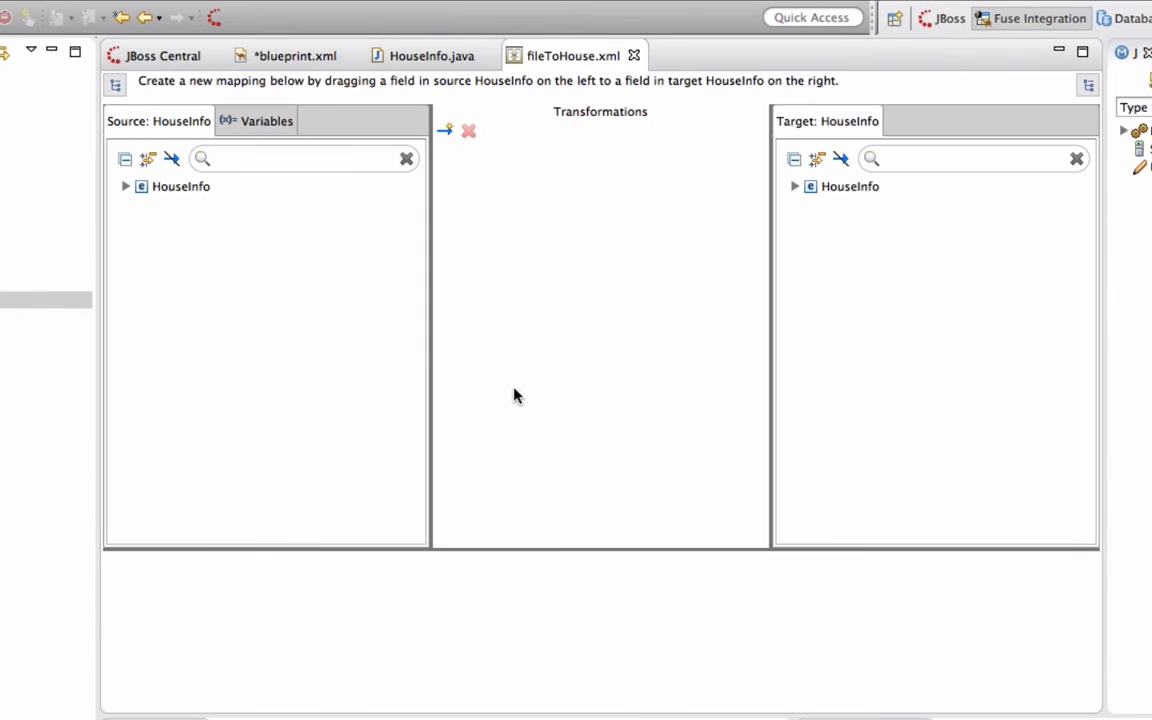
In the fileToHouse mapper, map source address to target address and the next HouseInfo field across
left_click(126, 186)
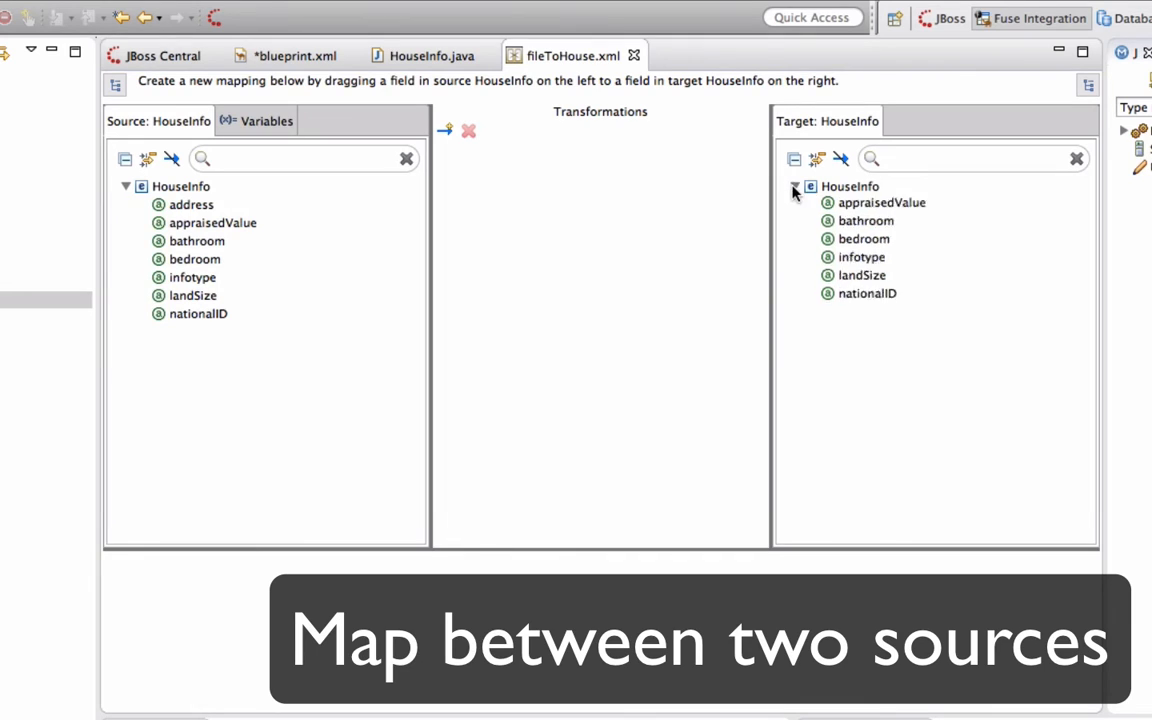
left_click_drag(192, 204, 858, 204)
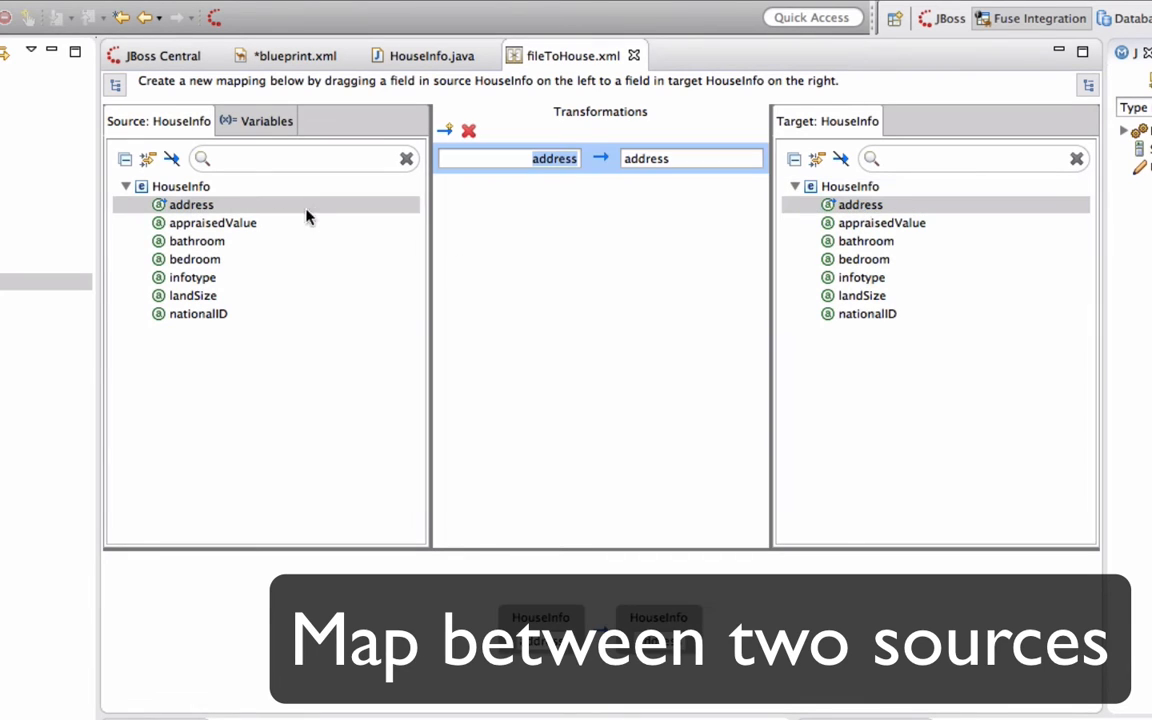
left_click_drag(212, 222, 880, 222)
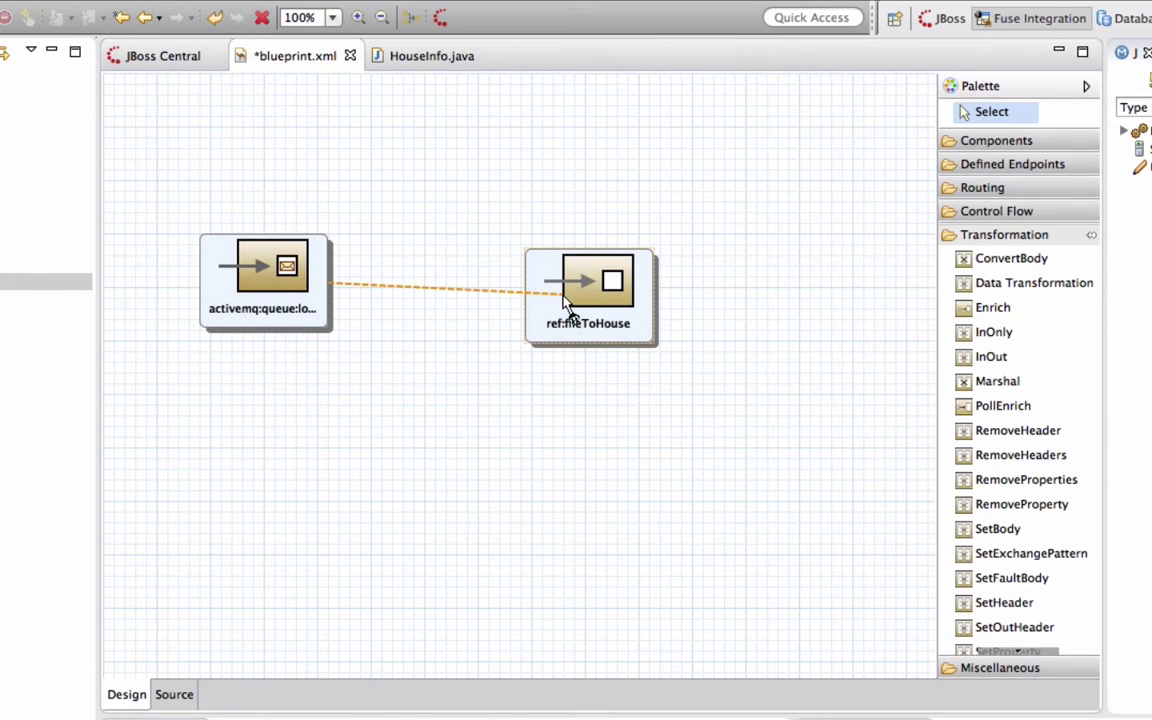
Connect the activemq endpoint to the ref:fileToHouse node and begin adding a SetBody step
left_click(372, 550)
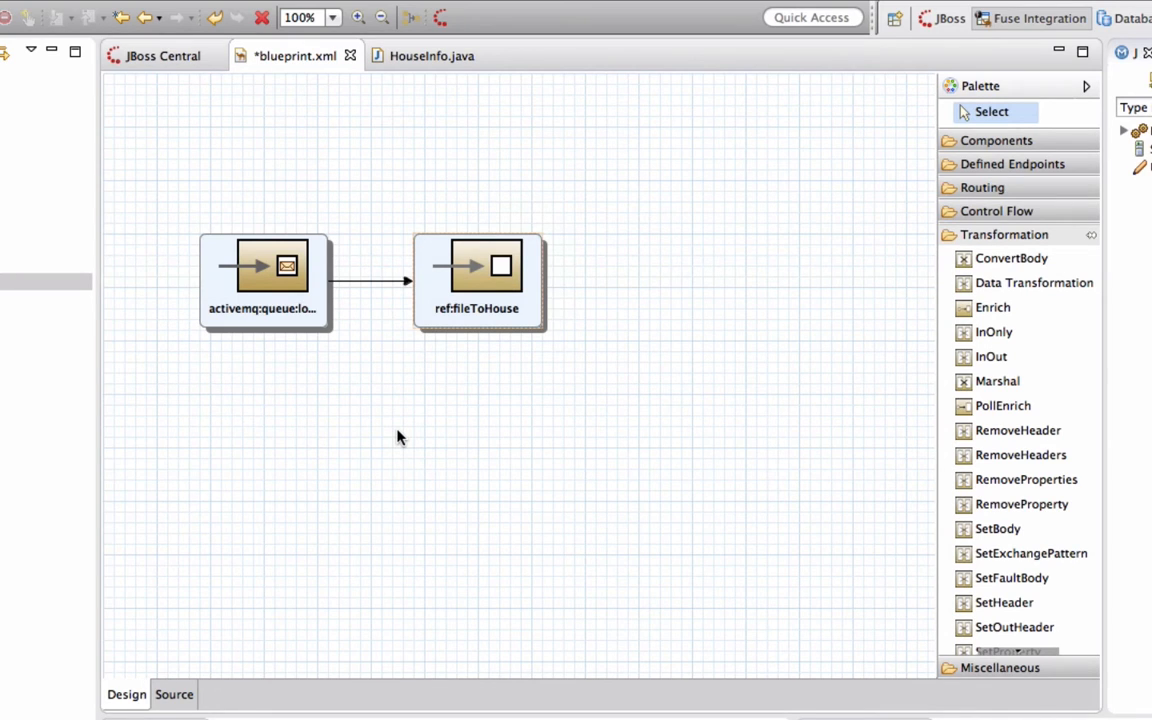
left_click(500, 270)
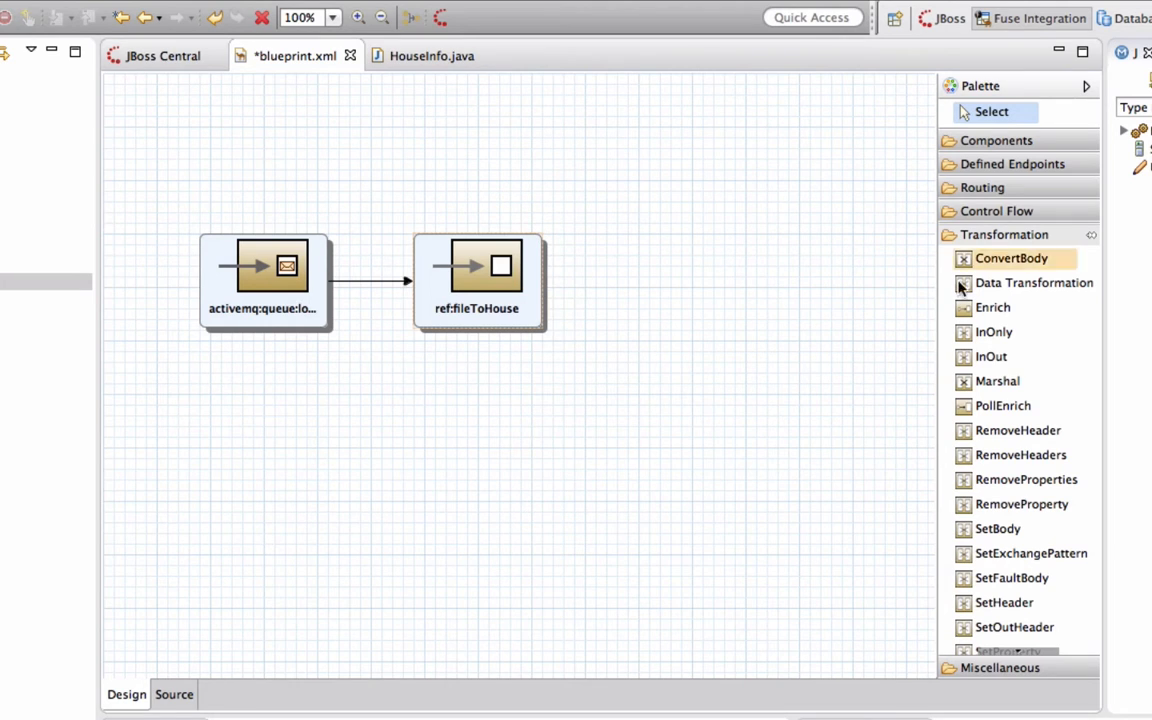
mouse_move(984, 198)
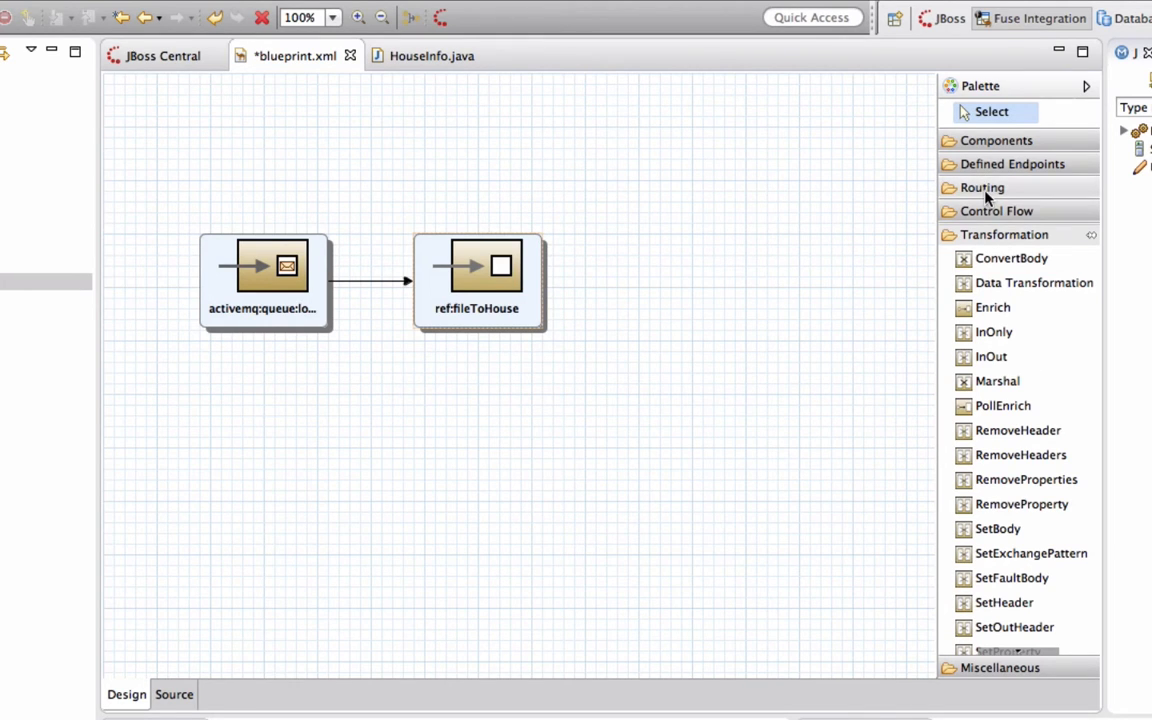
left_click(996, 212)
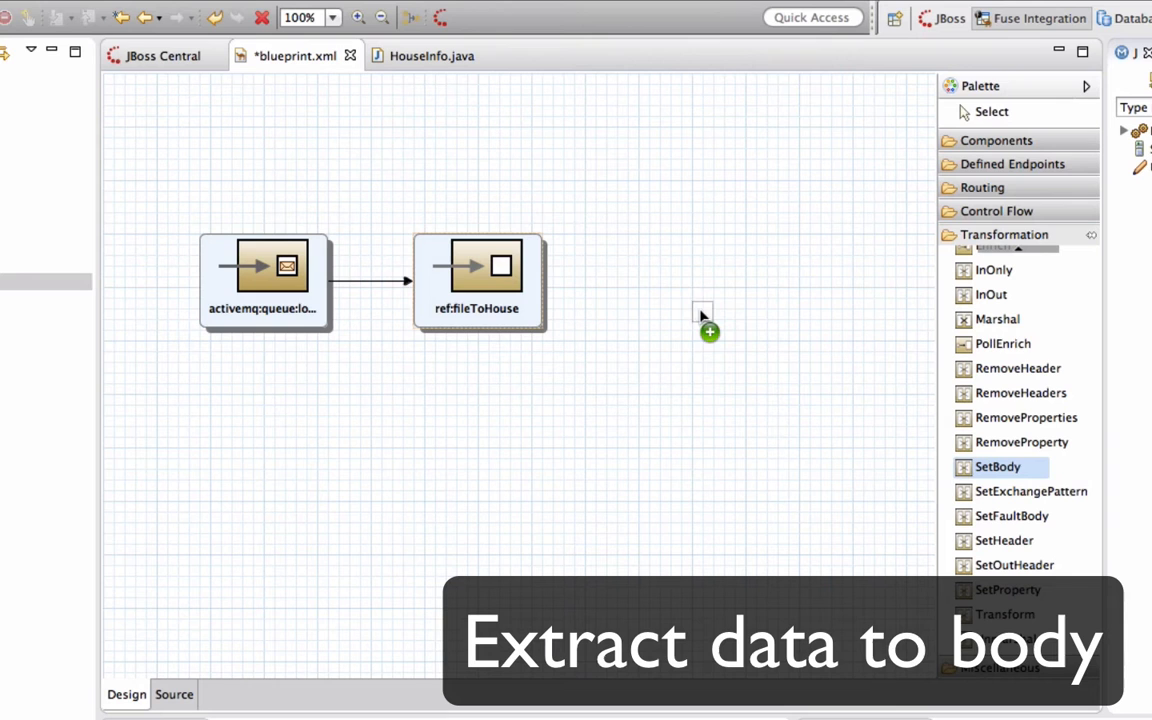
Add a setBody step after fileToHouse with simple expression ${body.address} and save
left_click_drag(996, 468, 760, 344)
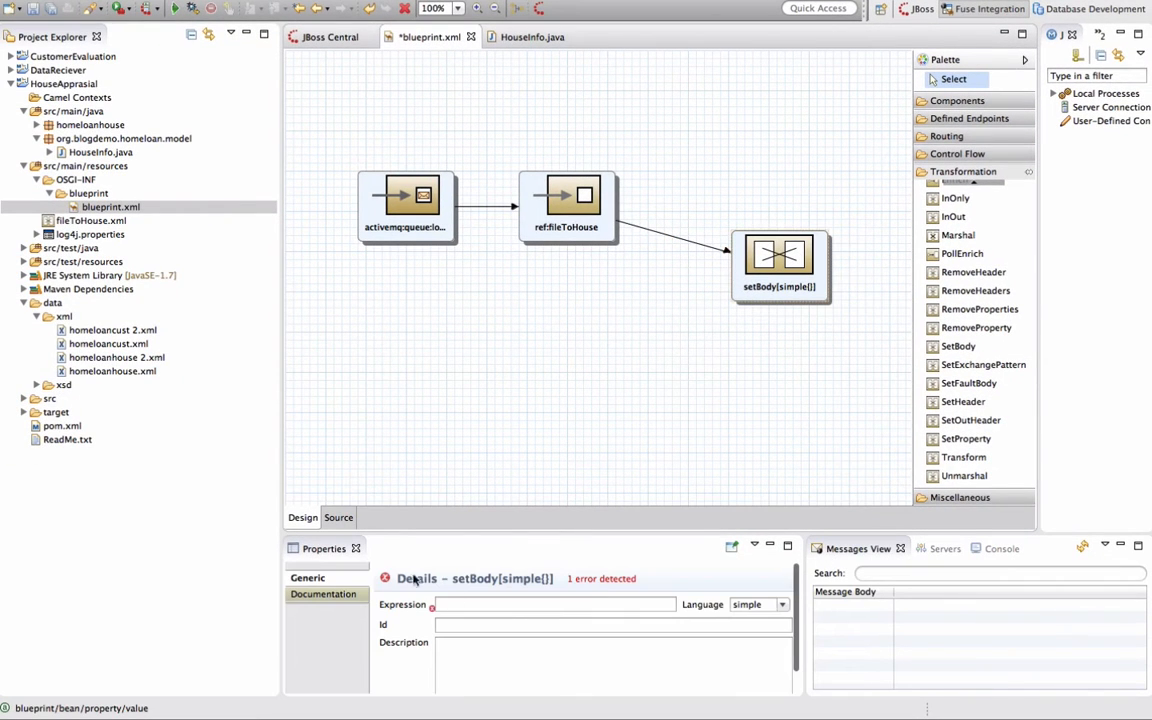
left_click(552, 604)
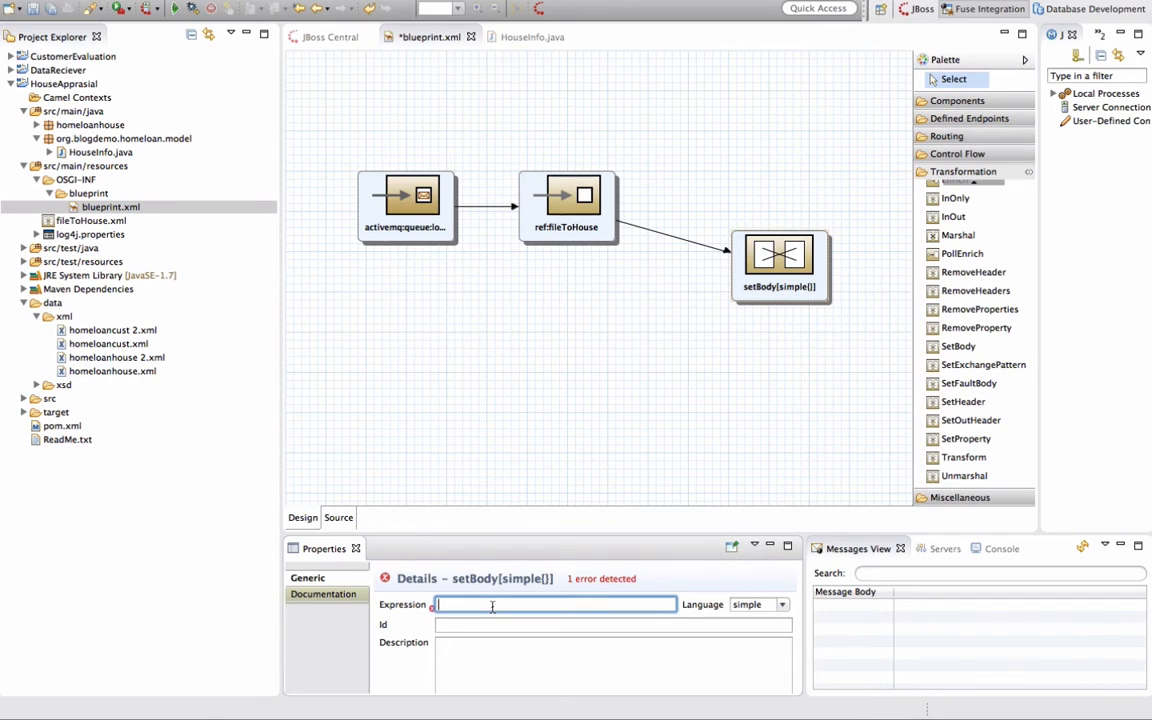
type("$")
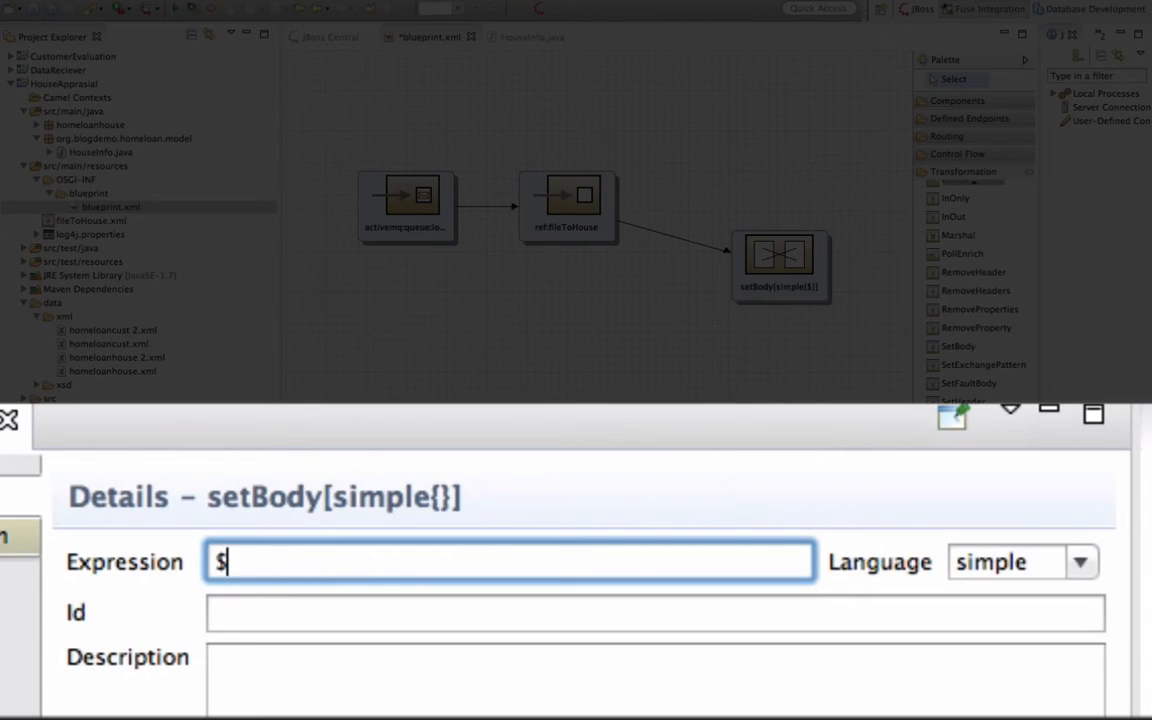
type("{b}")
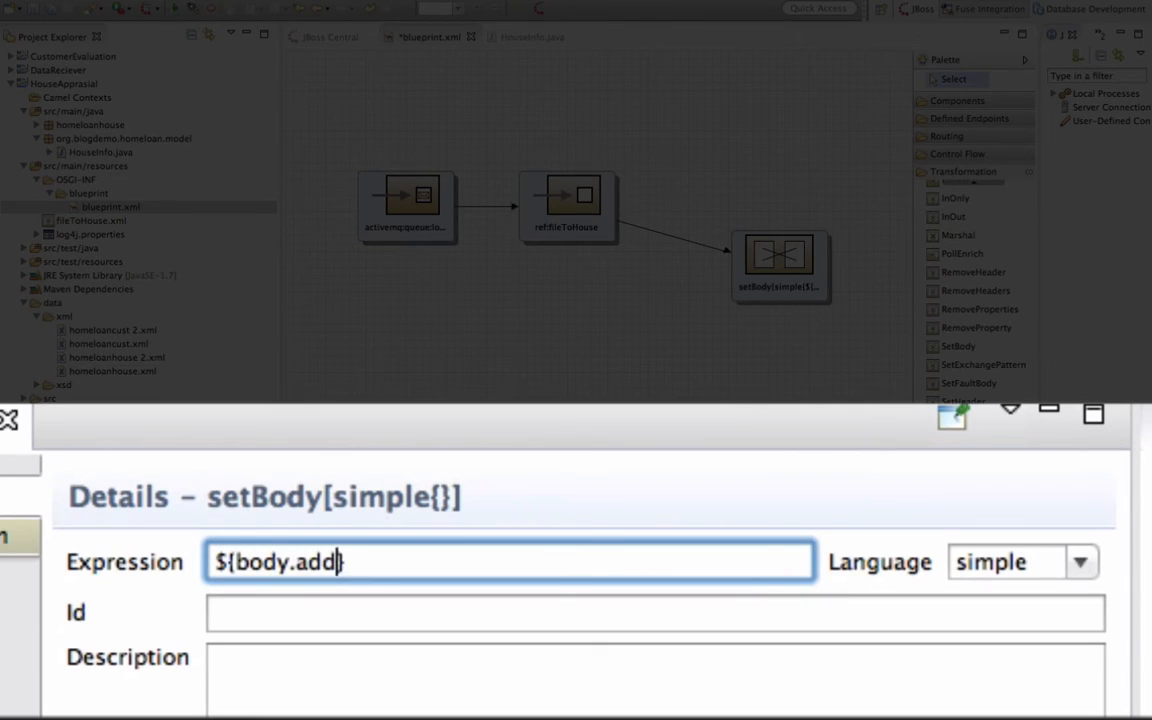
type("ress")
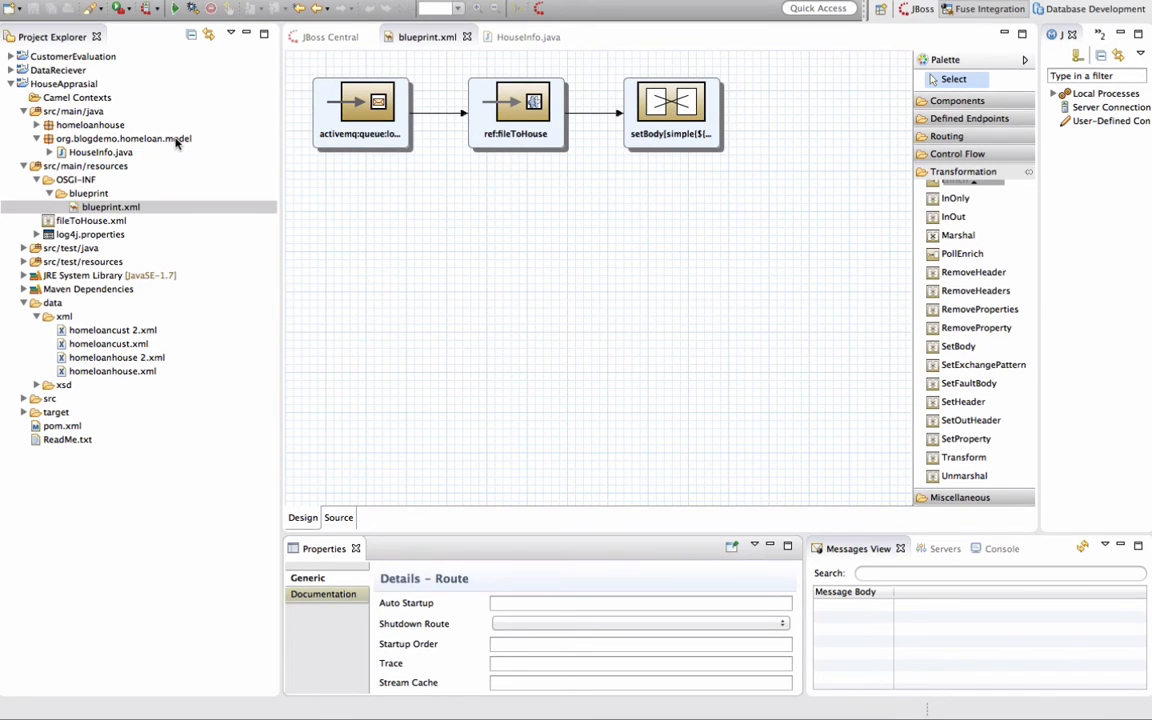
Create class HouseInfoProcessor in package org.blogdemo.homeloan.processor via New > Class
right_click(124, 138)
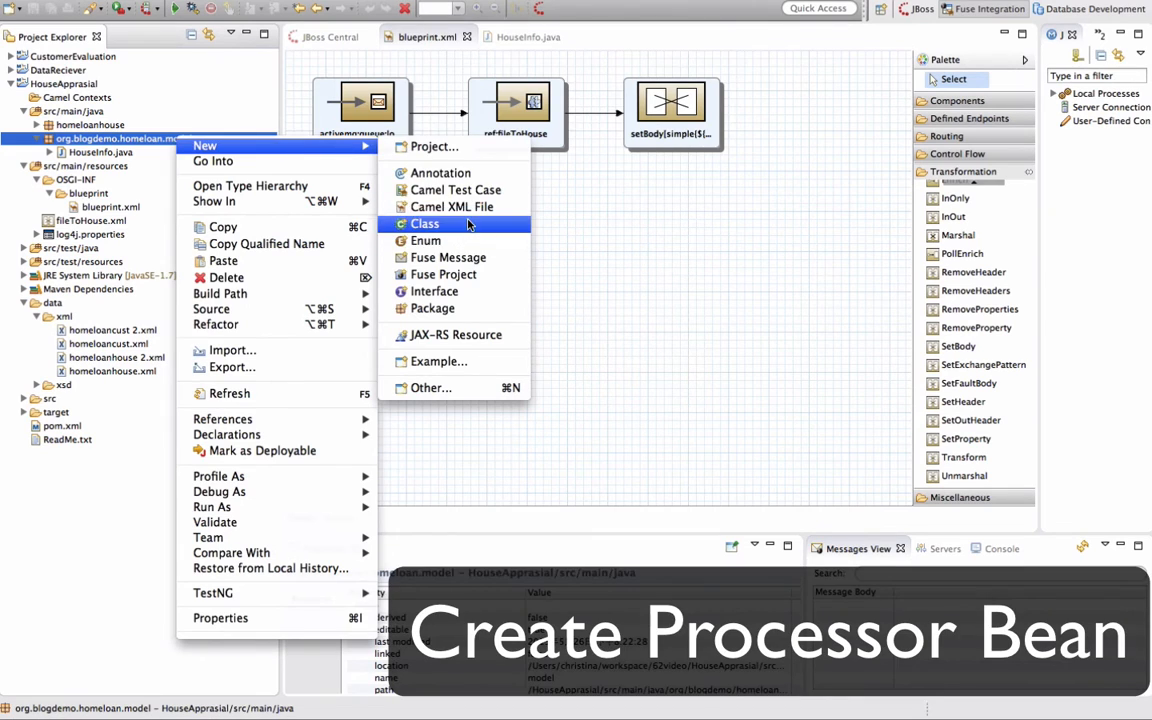
left_click(424, 224)
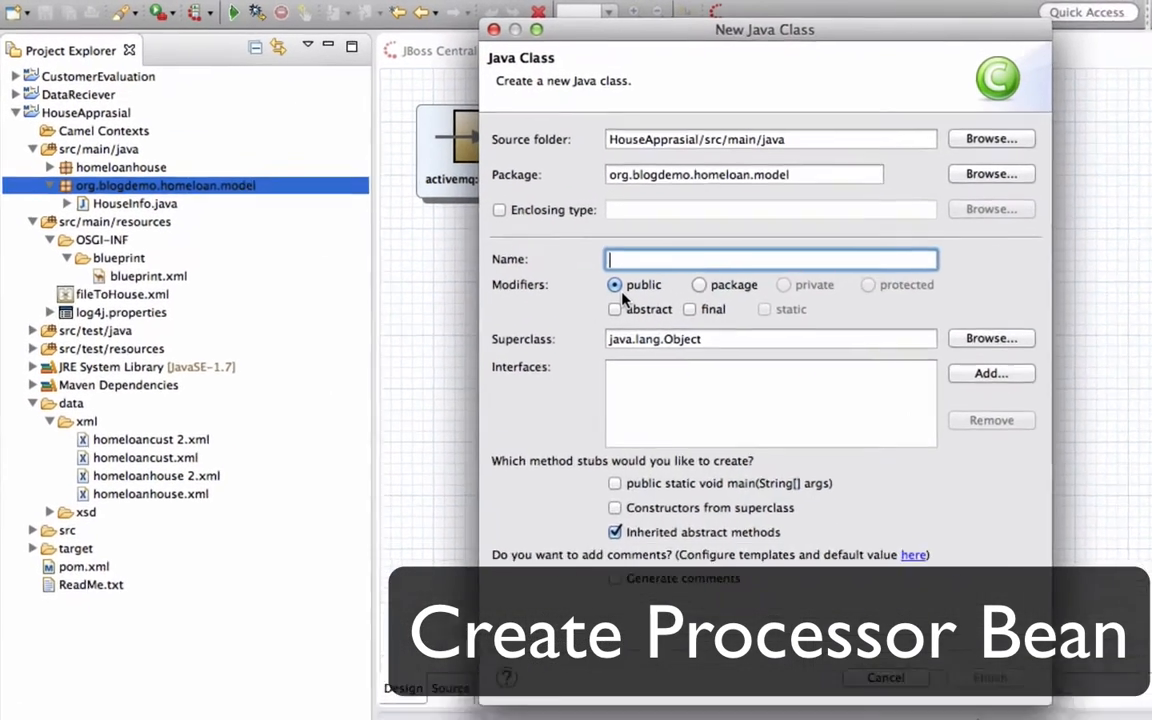
type("o")
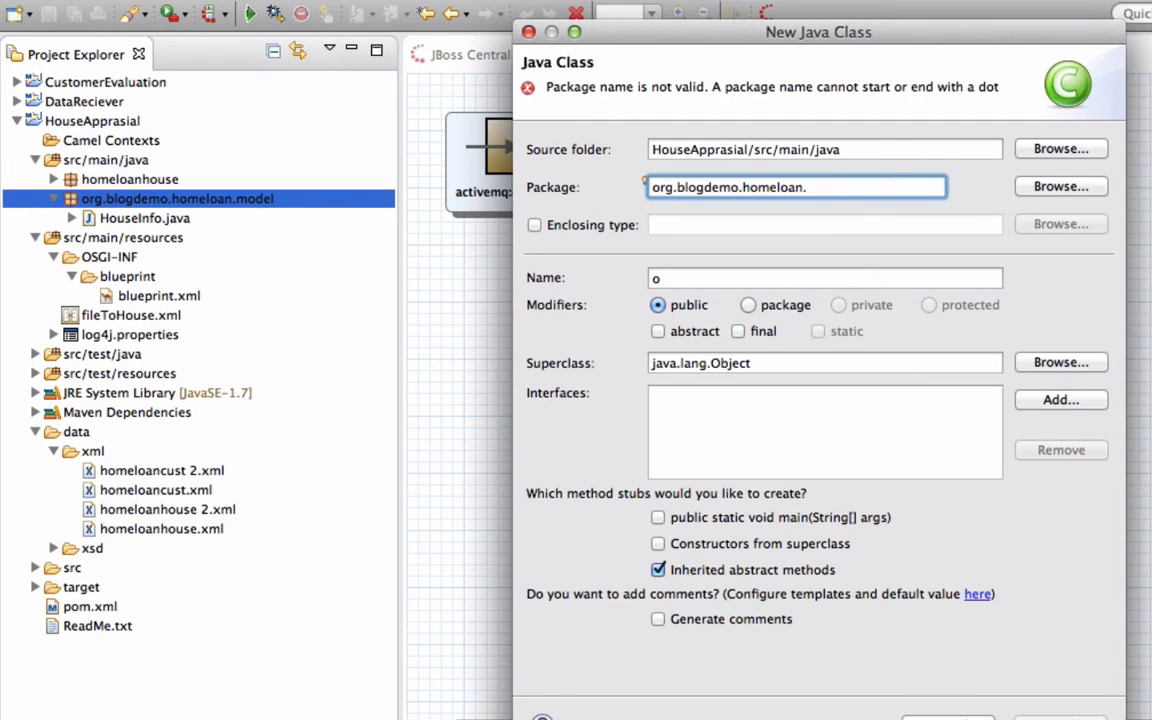
type("prod")
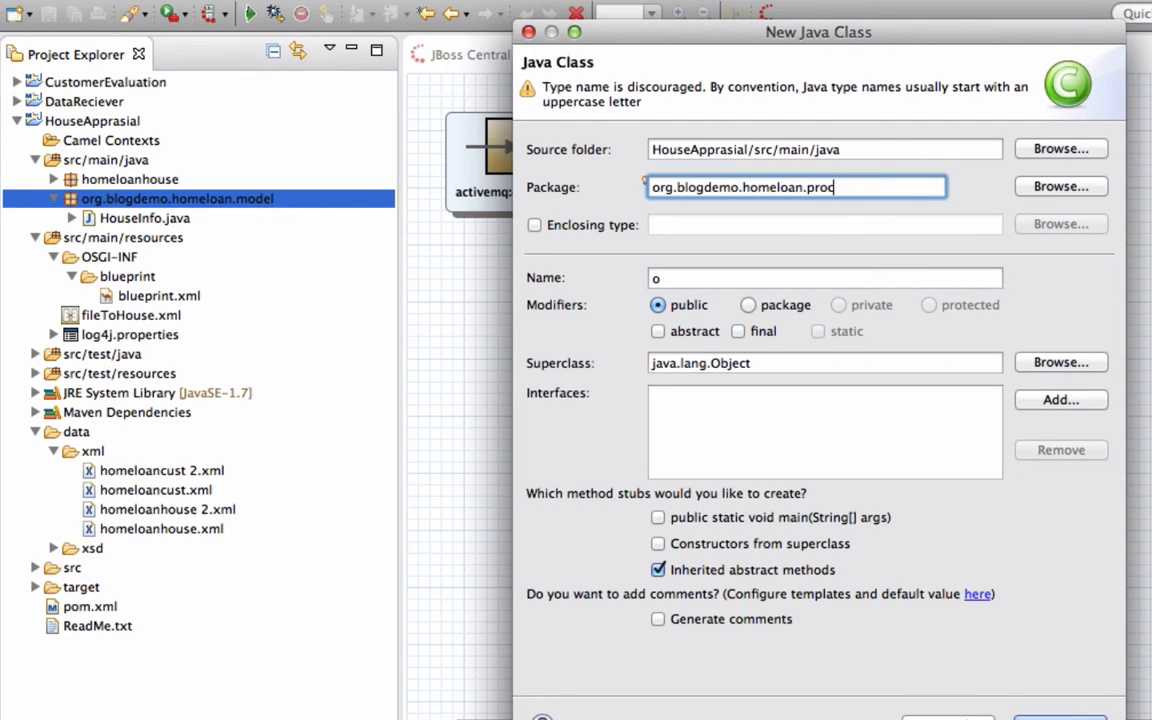
type("essor")
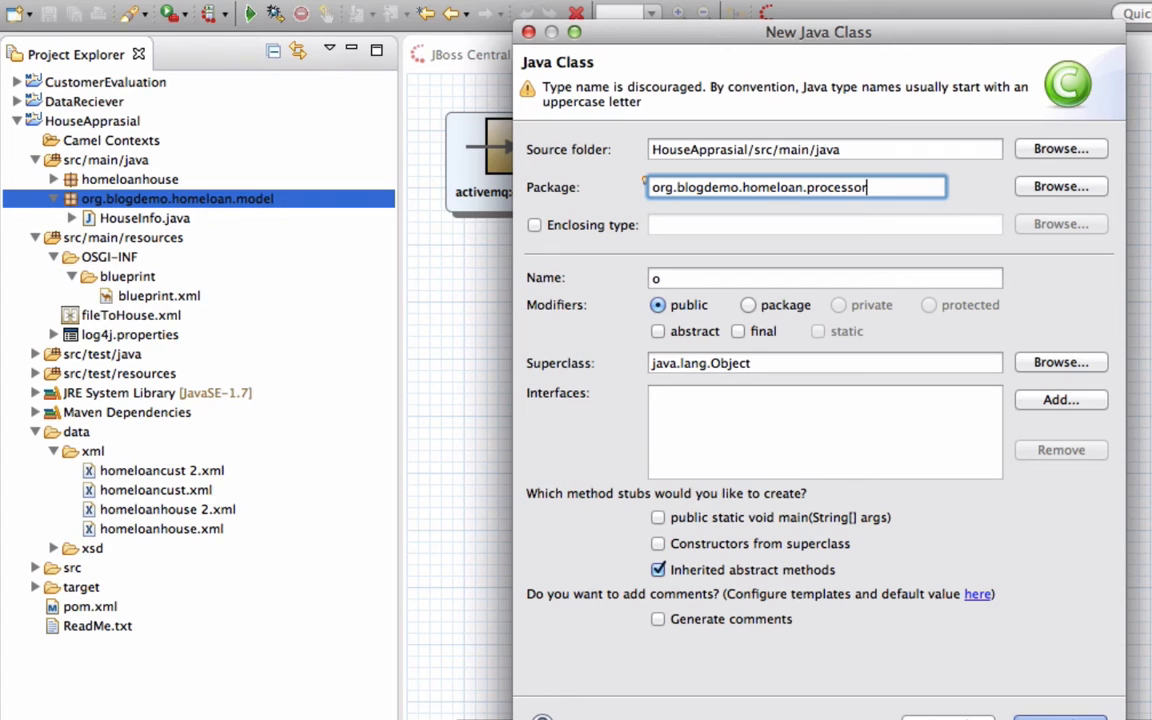
type(".HouseInfoProcessor")
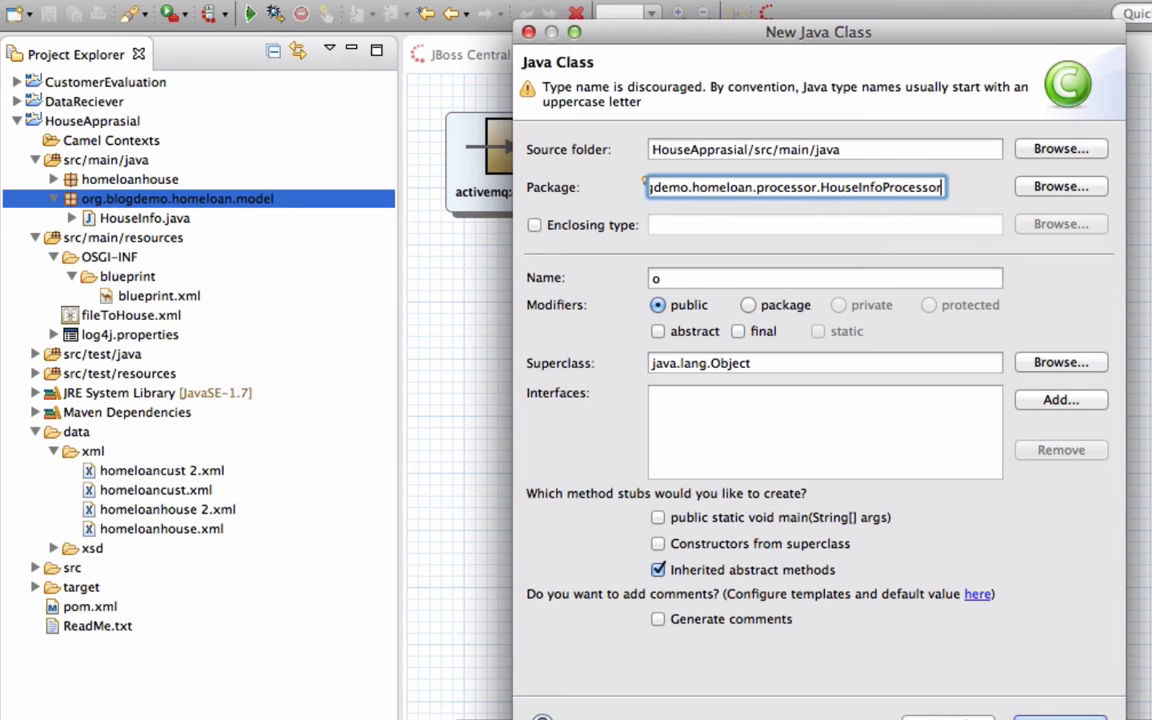
key("BackSpace")
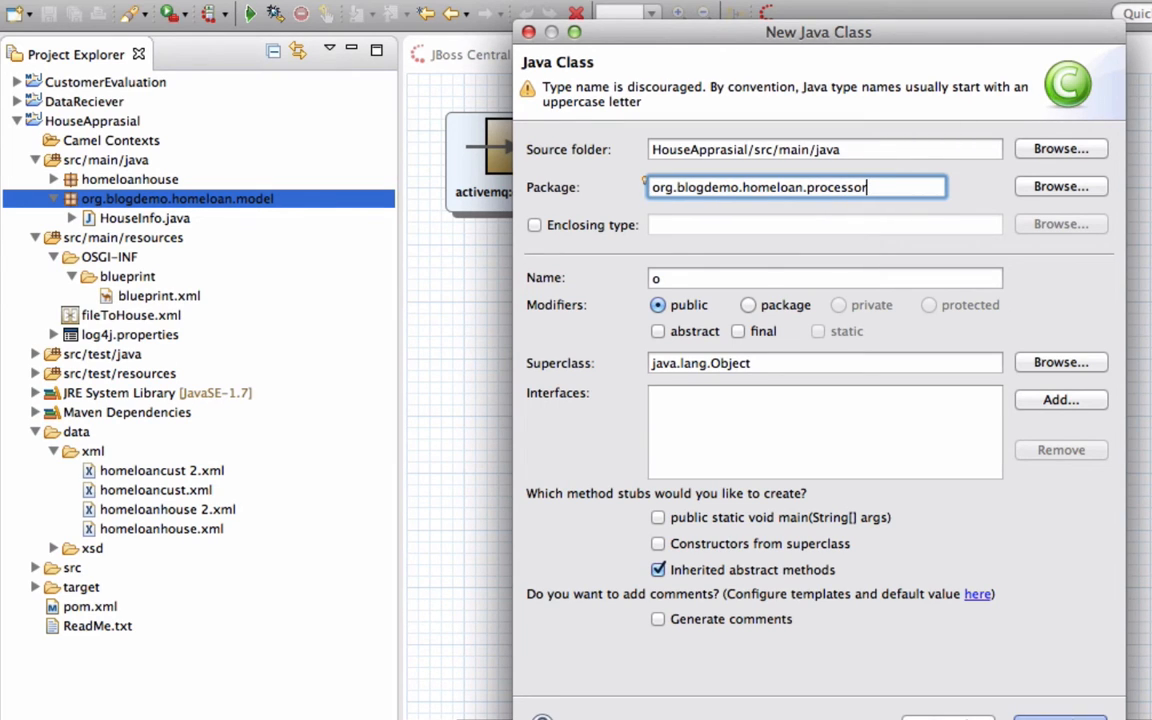
type("HouseInfoProcessor")
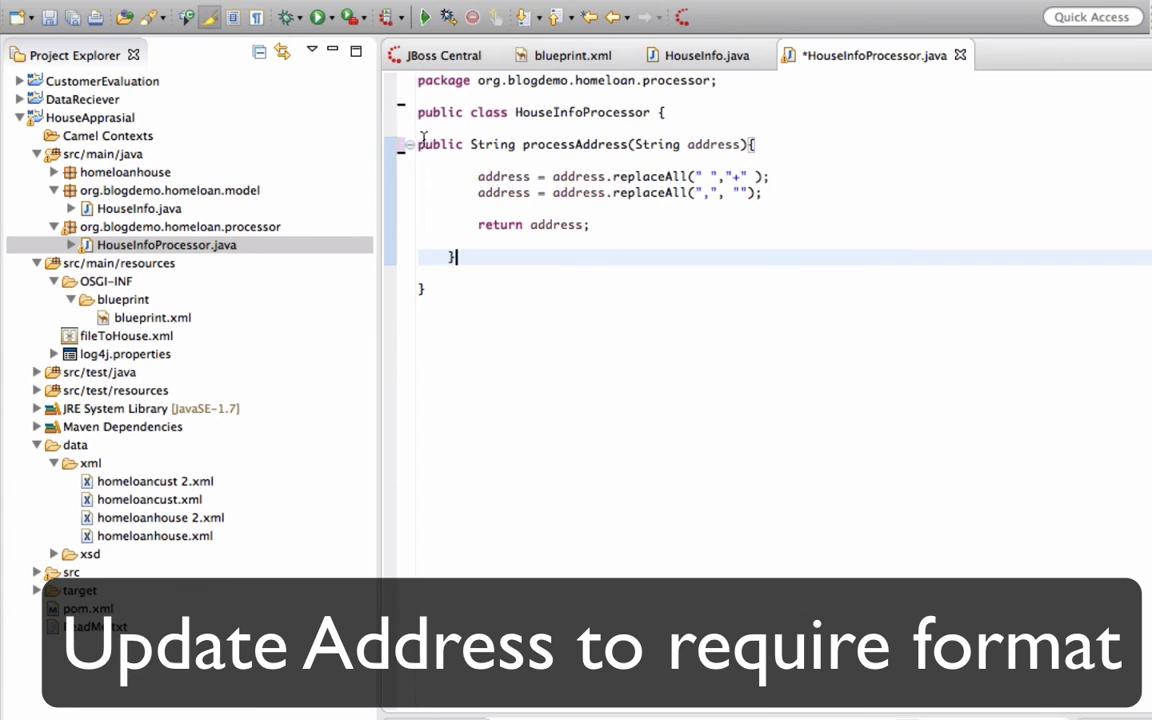
Save HouseInfoProcessor.java, restore the editor layout and return to the blueprint.xml route diagram
key("Ctrl+S")
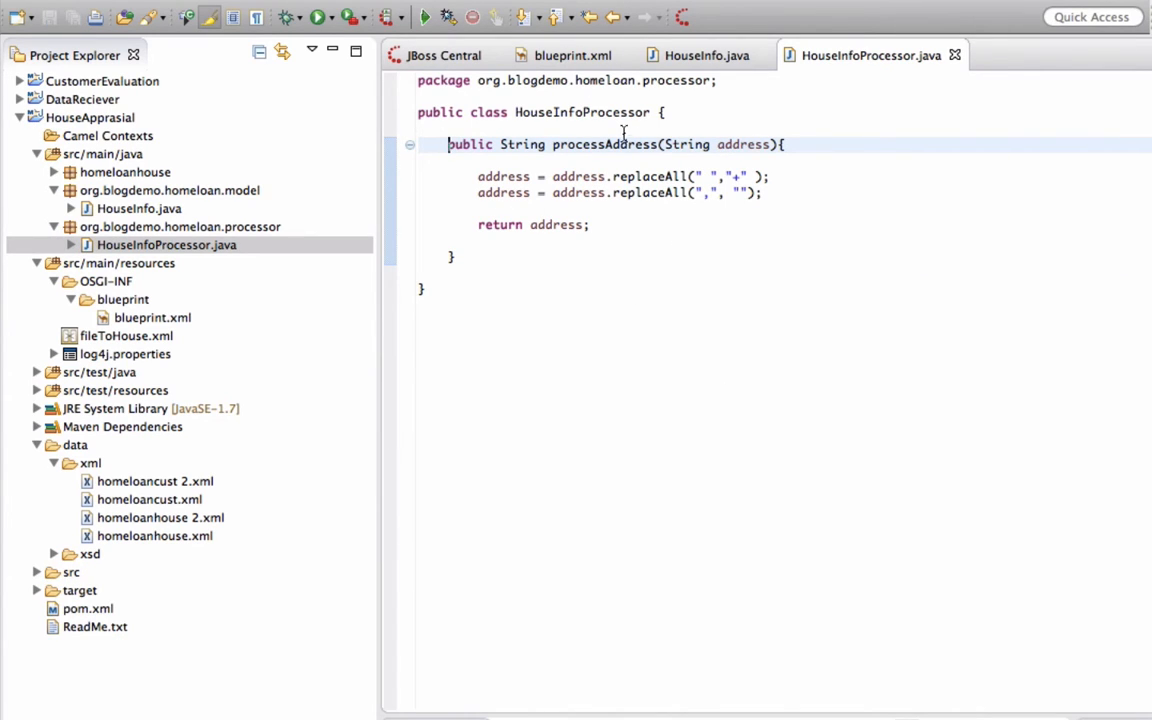
double_click(608, 144)
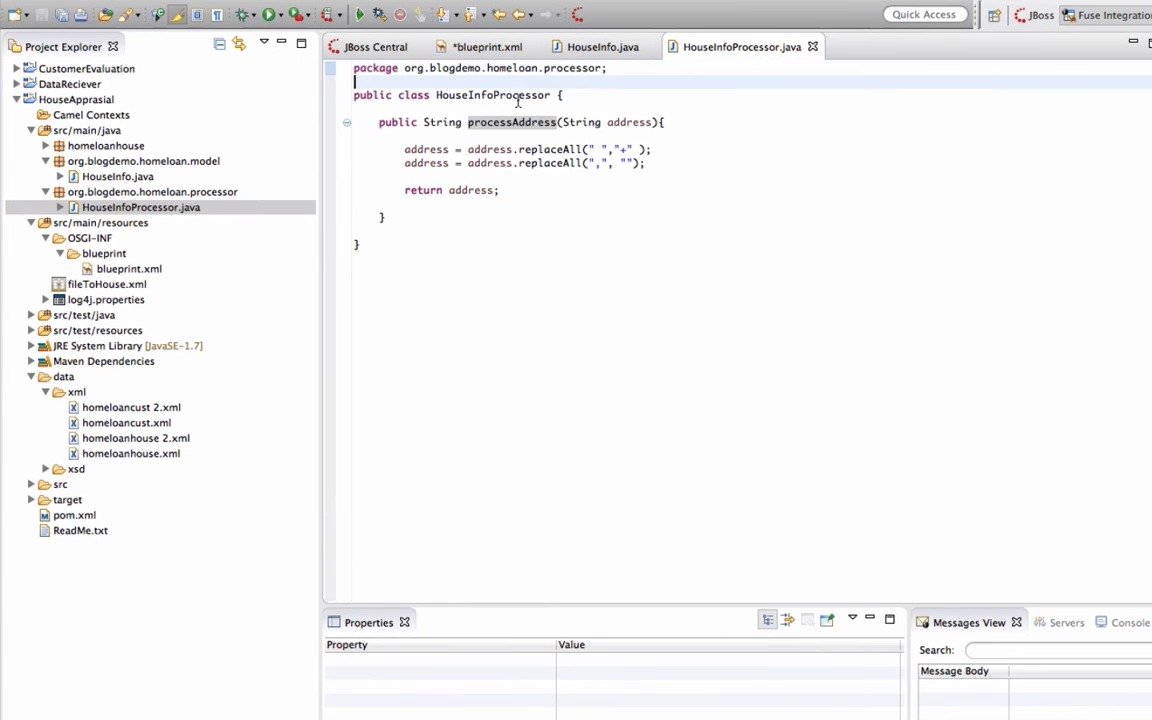
left_click(484, 46)
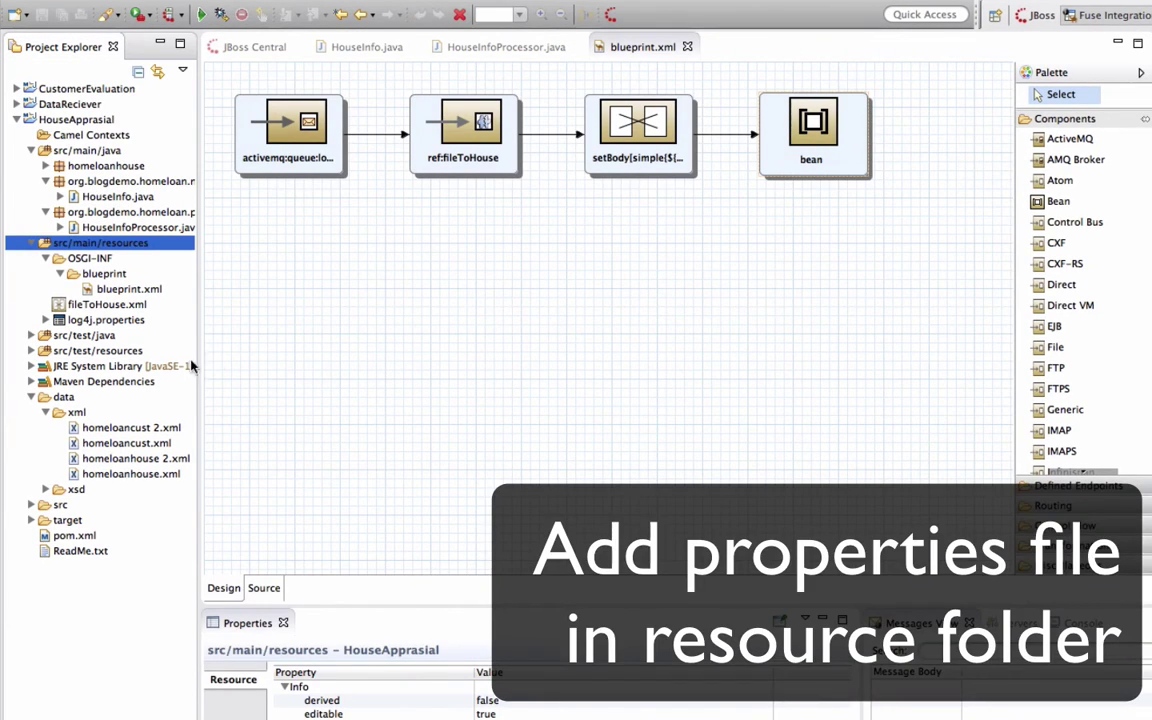
Place googleapp.properties and sql.properties in src/main/resources and check the googlekey entry
left_click(108, 304)
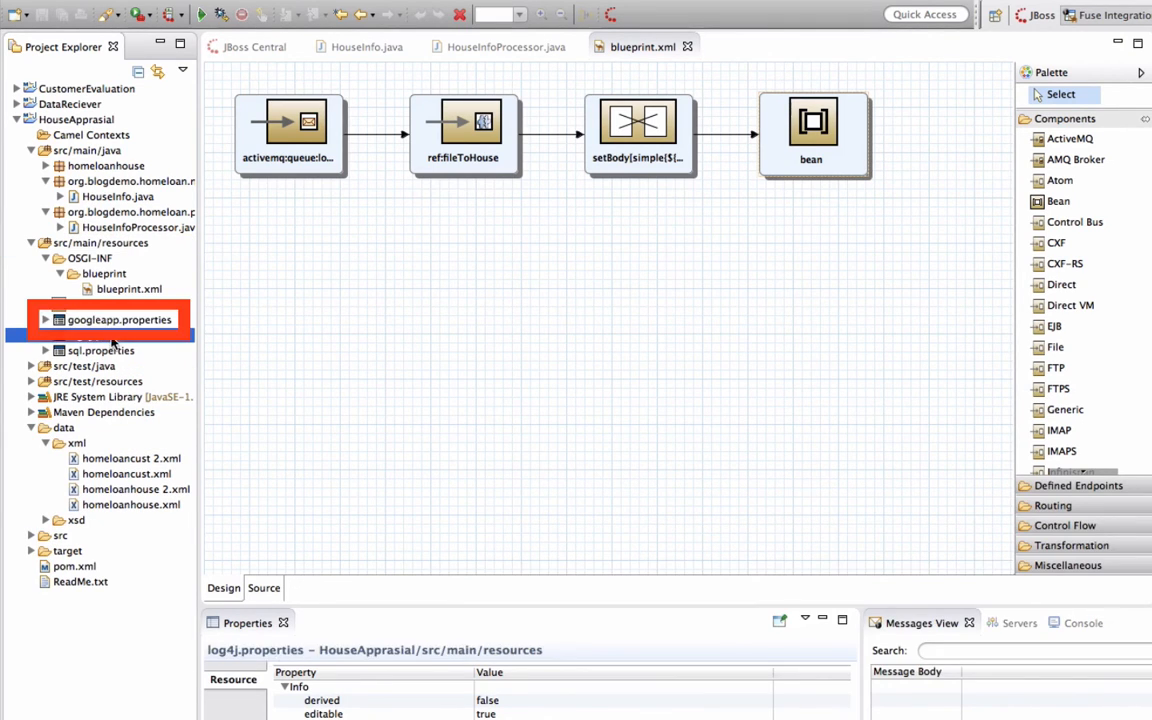
double_click(116, 320)
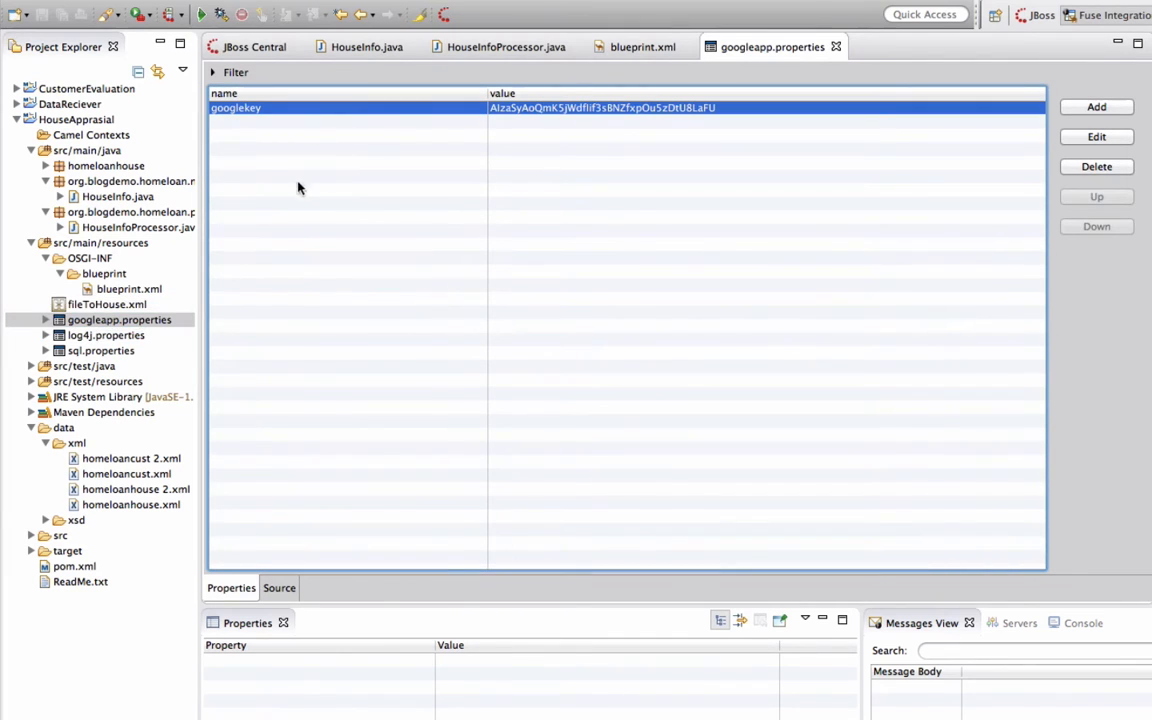
double_click(100, 350)
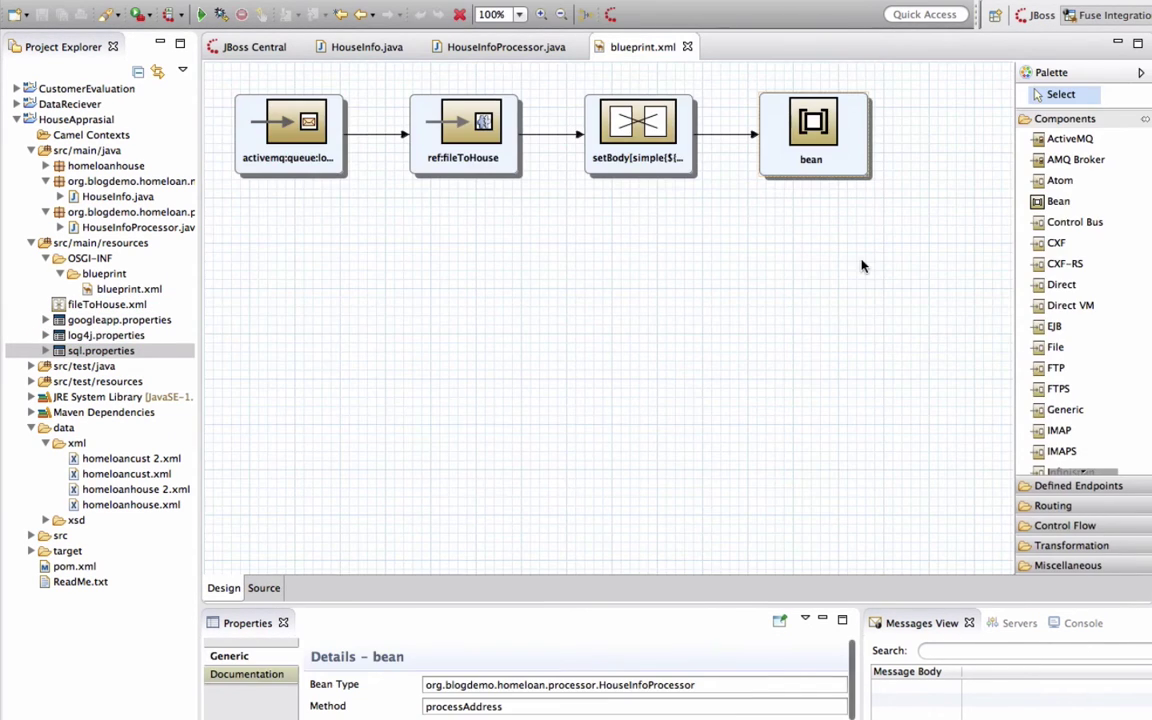
Add a propertyPlaceholder for classpath:sql.properties,googleapp.properties with id 'properties' under camelContext in Source view
left_click(264, 588)
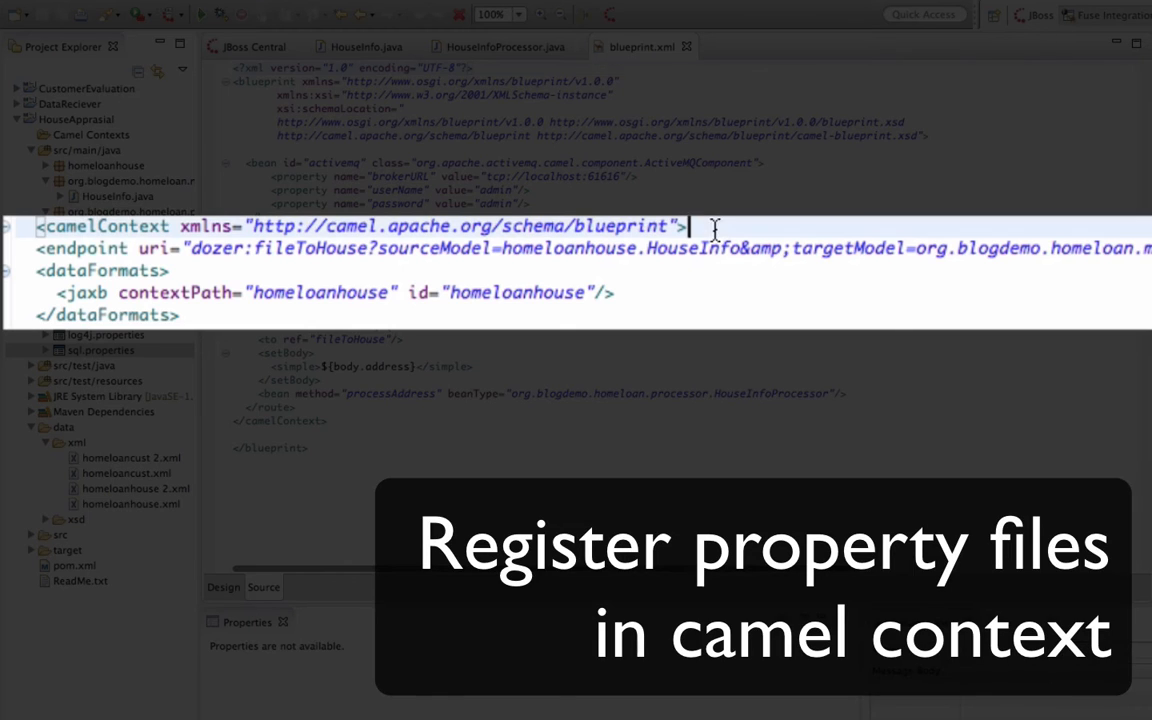
type("<propertyPlaceholder location=\"classpath:sql.properties,googleapp.properties\" id=\"properties\"/>")
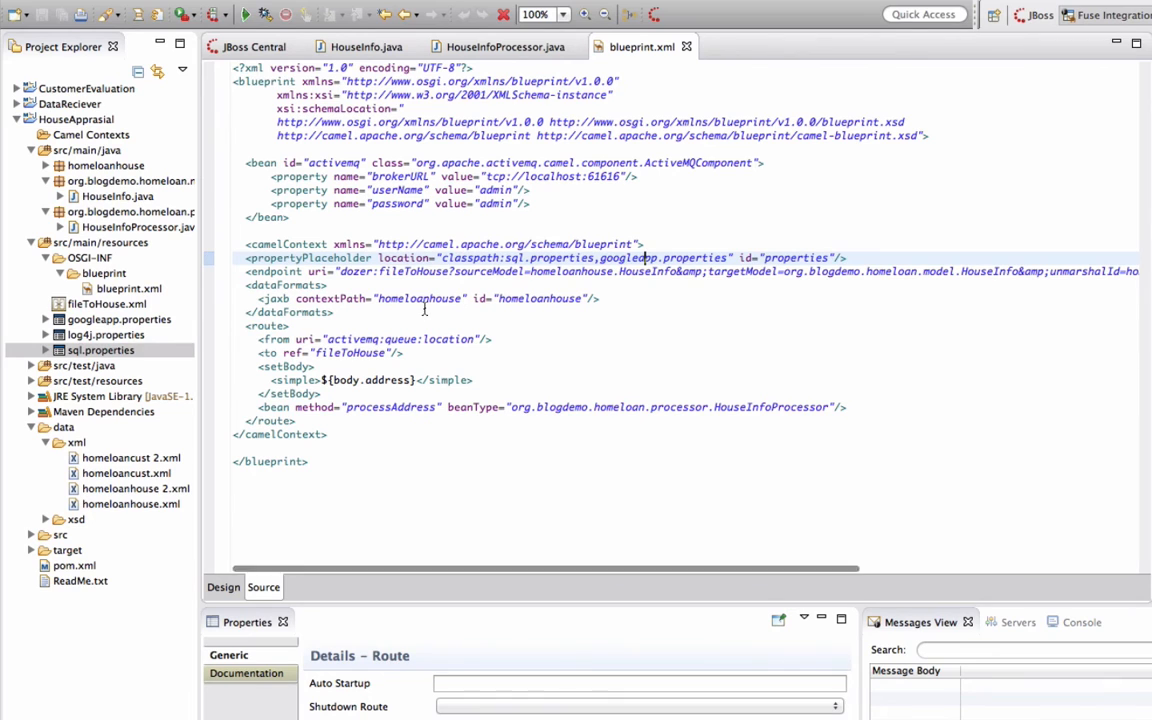
left_click(224, 588)
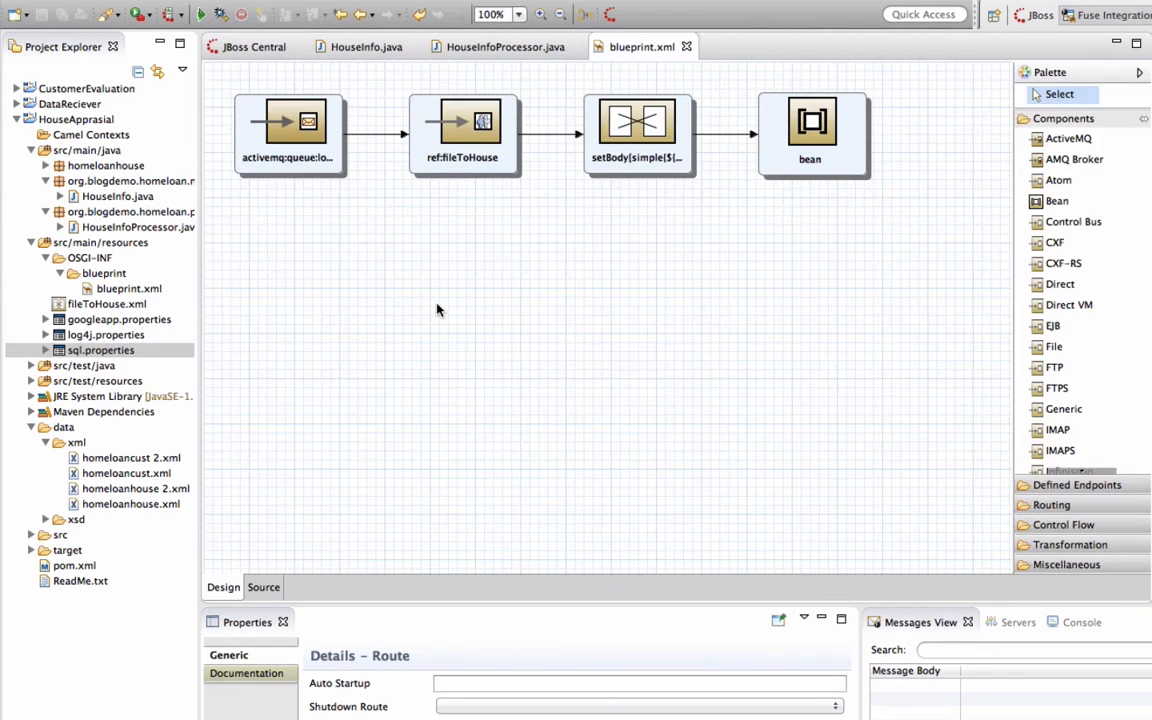
scroll("down", 3)
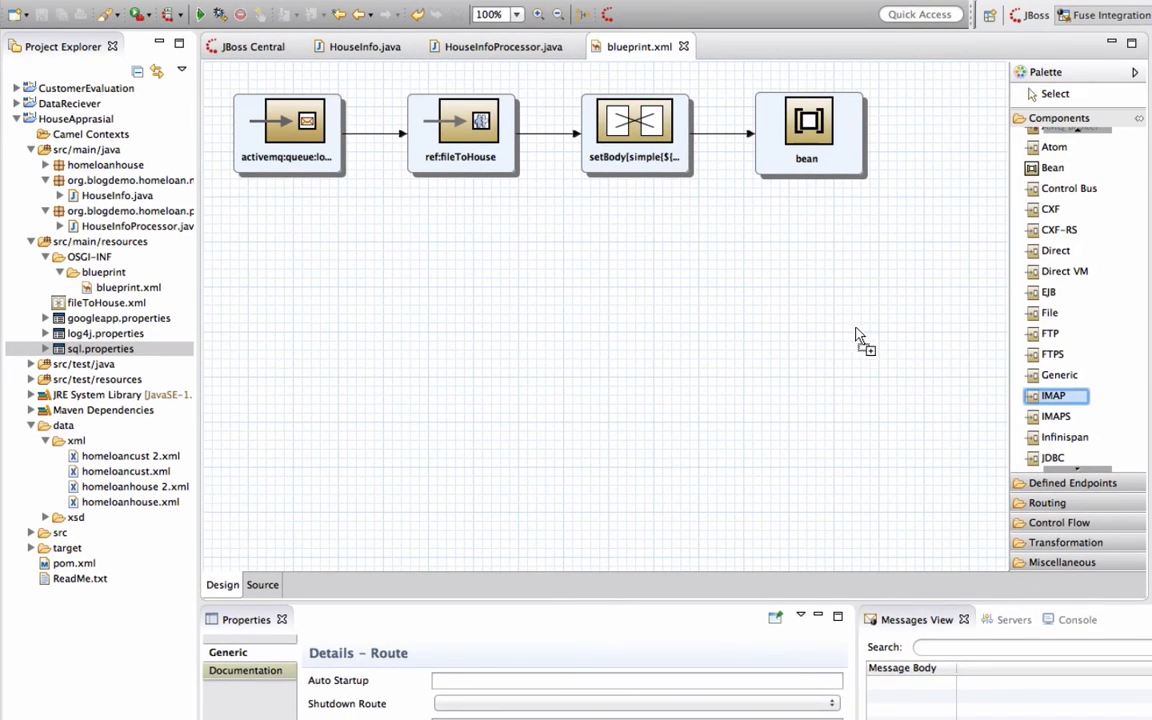
mouse_move(1060, 300)
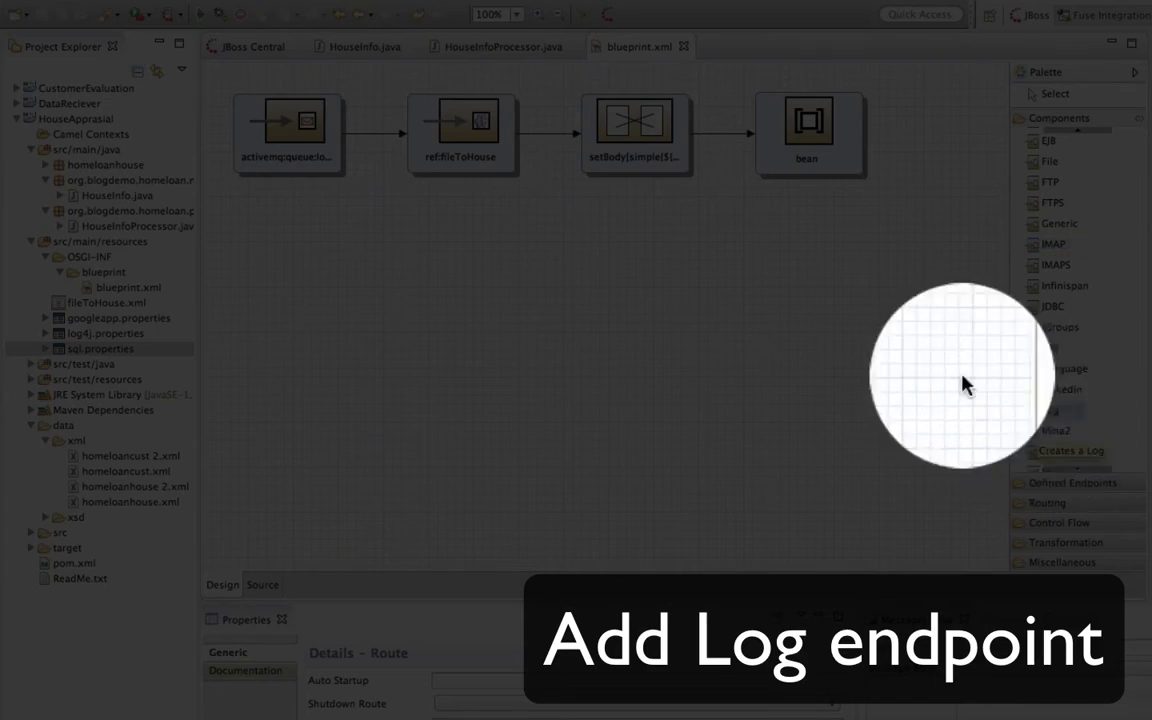
Add a log step after the bean with the Google Maps geocode URL for ${body} as its message
left_click_drag(950, 376, 848, 200)
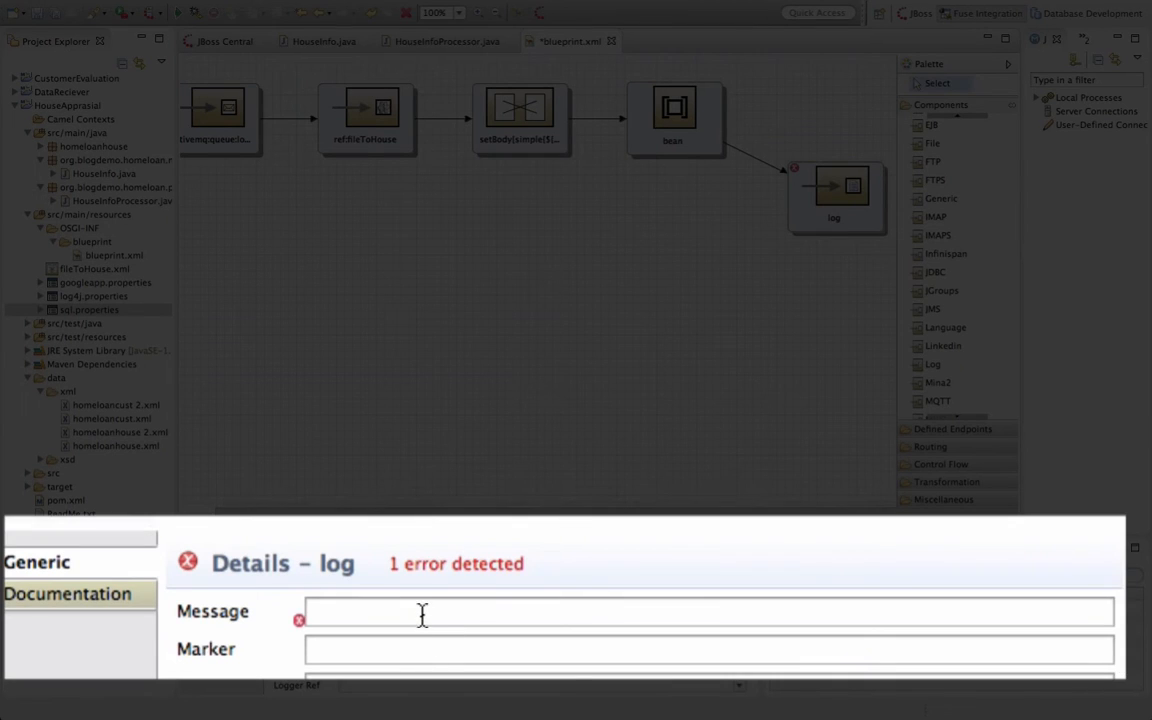
type("https://maps.googleapis.com/maps/api/geocode/json?address=${body}&amp;sensor=fa")
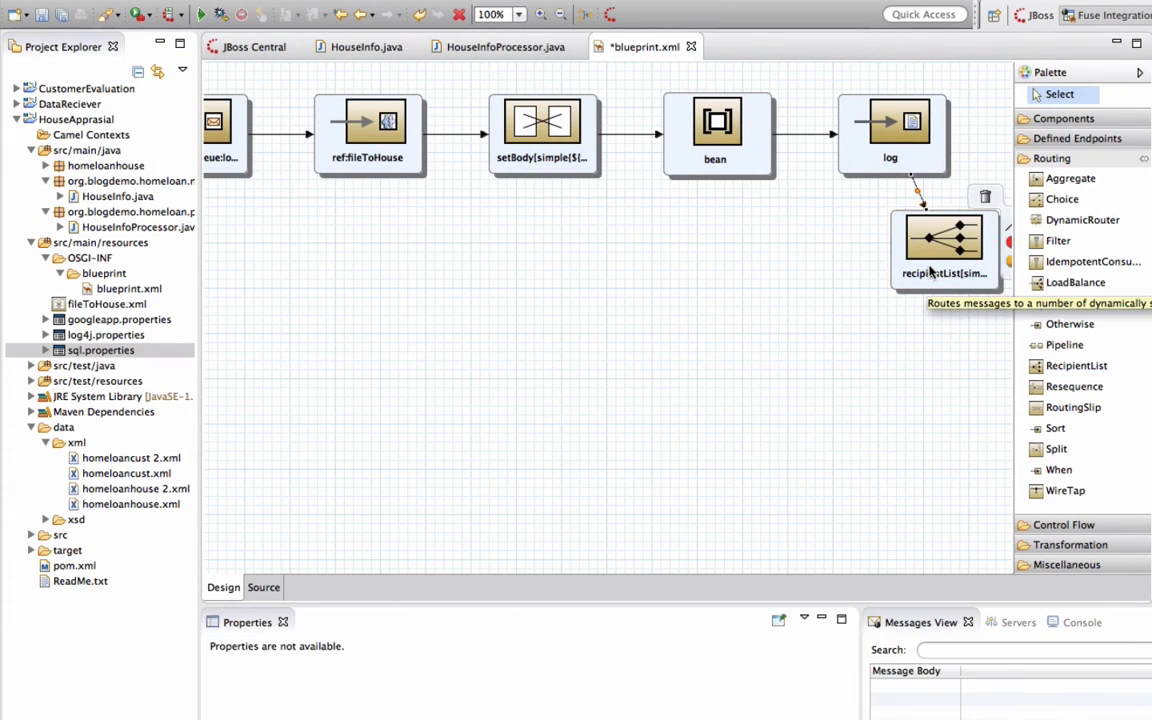
left_click(944, 244)
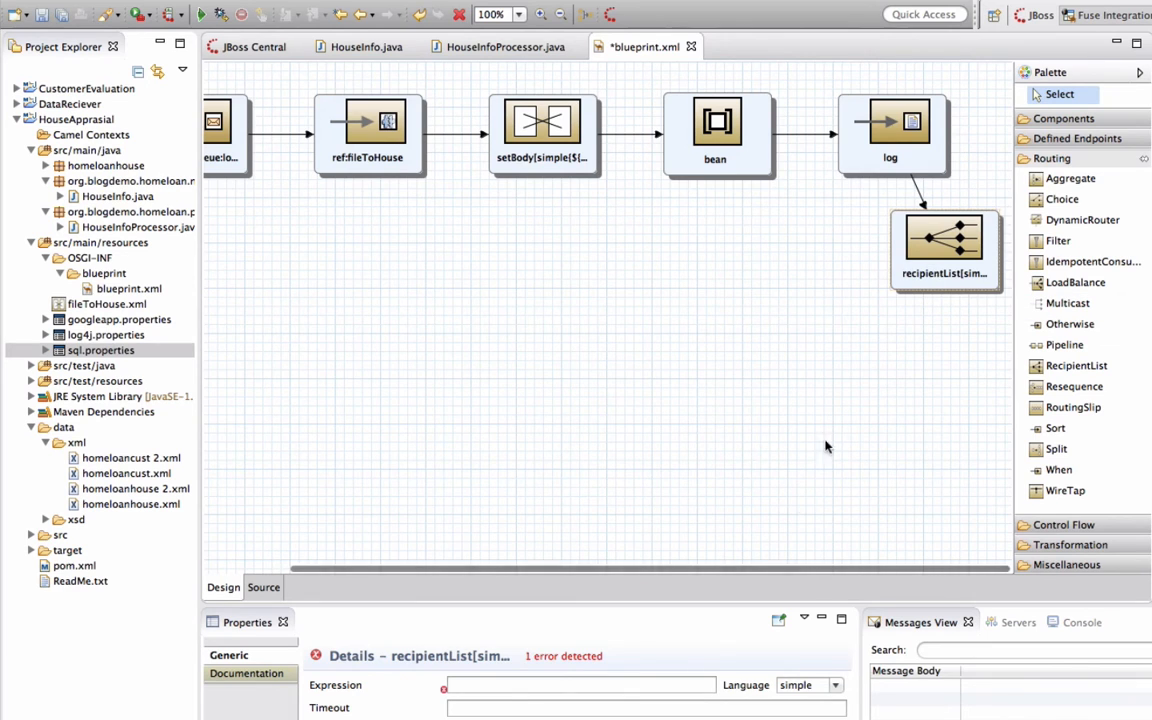
left_click(580, 592)
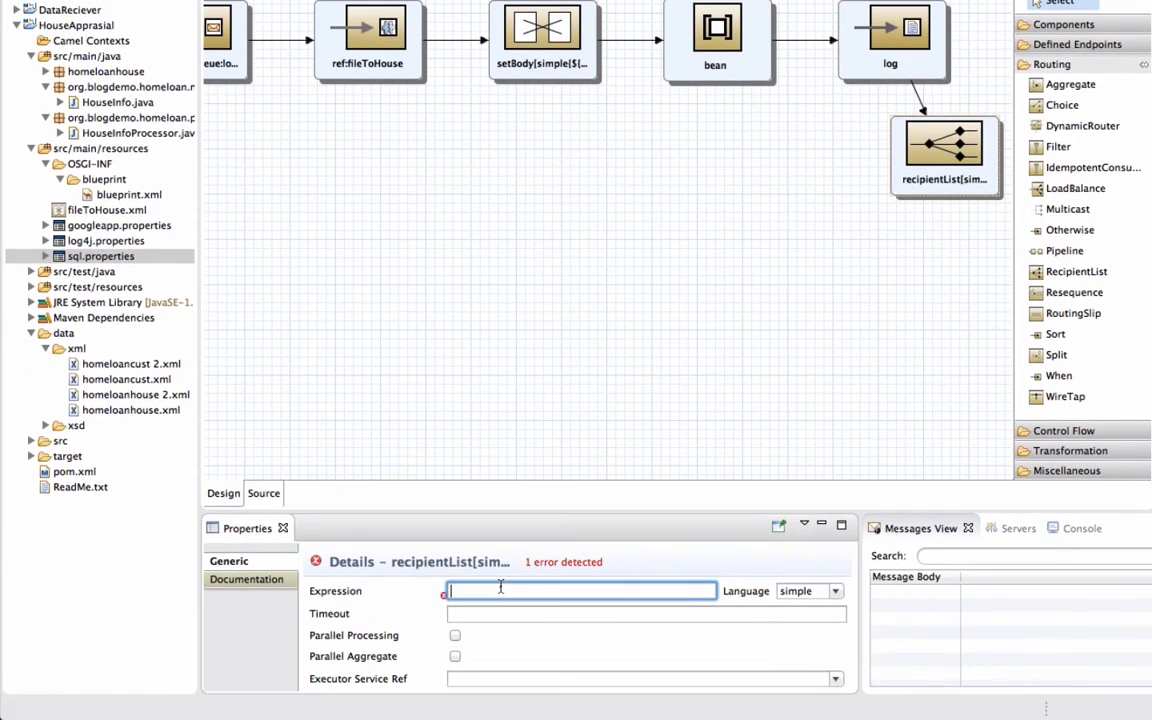
type("https://maps.googleapis.com/maps/api/geocode/json")
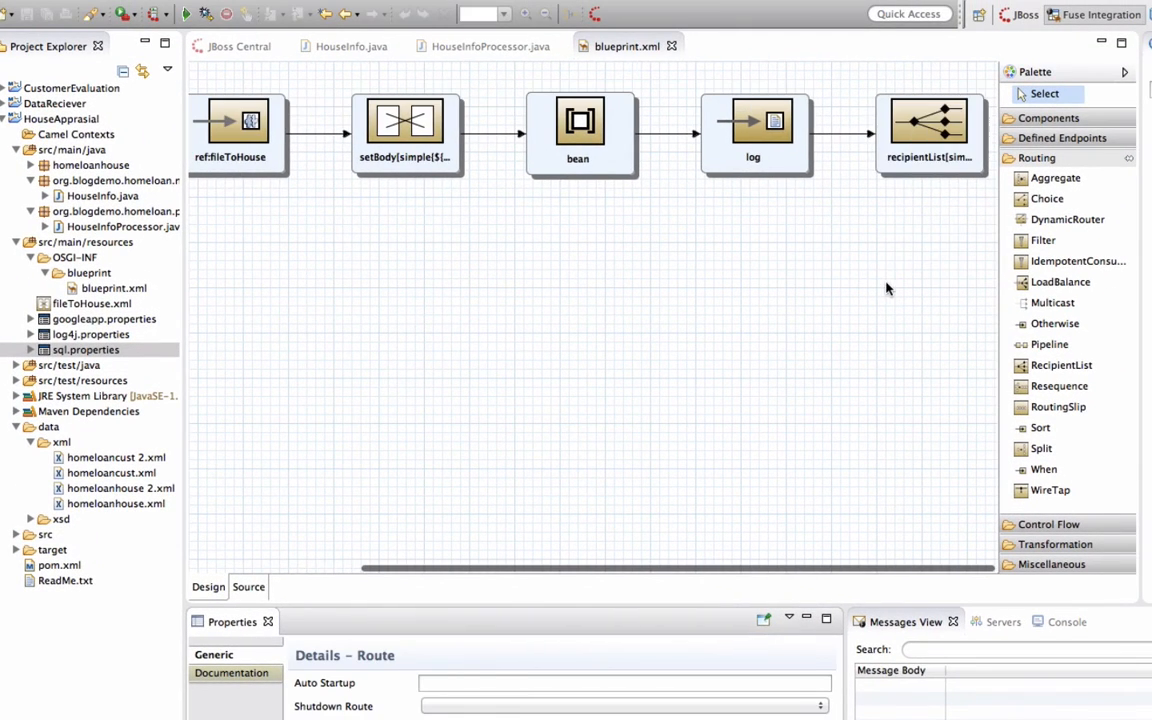
left_click(928, 124)
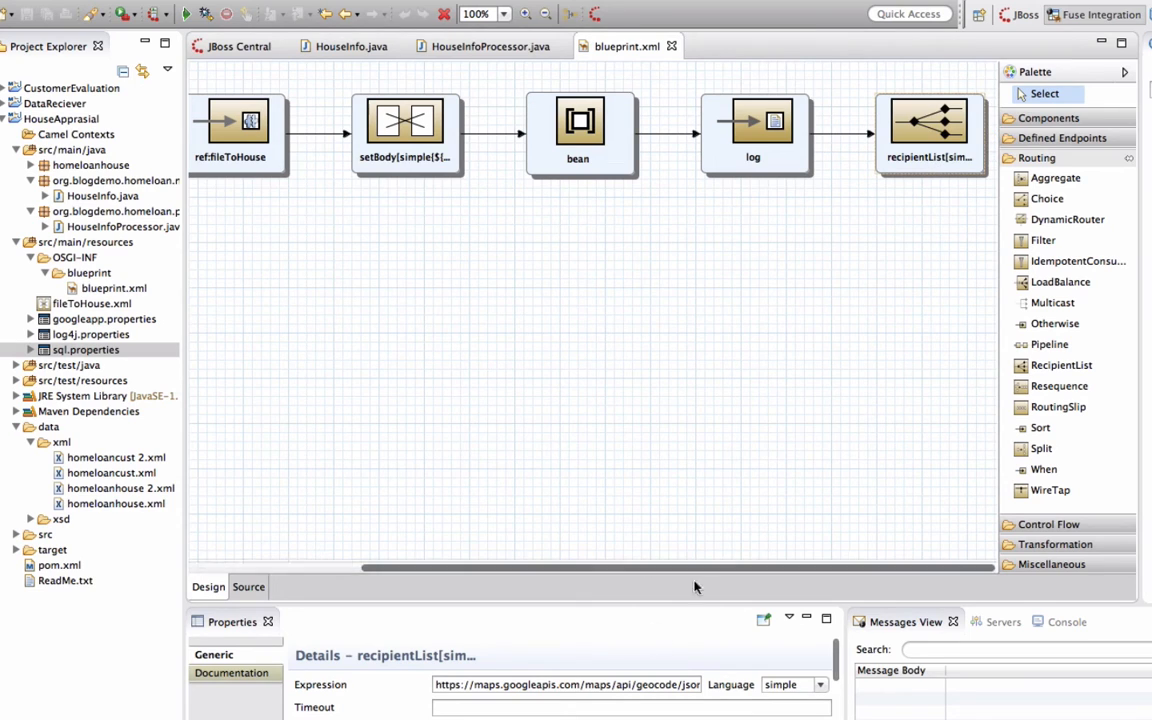
left_click(928, 122)
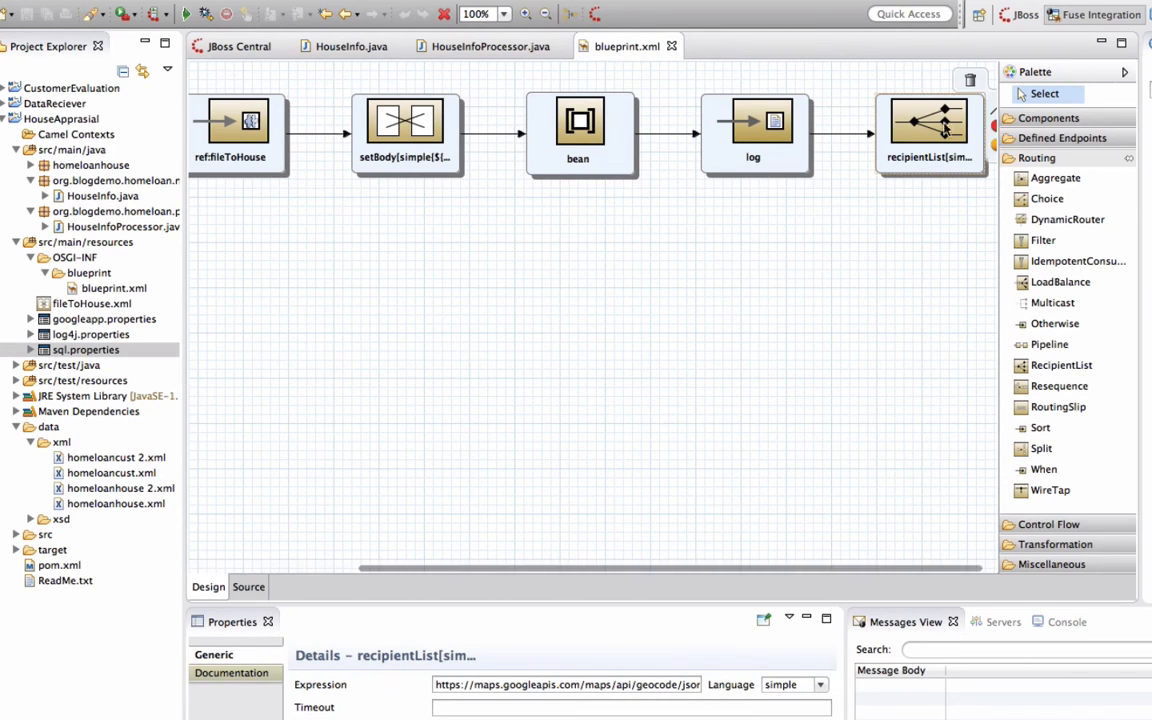
Expand the Transformation drawer in the Palette
left_click(1054, 198)
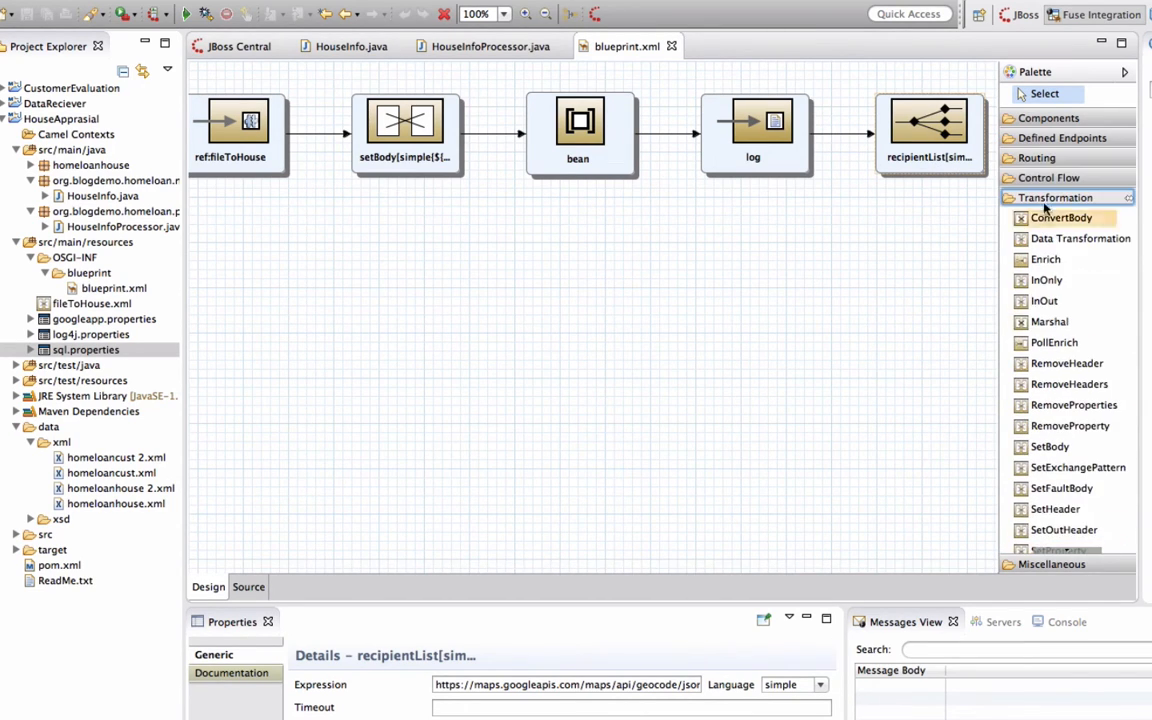
mouse_move(1068, 404)
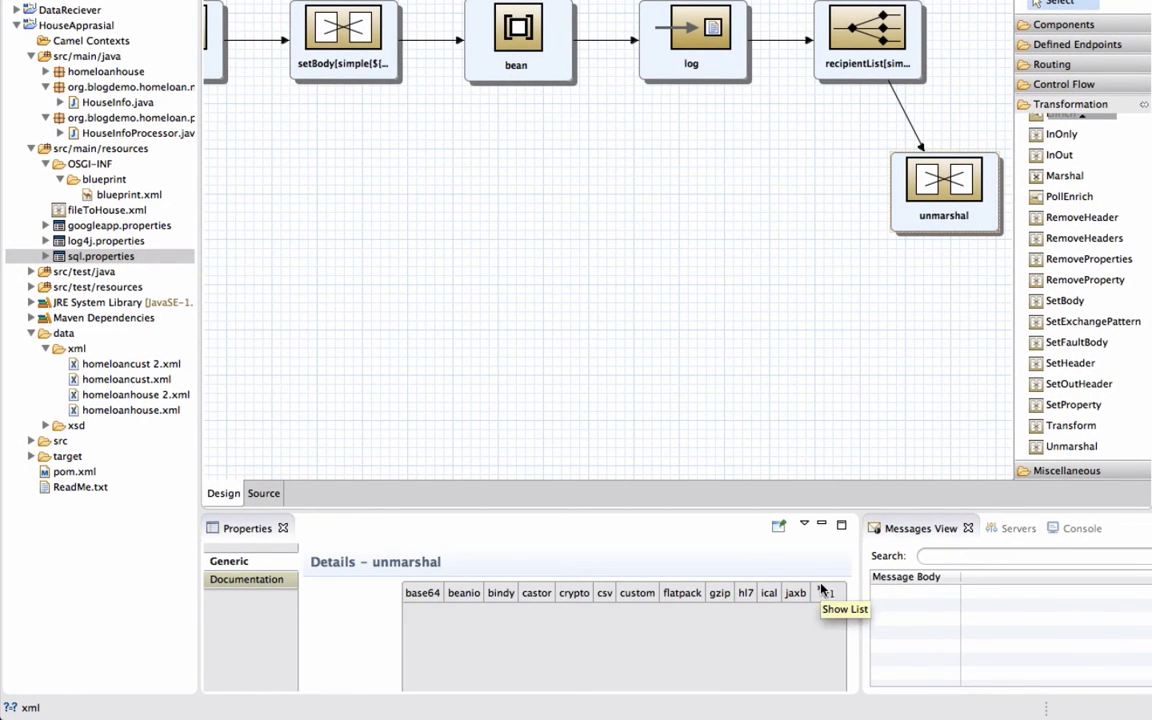
Set the unmarshal step after recipientList to the json data format from the full list and verify it
left_click(826, 592)
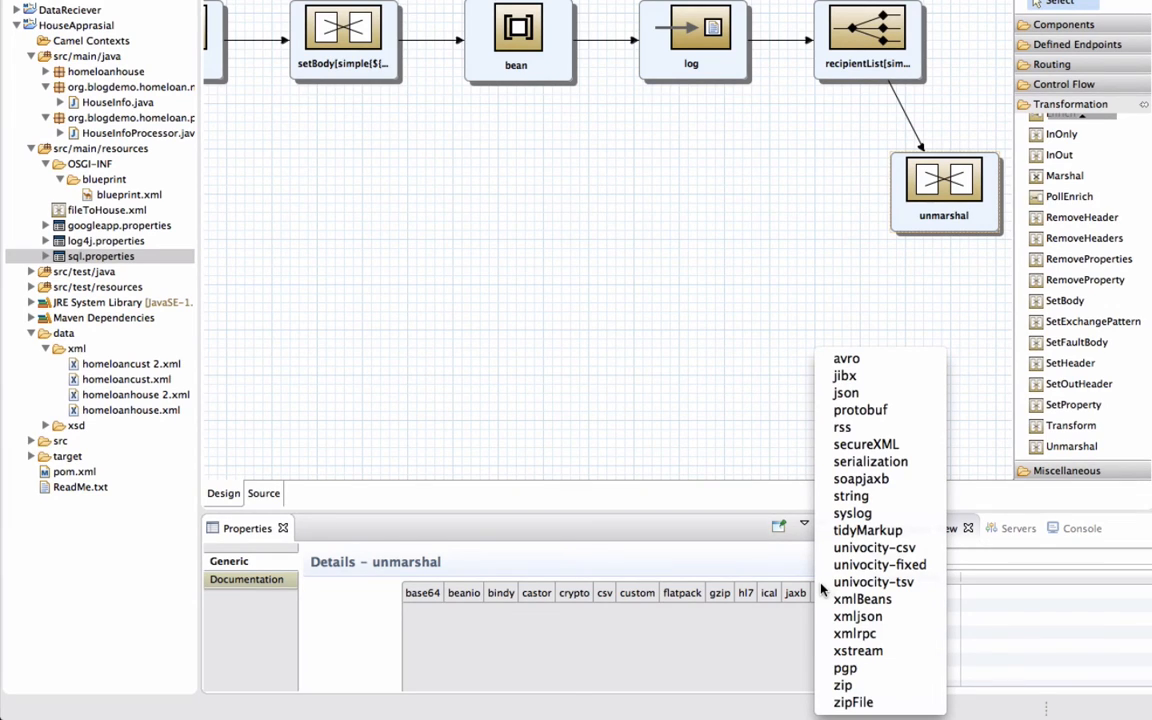
mouse_move(860, 408)
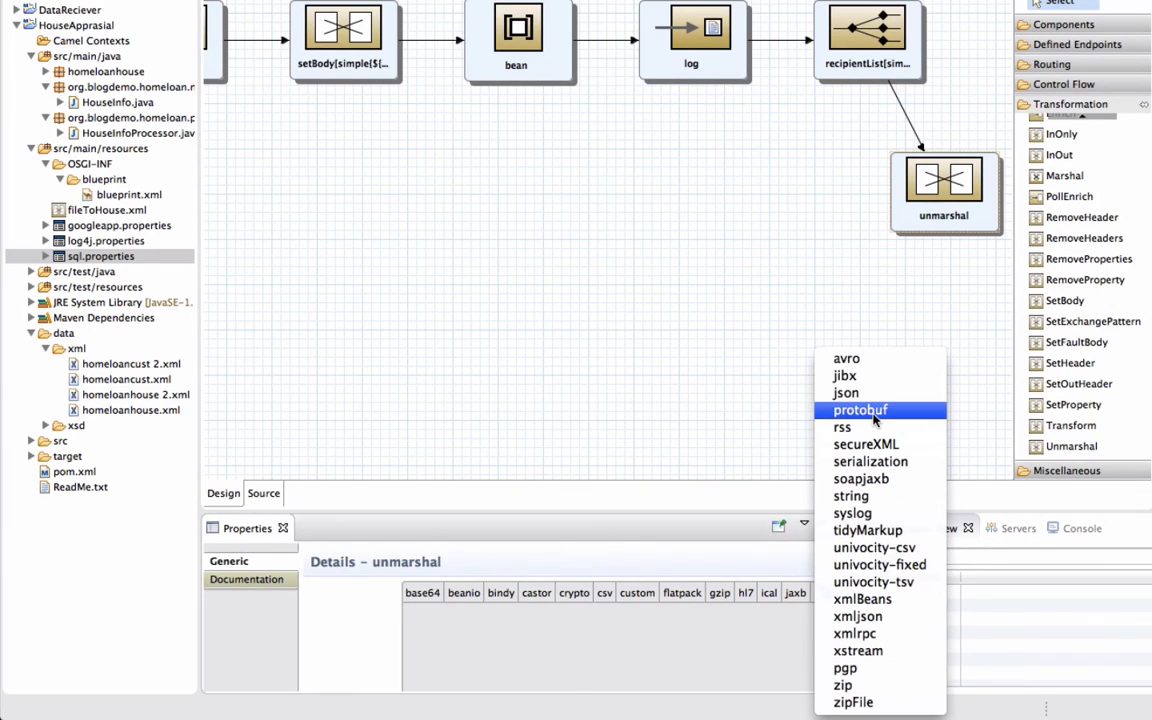
mouse_move(880, 582)
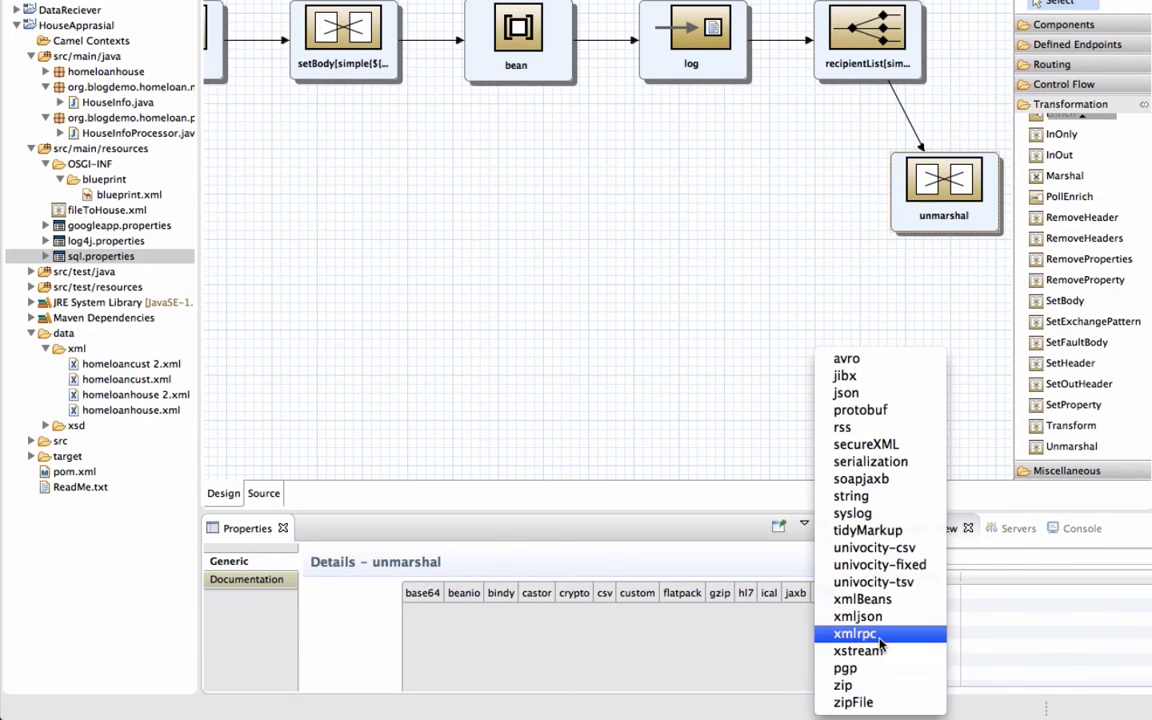
mouse_move(844, 392)
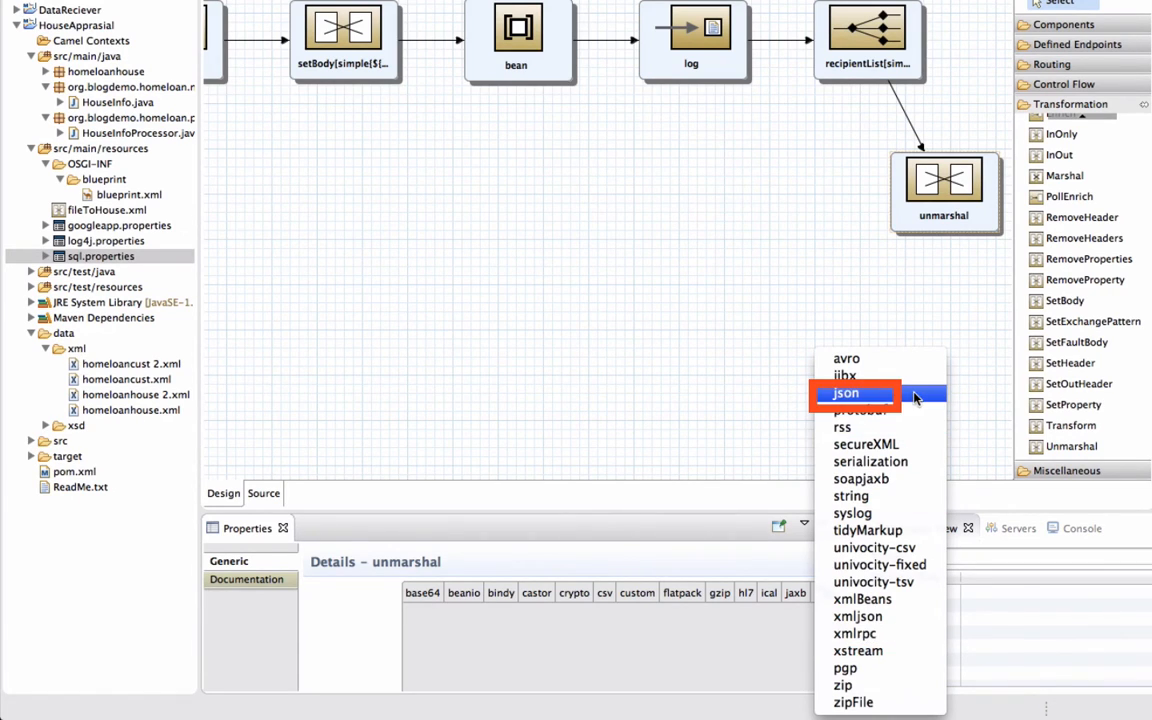
left_click(848, 394)
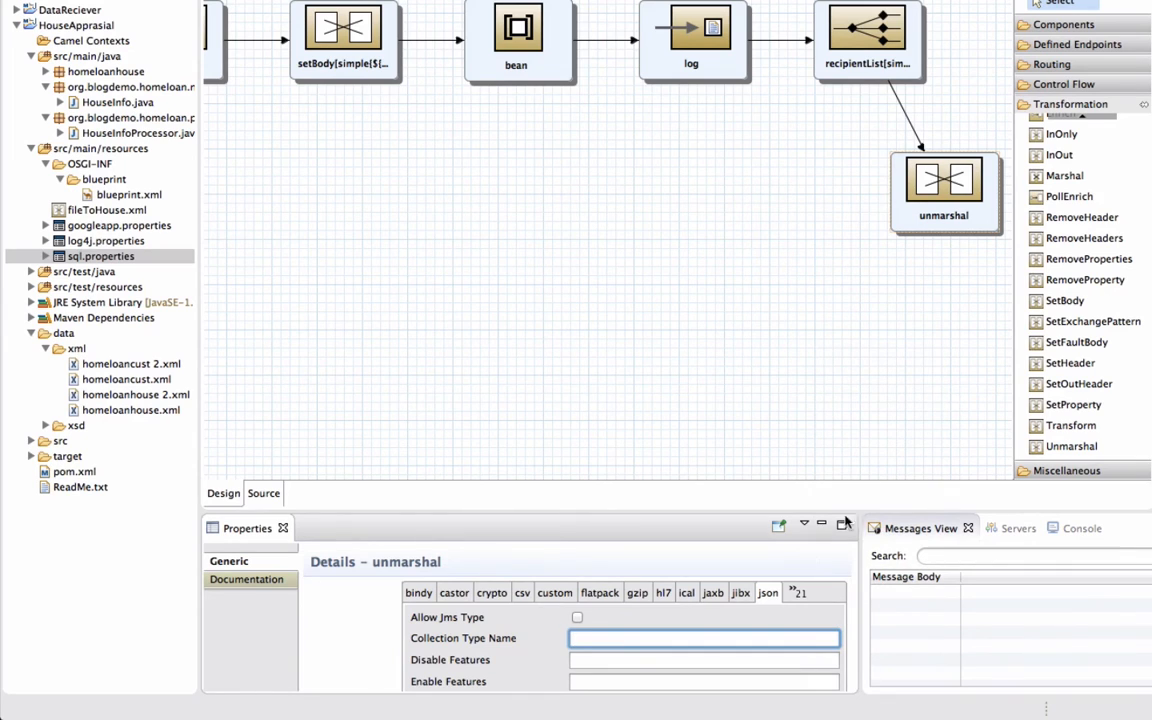
scroll("down", 3)
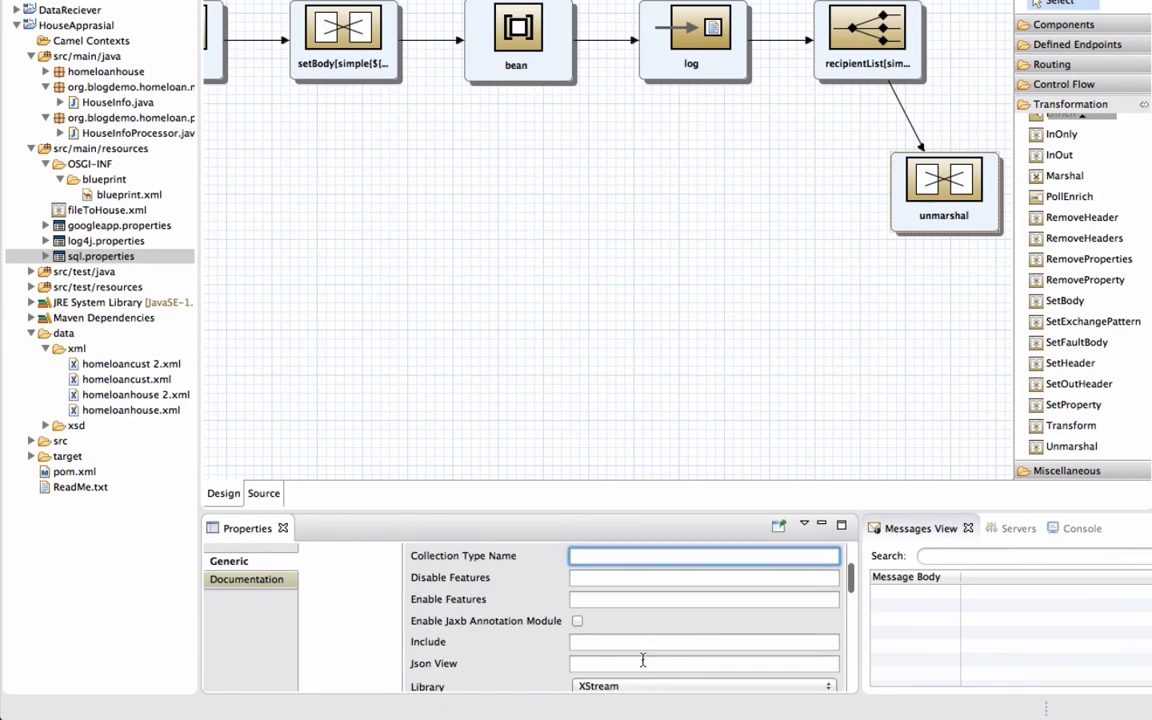
left_click(704, 686)
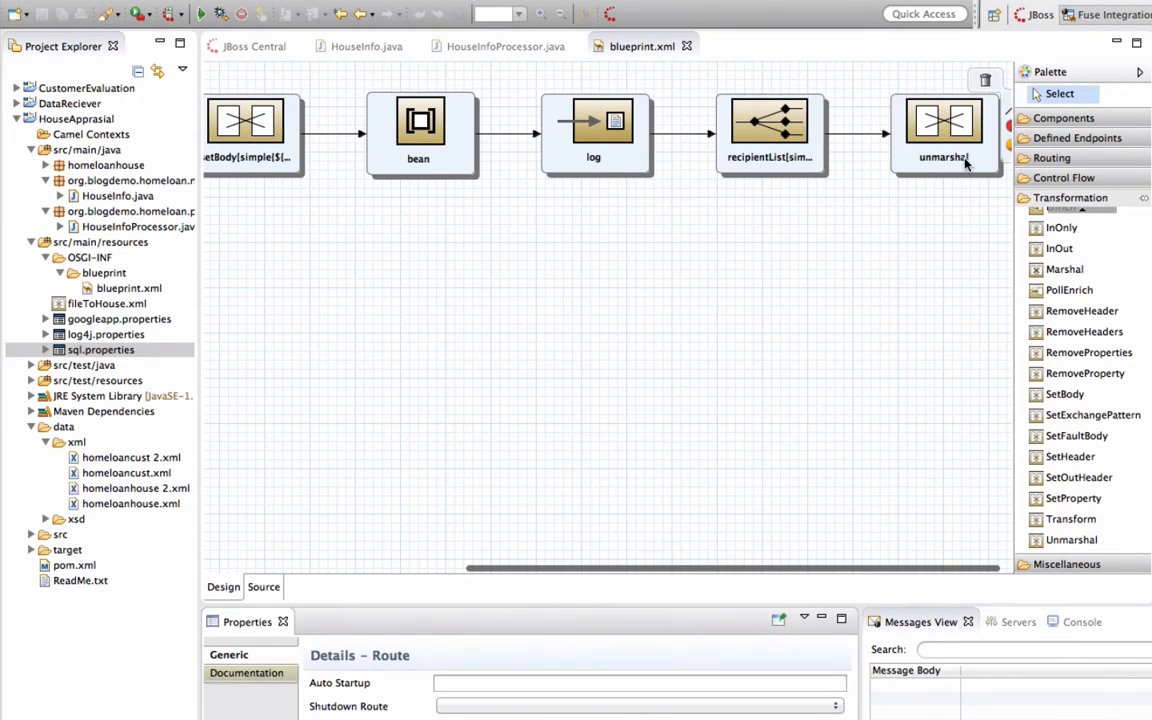
left_click(944, 120)
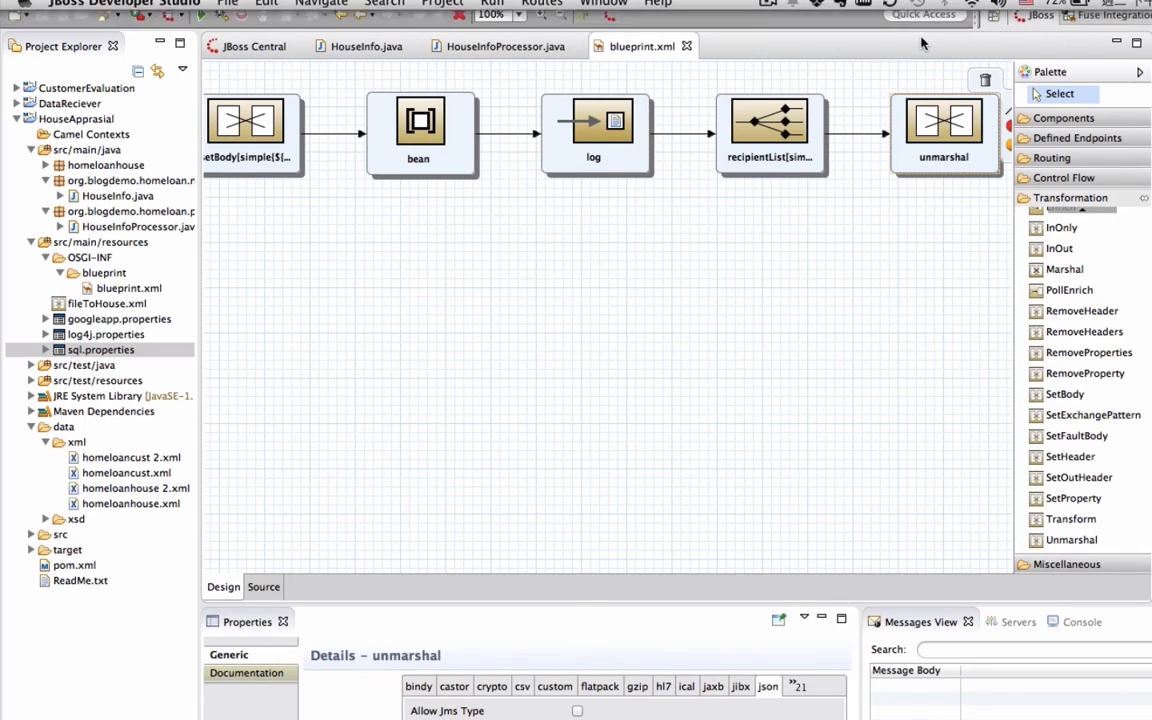
mouse_move(1060, 394)
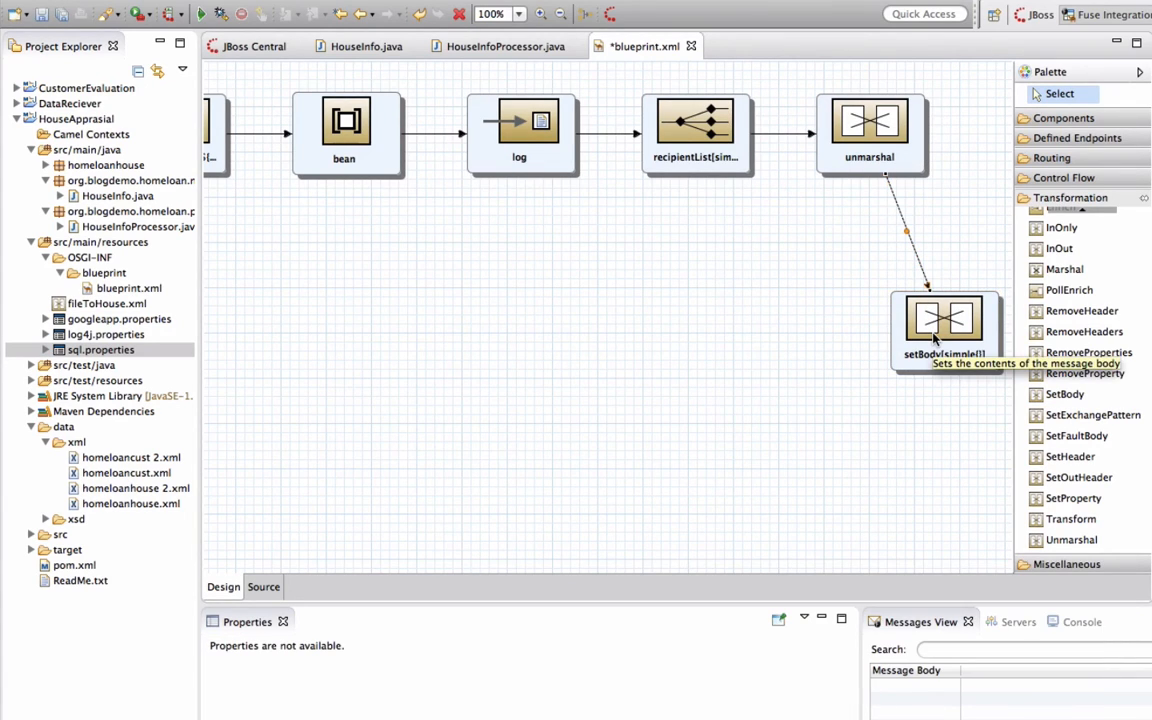
Set the body to ${body.[results].[0].[geometry].[location].[lat]} and [lng], then view the other route
left_click(944, 320)
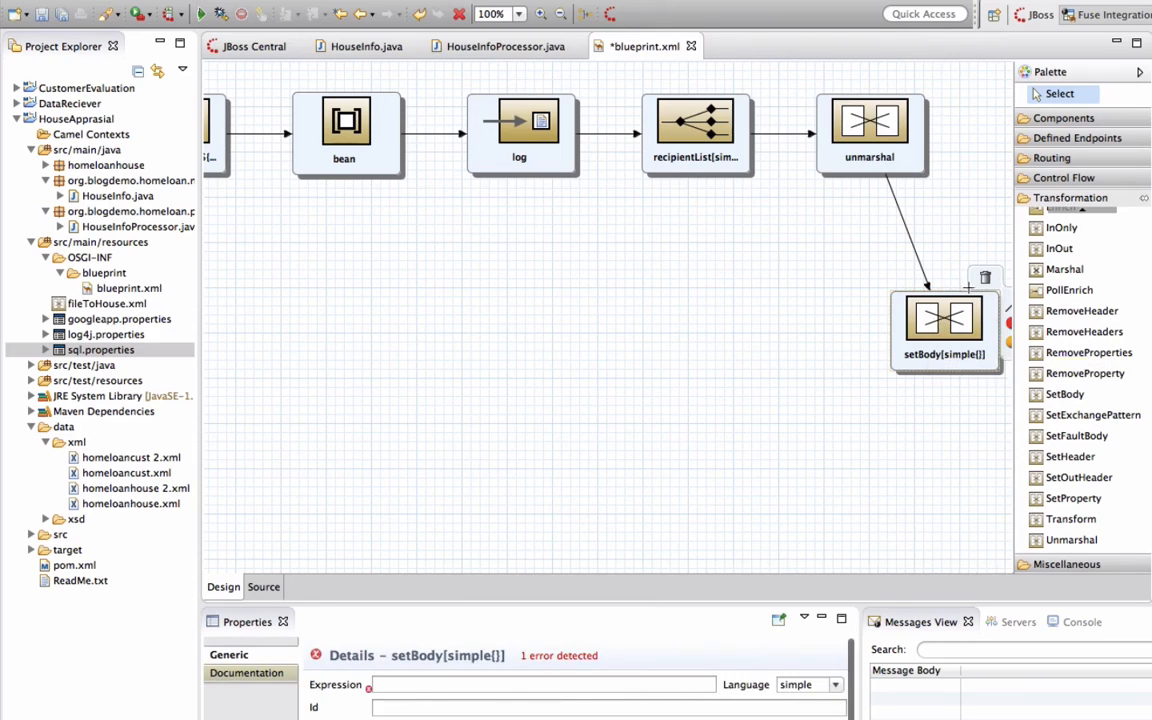
scroll("down", 3)
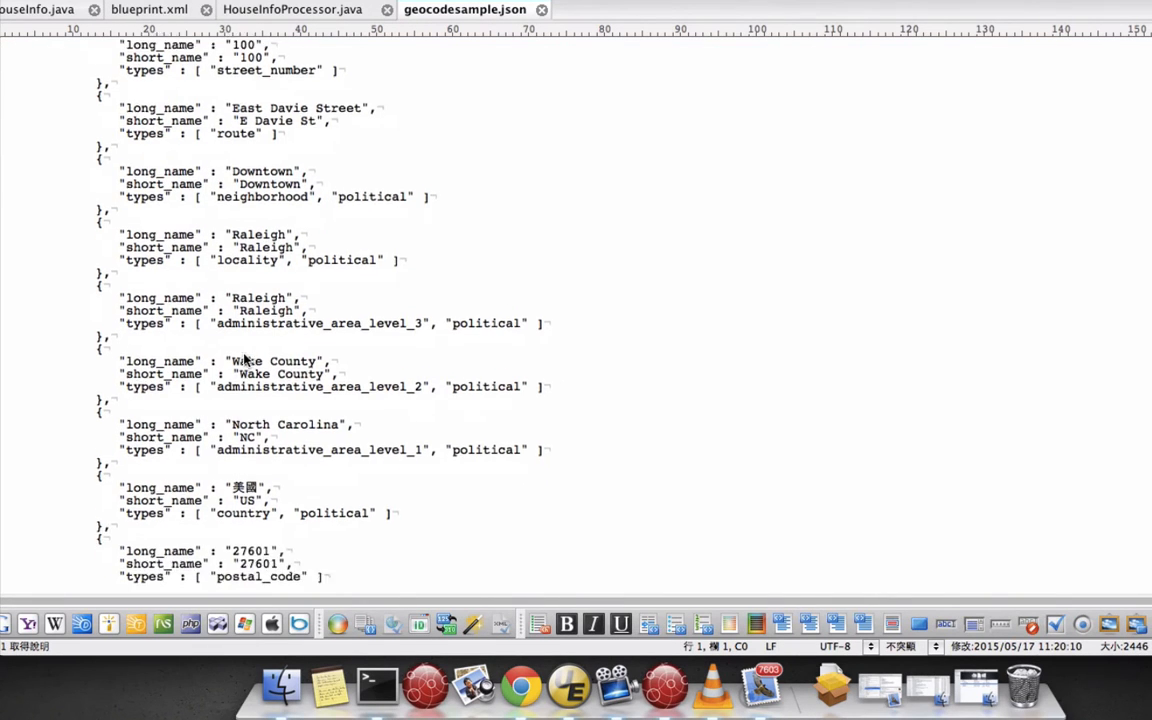
scroll("down", 3)
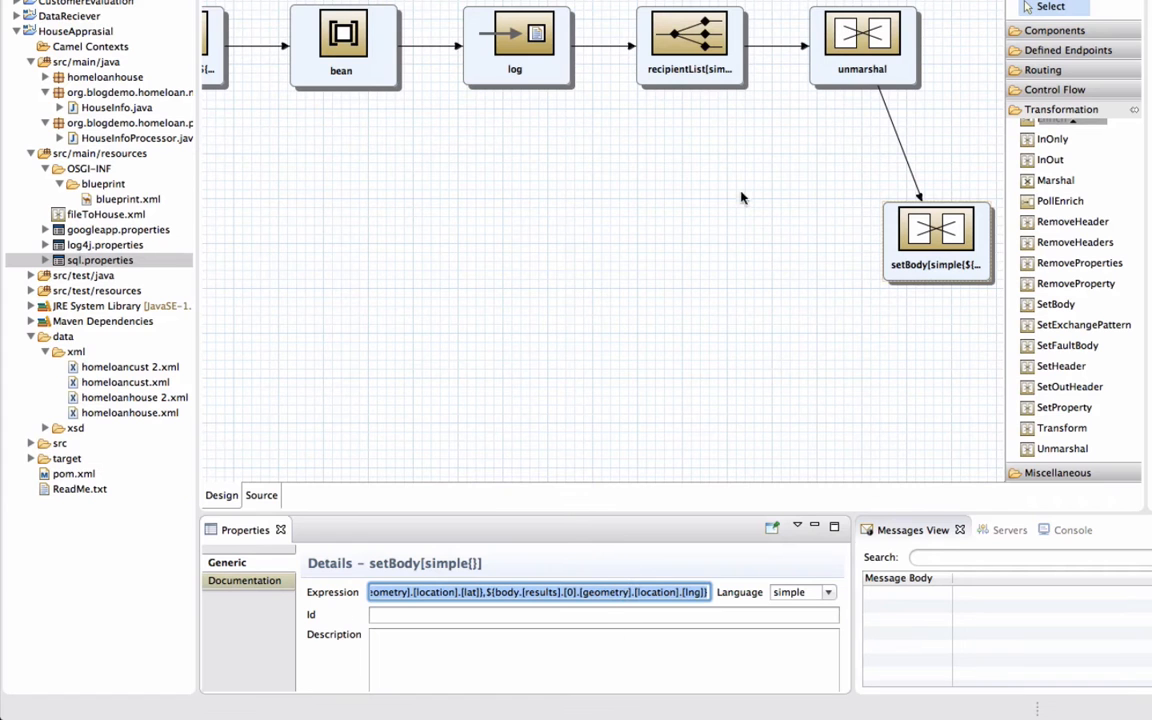
left_click(812, 308)
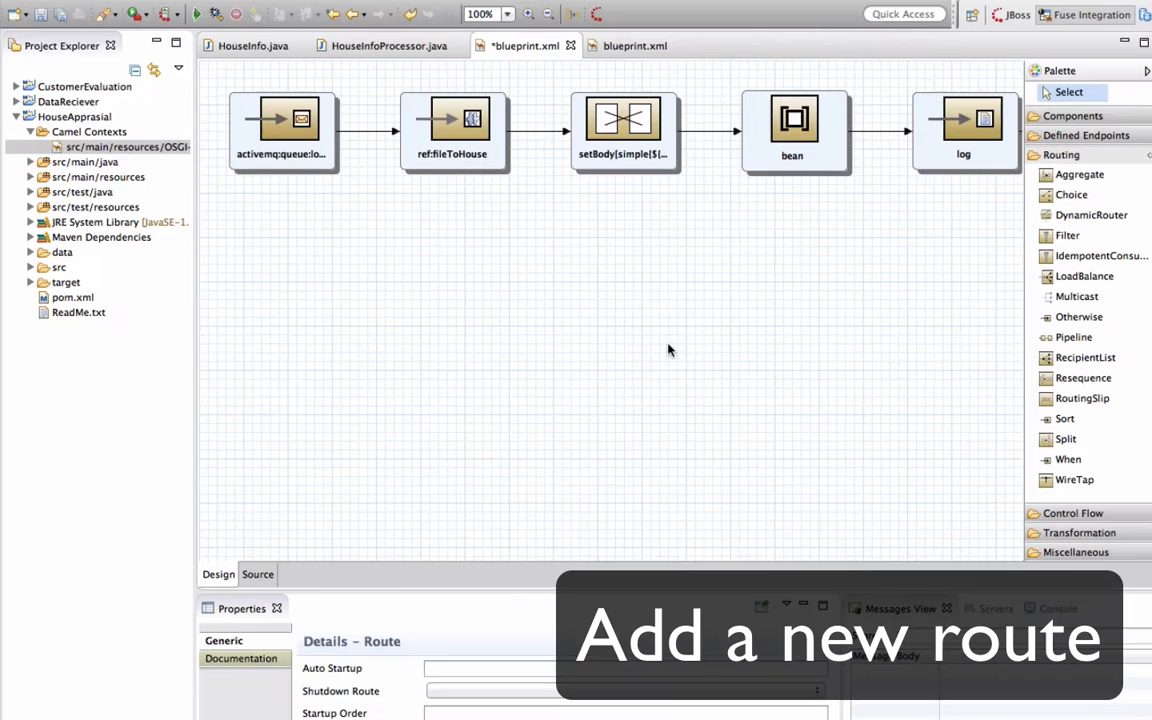
Add a second route starting with an ActiveMQ endpoint whose destination queue is schoolNum
left_click(528, 8)
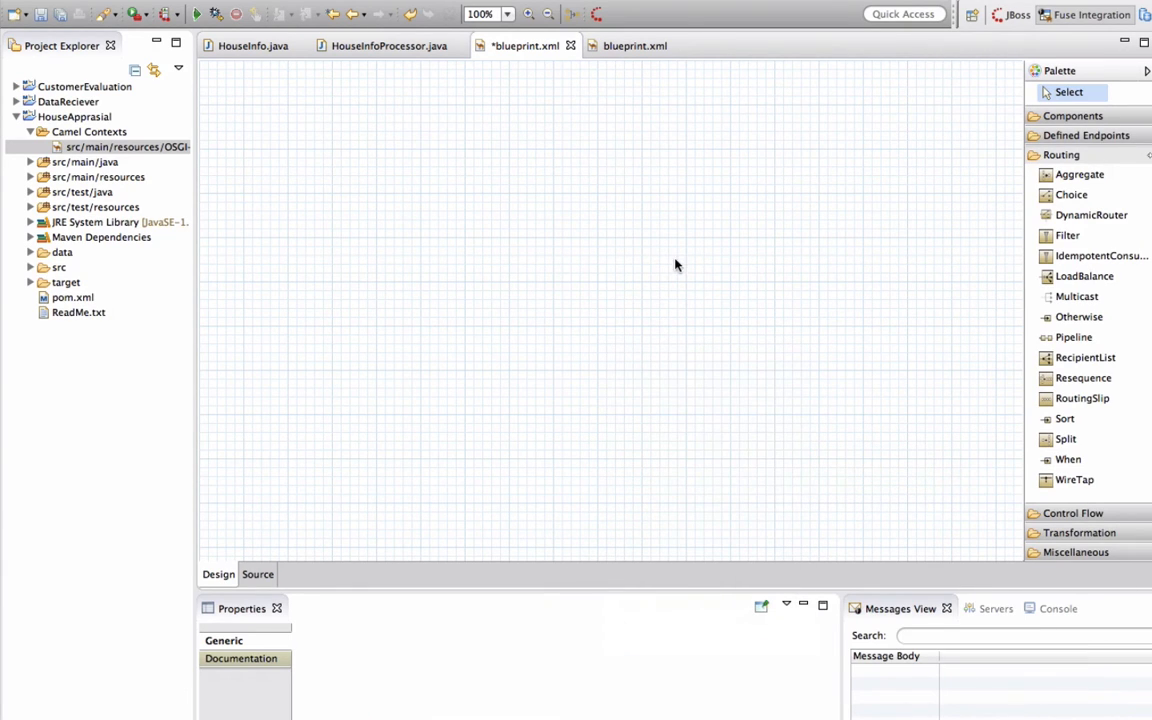
left_click(1072, 114)
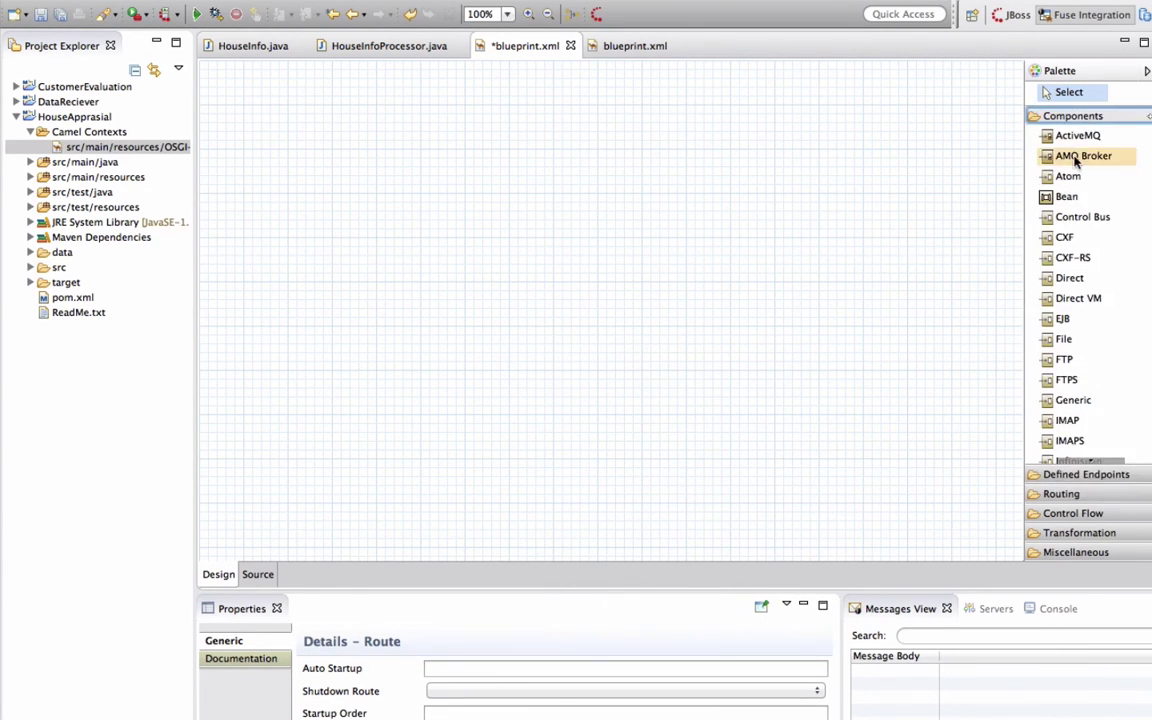
left_click_drag(1076, 136, 404, 160)
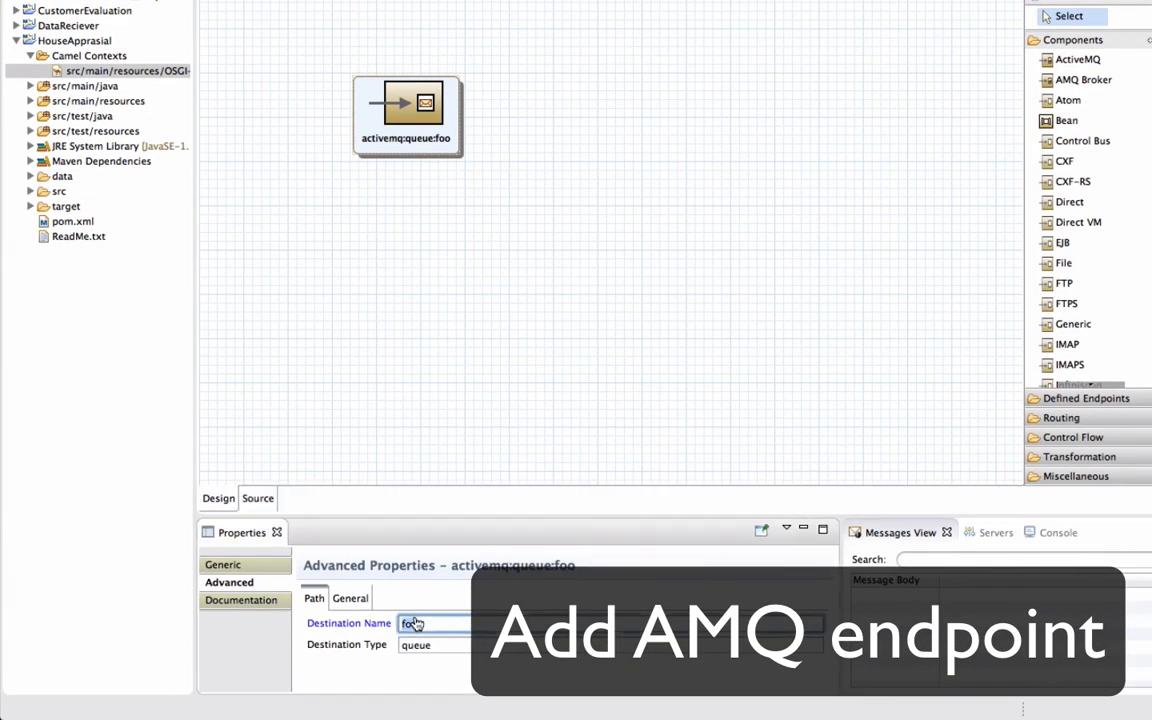
type("schoolNum")
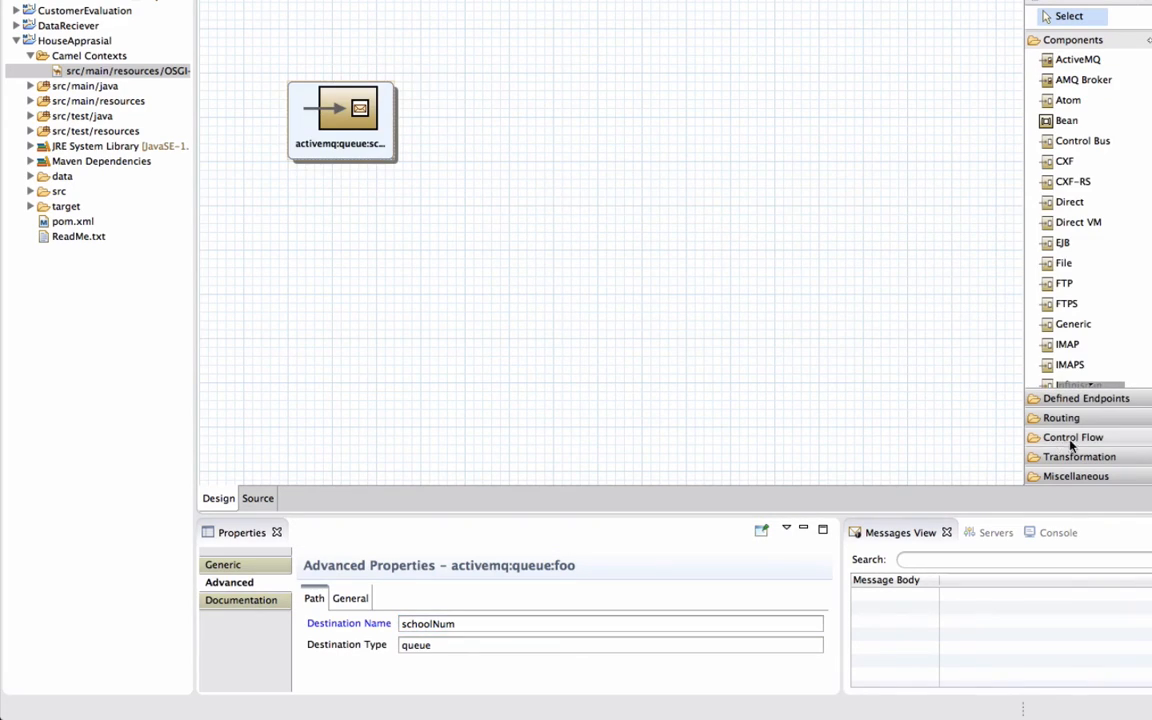
left_click(1080, 116)
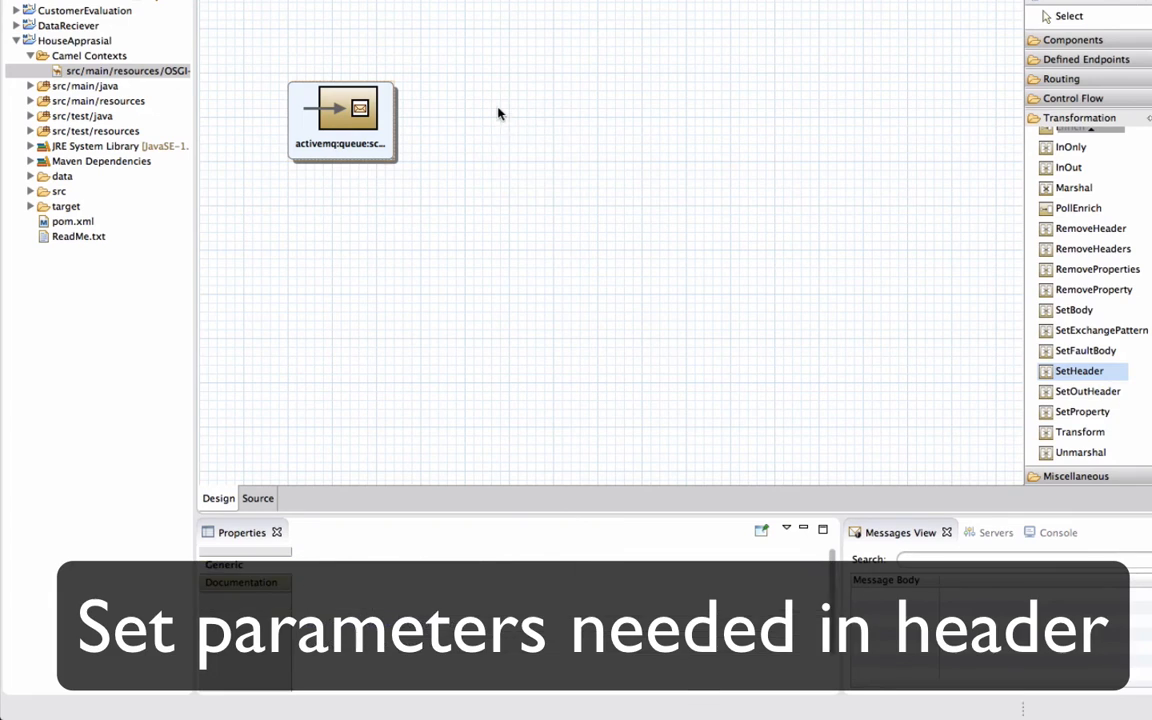
Add a setHeader step setting header host to constant maps.googleapis.com
left_click_drag(1080, 370, 540, 140)
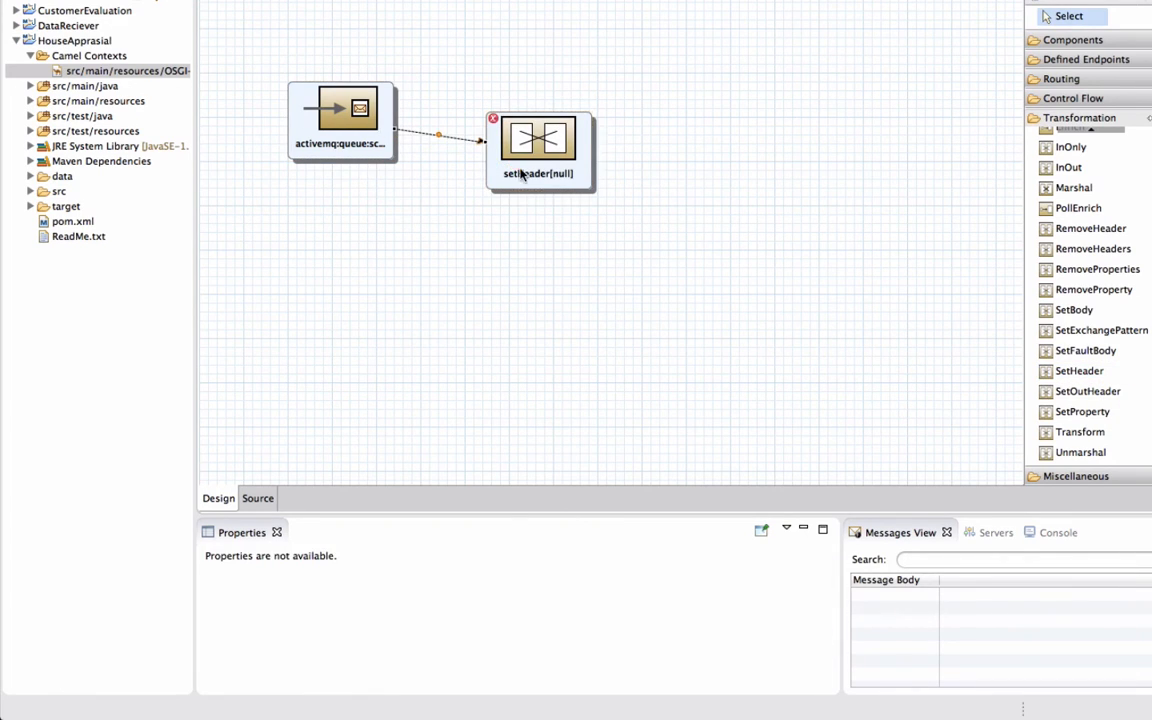
left_click(538, 150)
type("host")
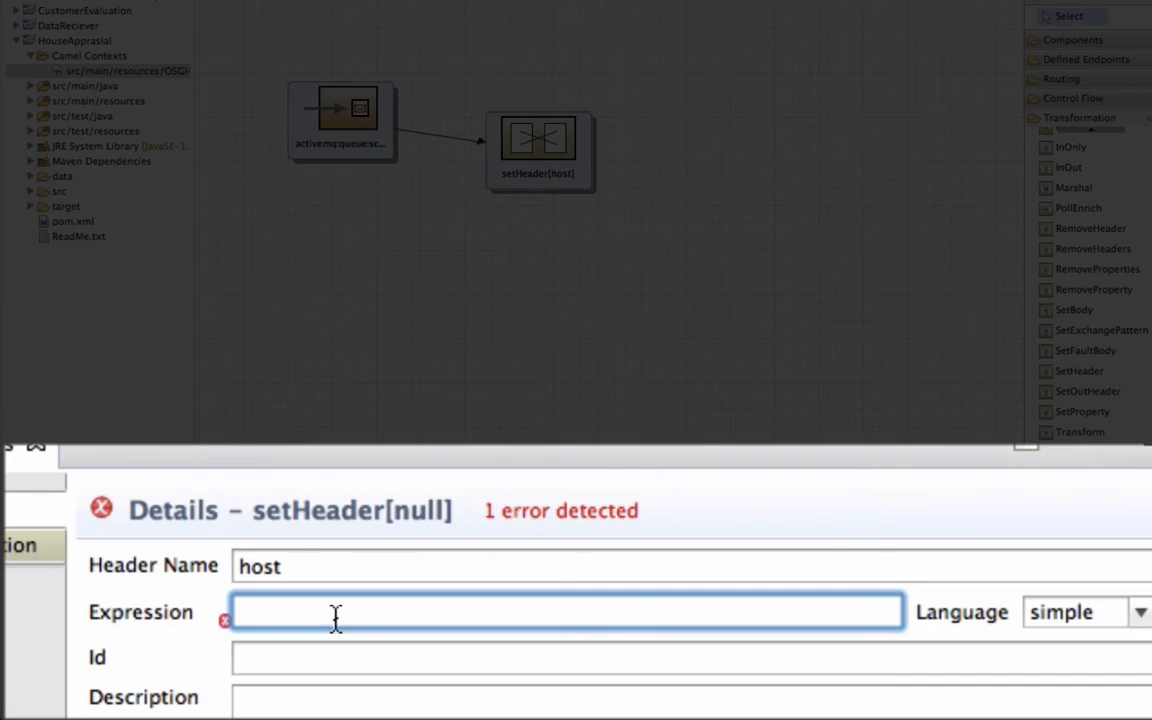
type("maps.")
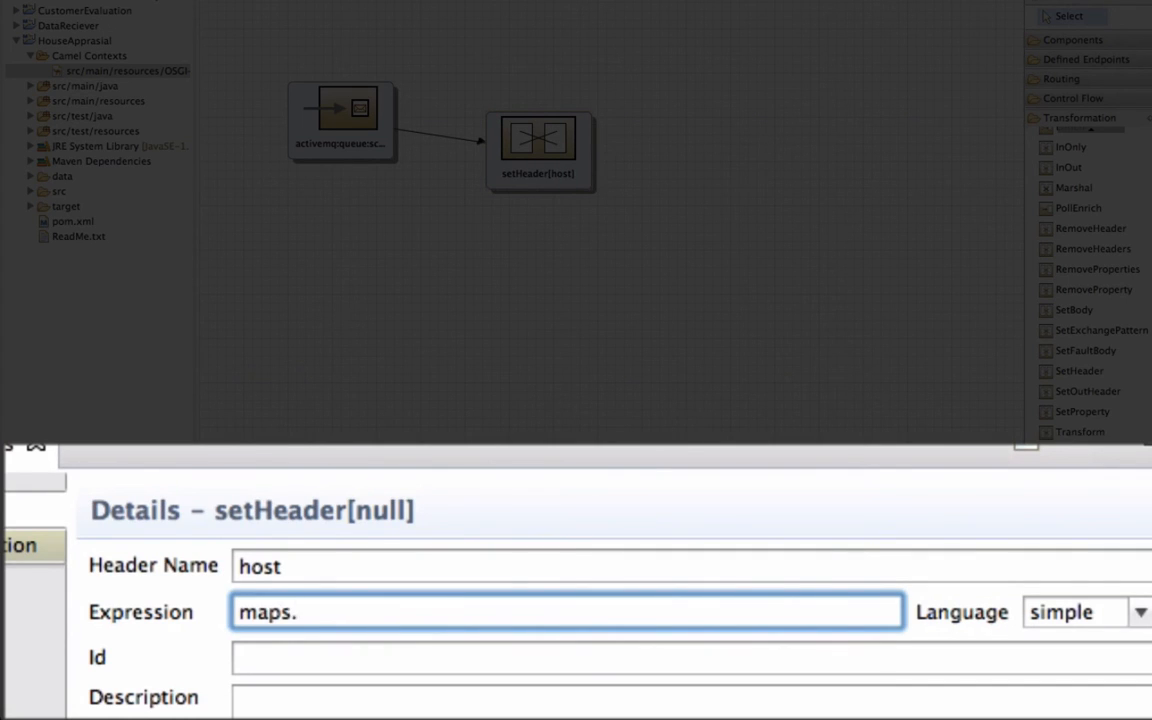
type("googleapis")
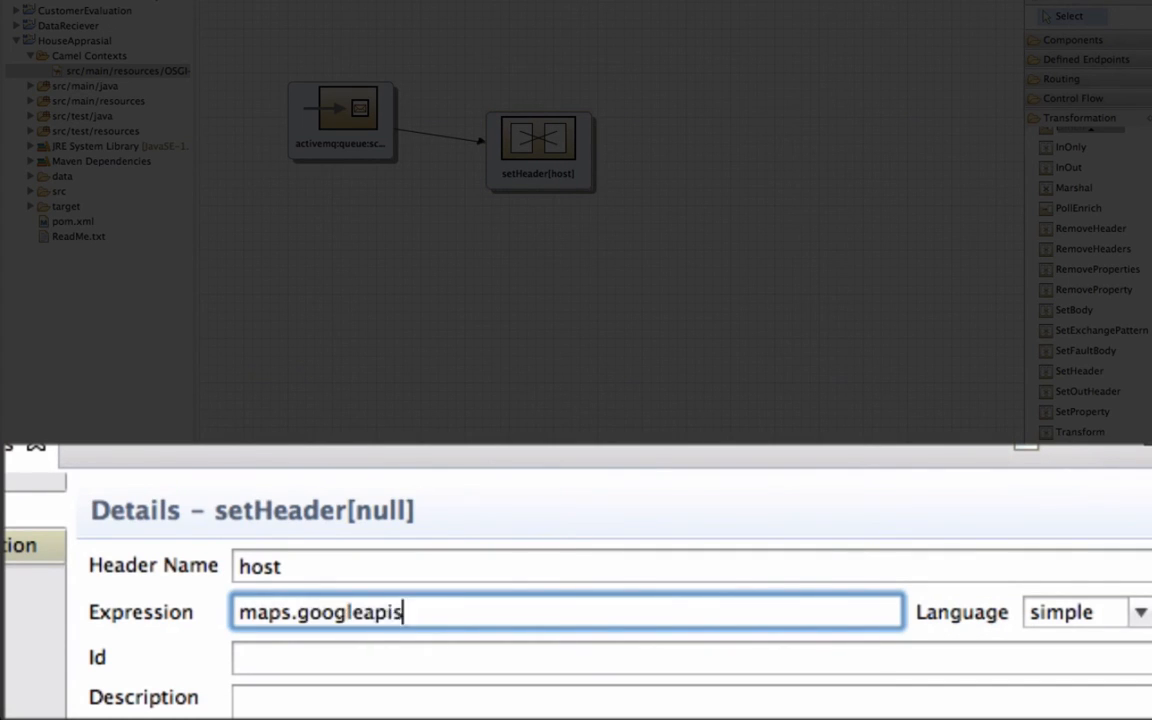
type(".com")
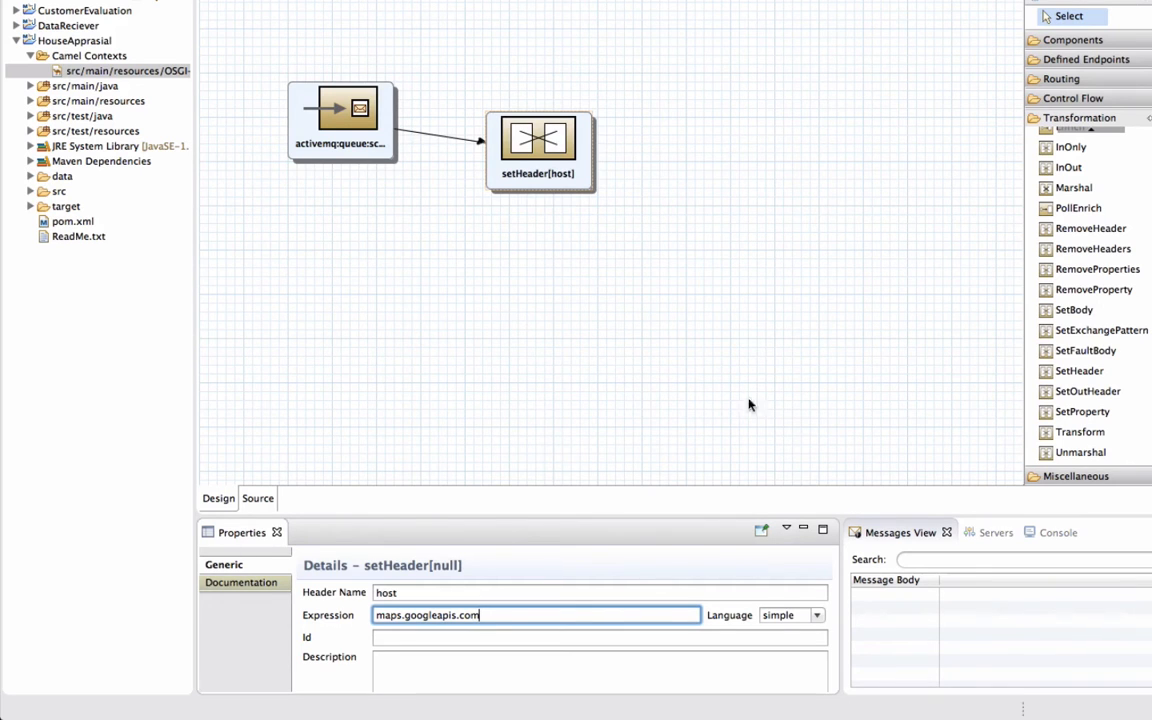
left_click(820, 616)
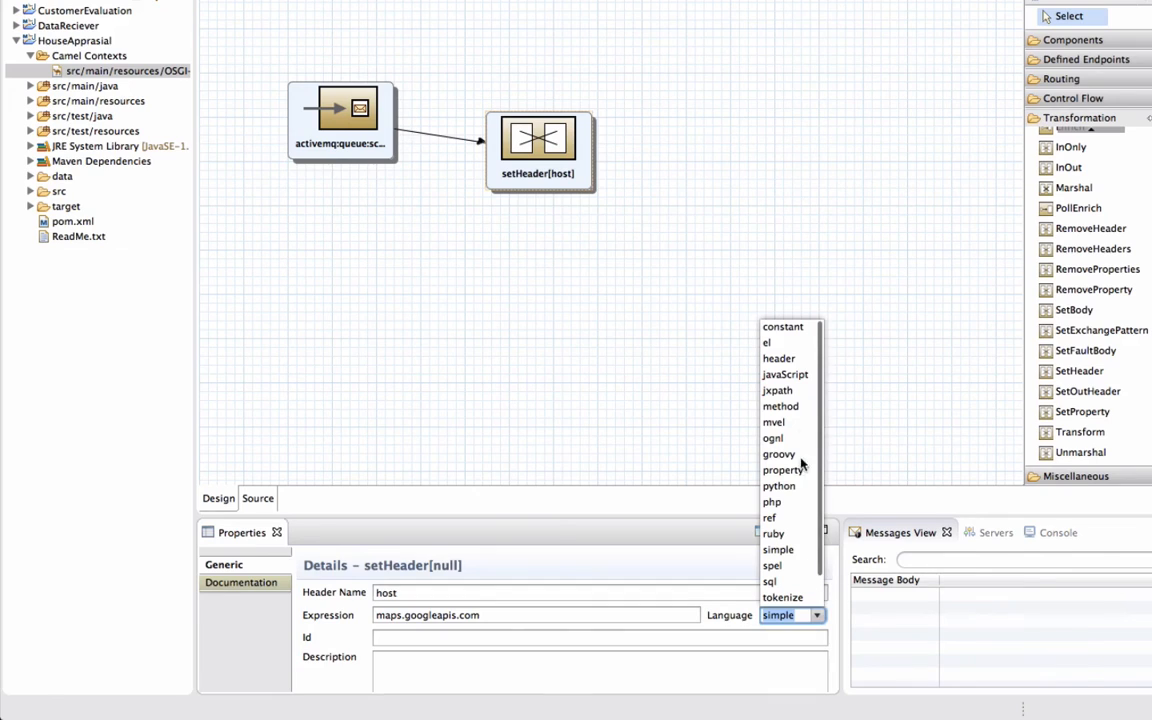
left_click(784, 326)
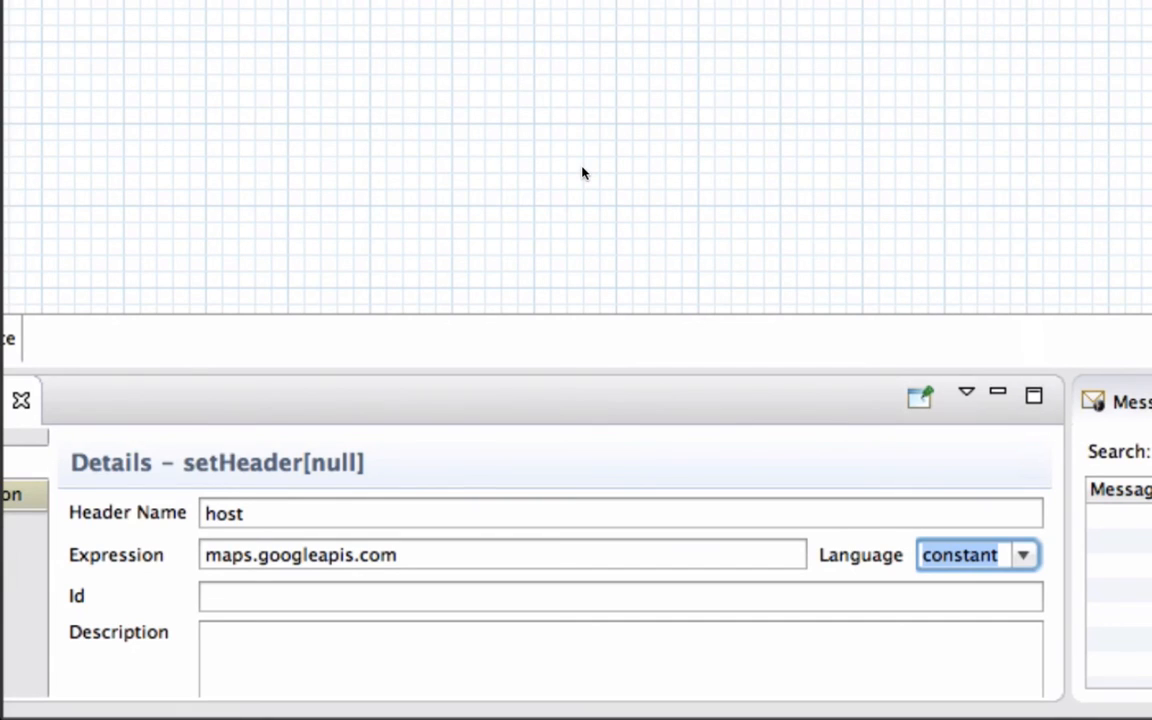
mouse_move(992, 256)
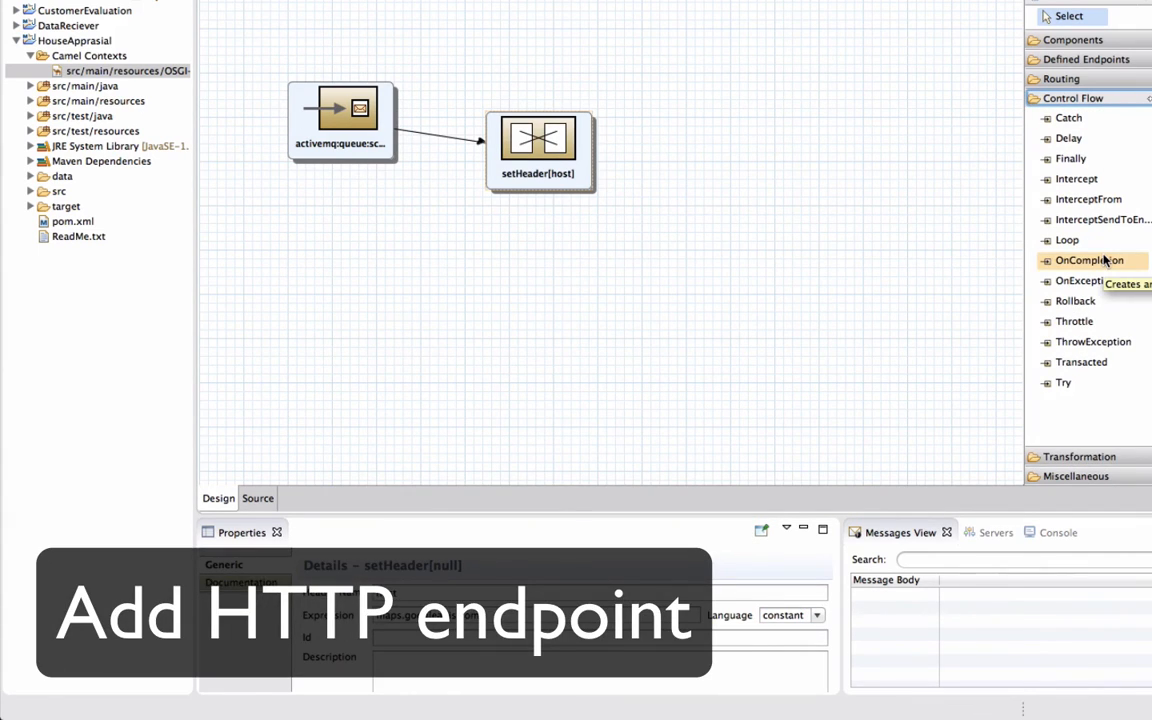
Add a recipientList with expression https4://maps.googleapis.com/maps/api/place/radar
left_click(1064, 80)
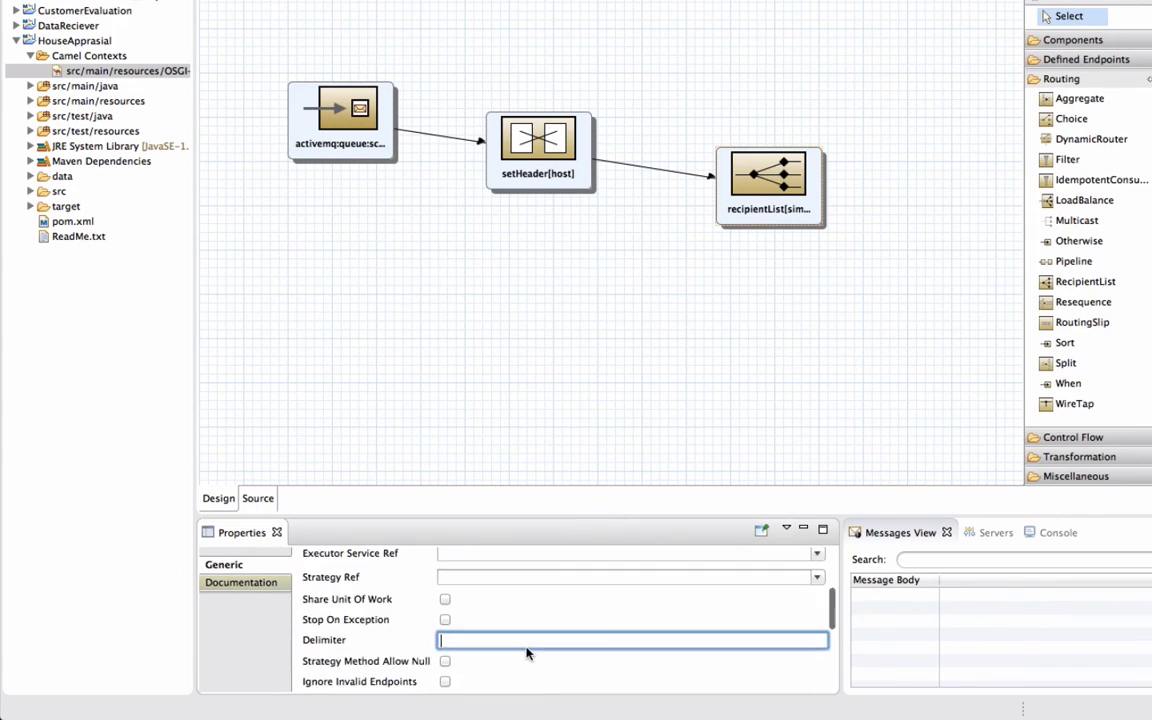
left_click(768, 184)
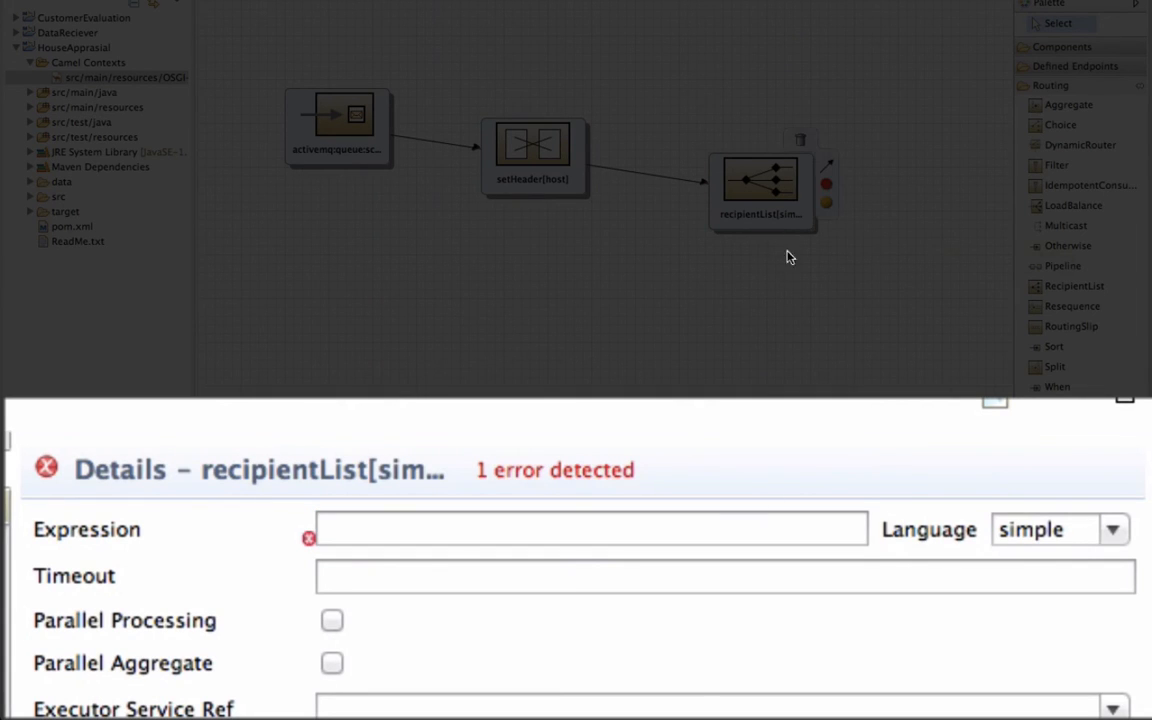
type("https4://maps.googleapis.com/maps/api/place/radar")
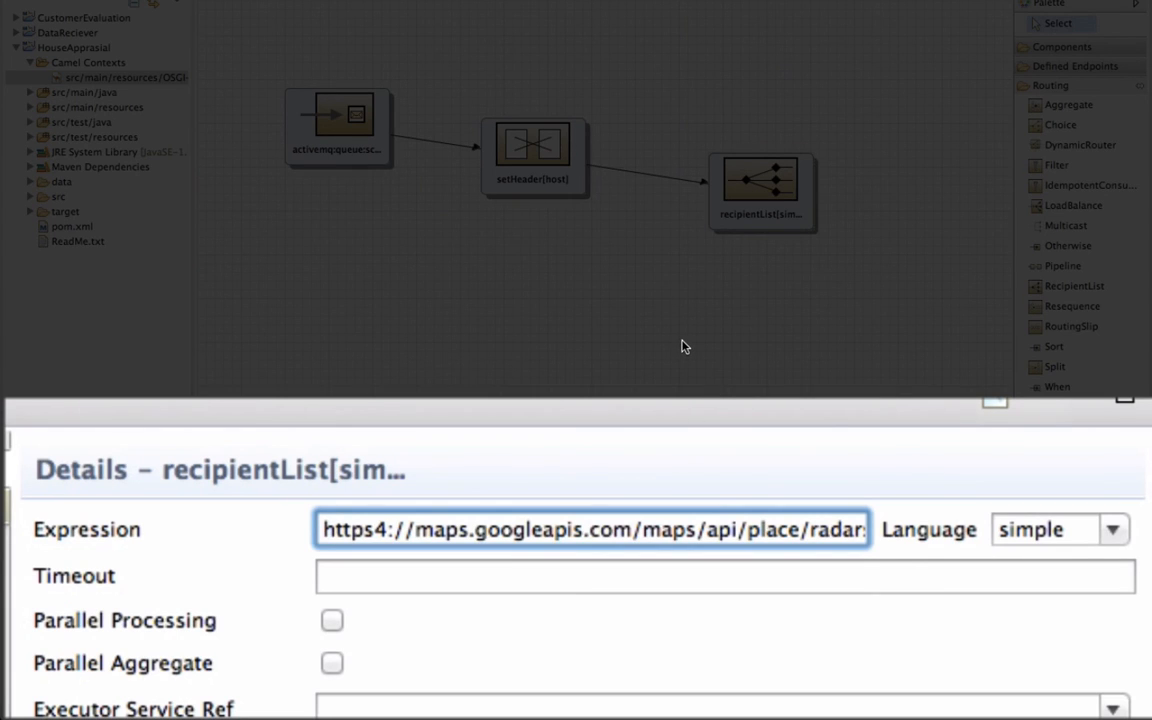
mouse_move(1098, 236)
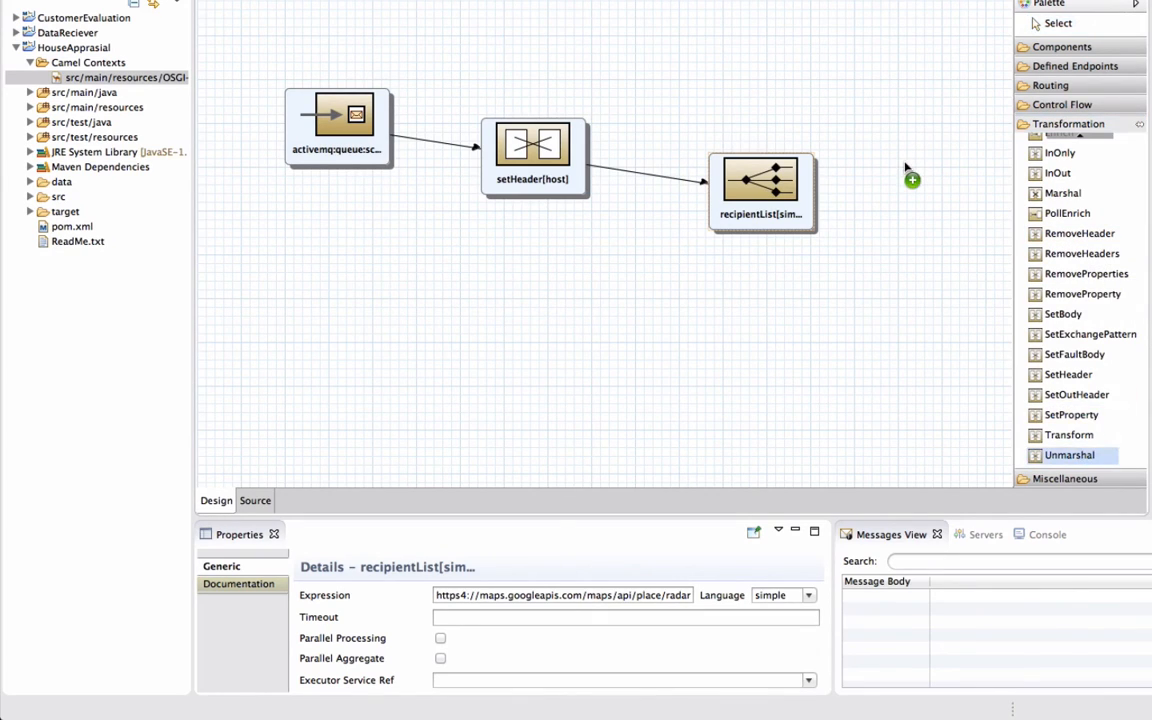
Add an unmarshal step after recipientList using the json data format
left_click_drag(1068, 456, 960, 190)
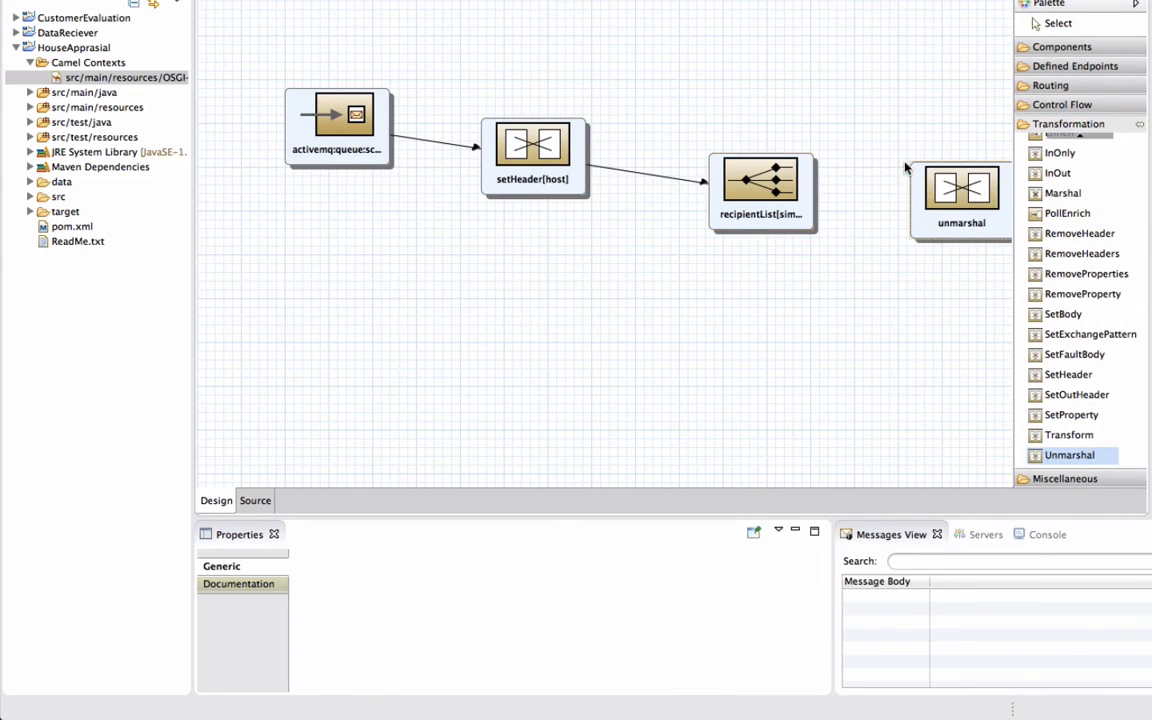
left_click(748, 180)
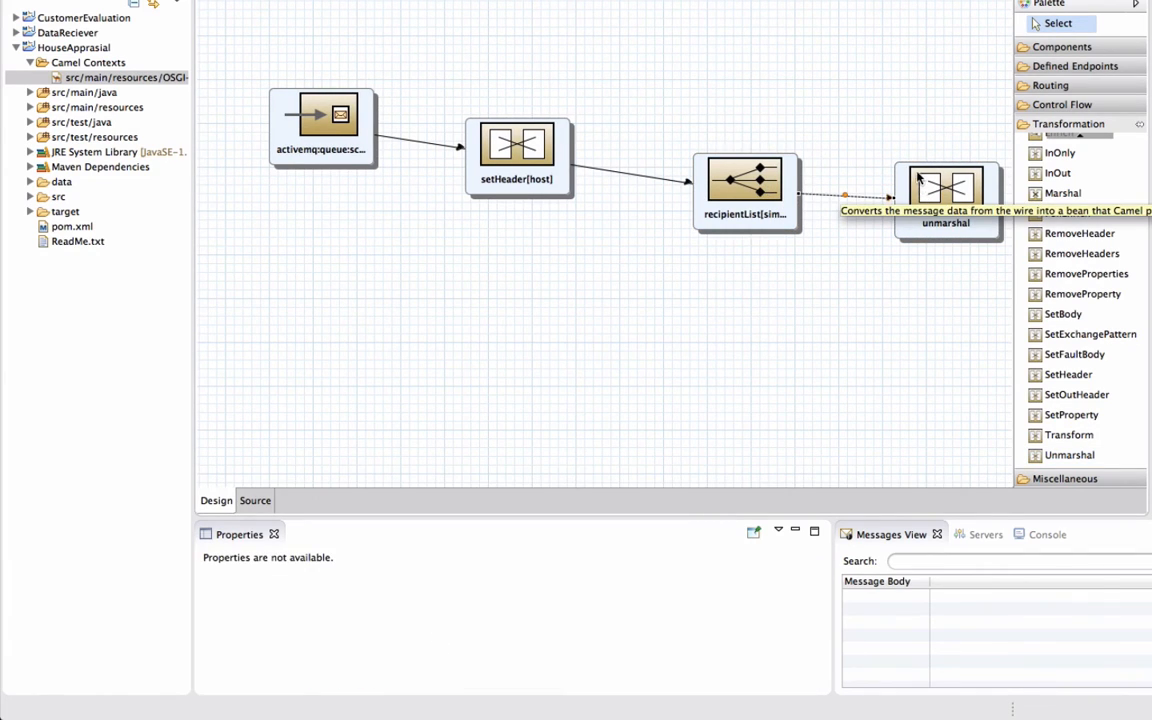
left_click(948, 190)
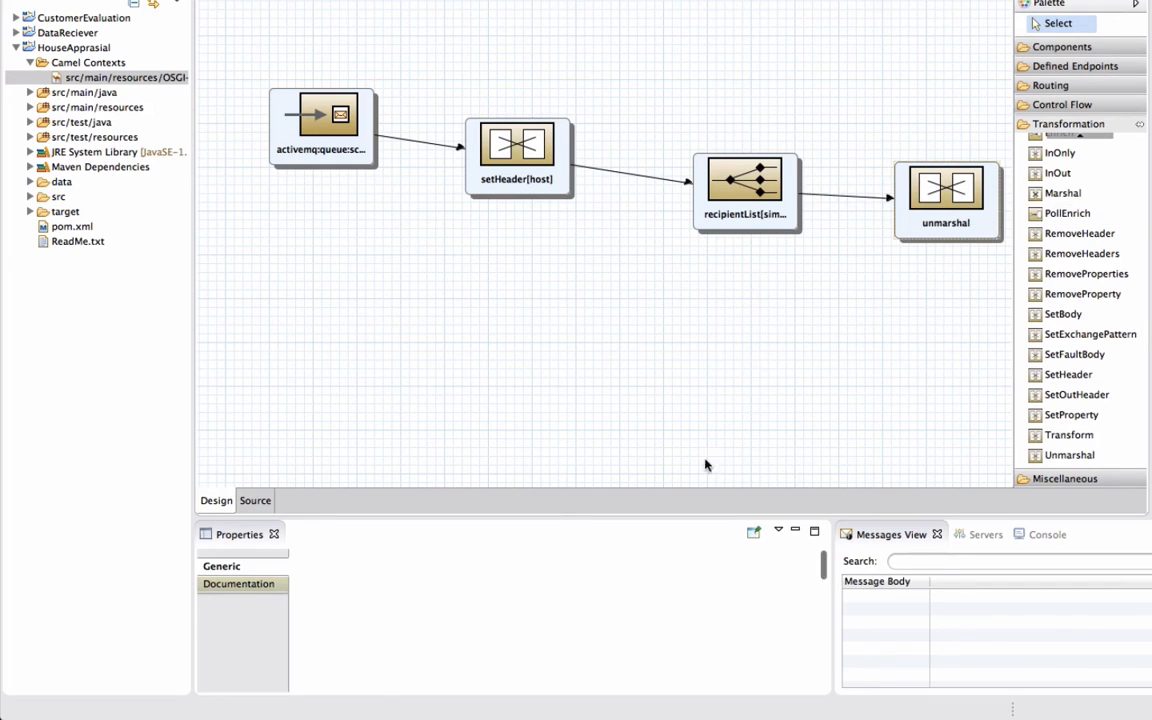
left_click(944, 190)
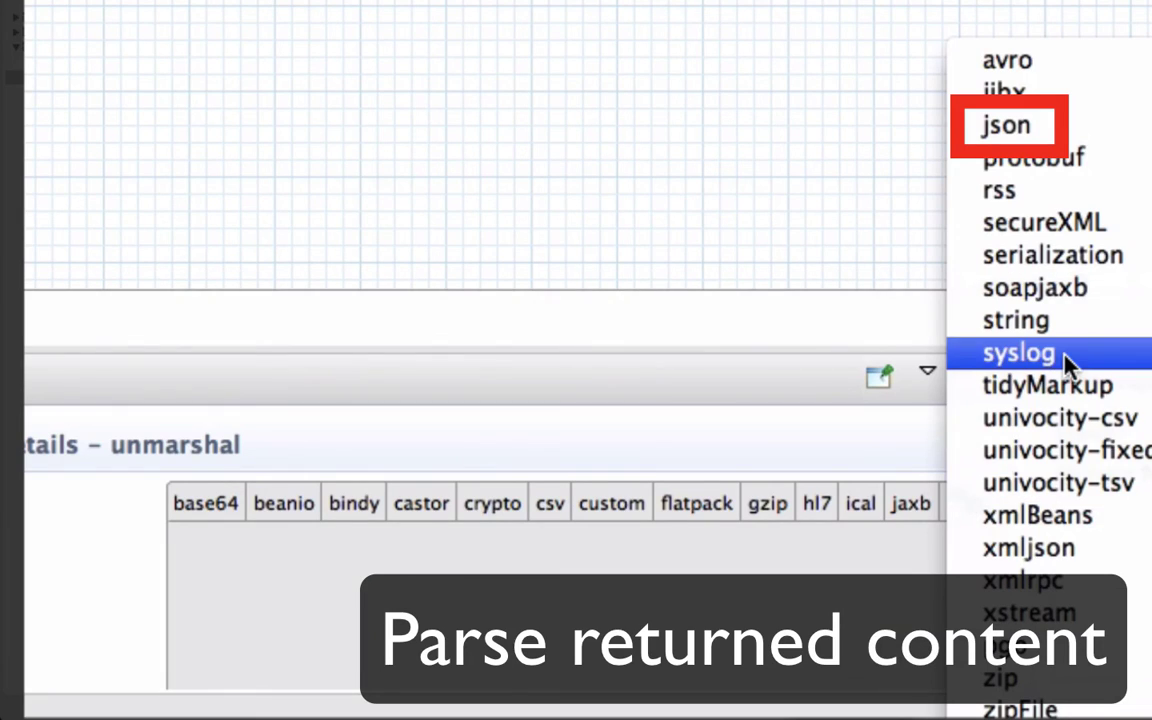
left_click(1012, 126)
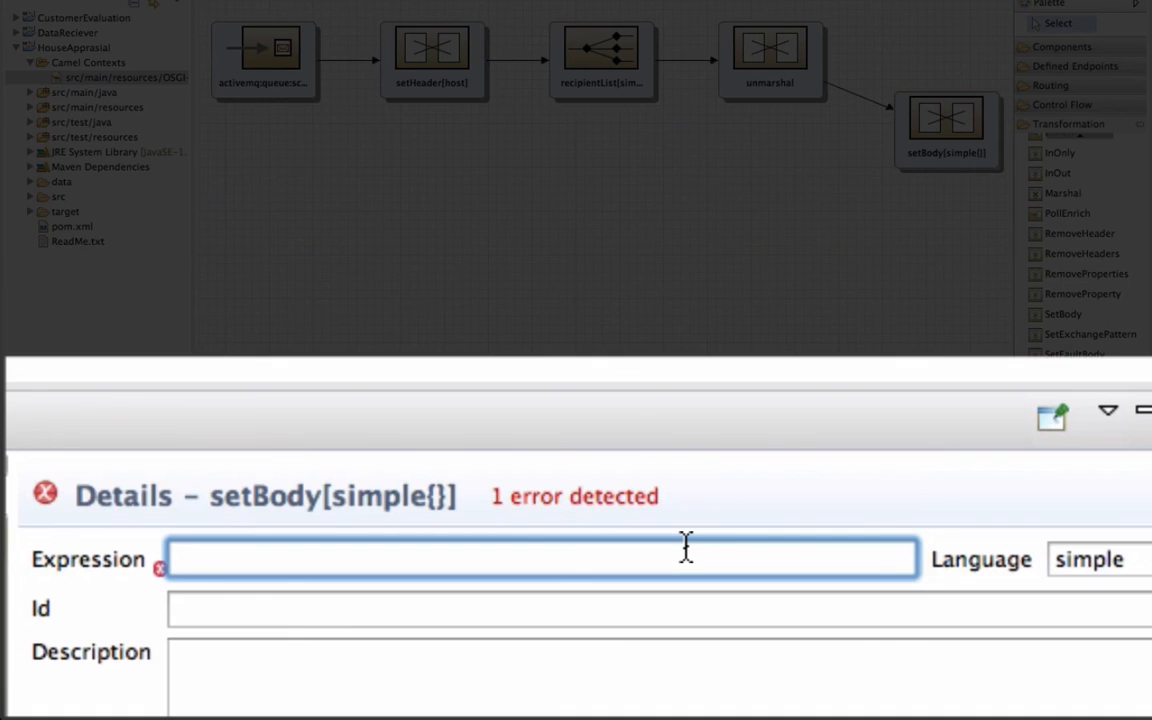
Set the setBody expression to ${body.size} in simple language
type("${b")
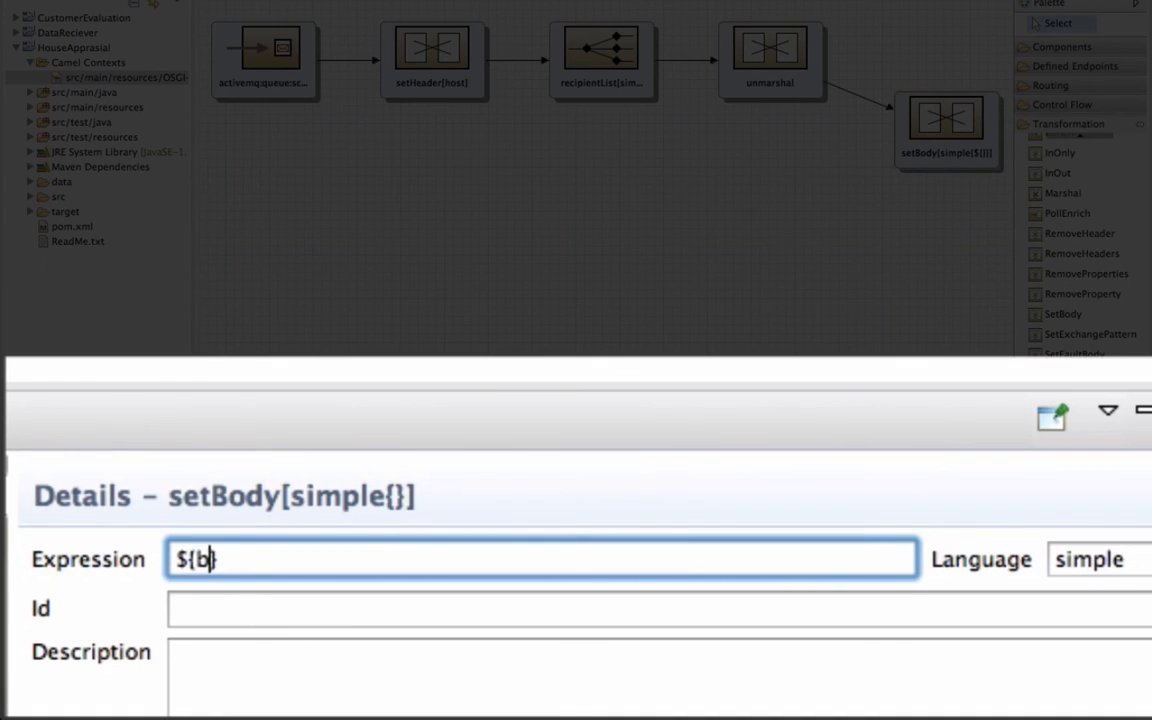
type("ody.size")
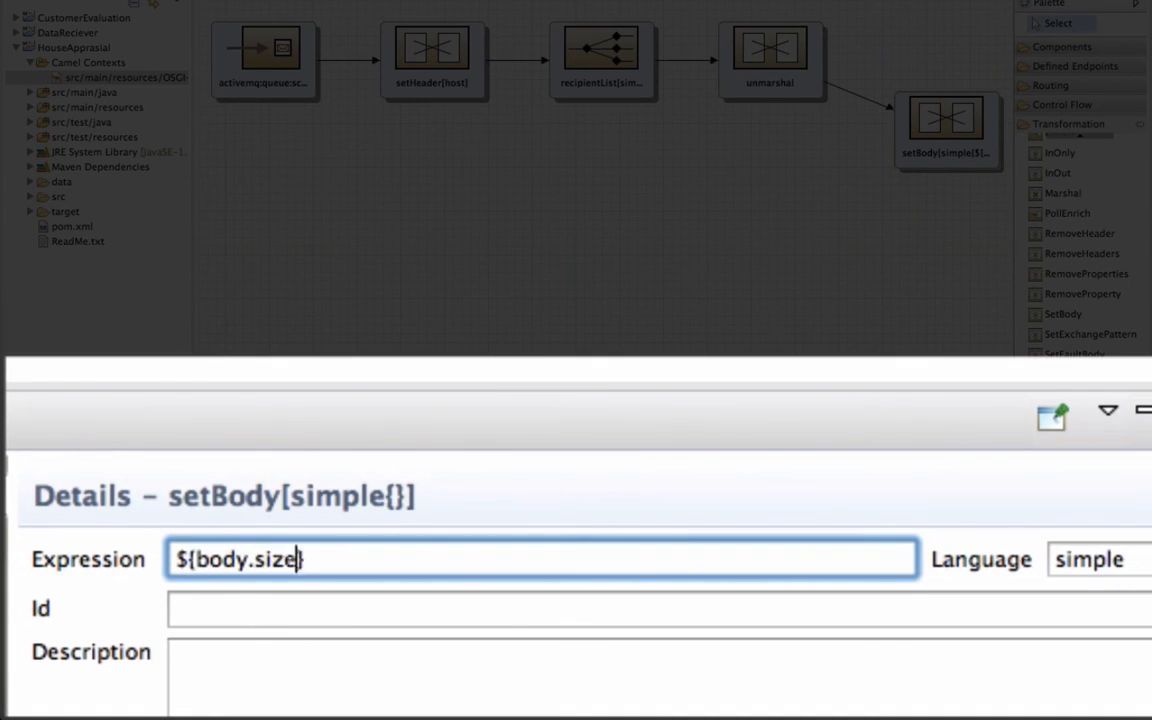